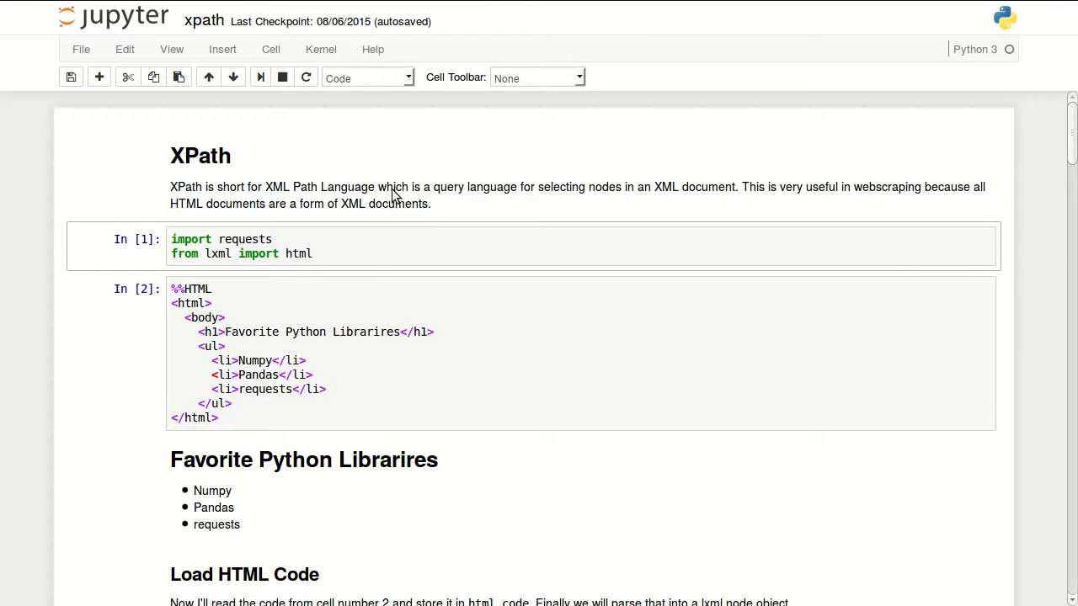
{"action": "mouse_move", "coordinate": [343, 205]}
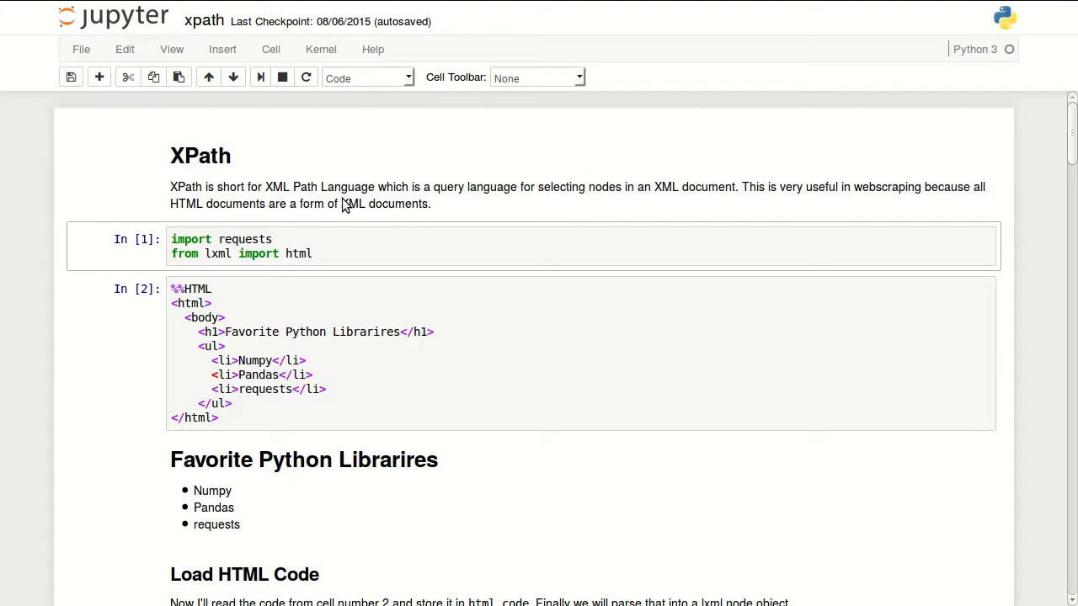
{"action": "mouse_move", "coordinate": [407, 209]}
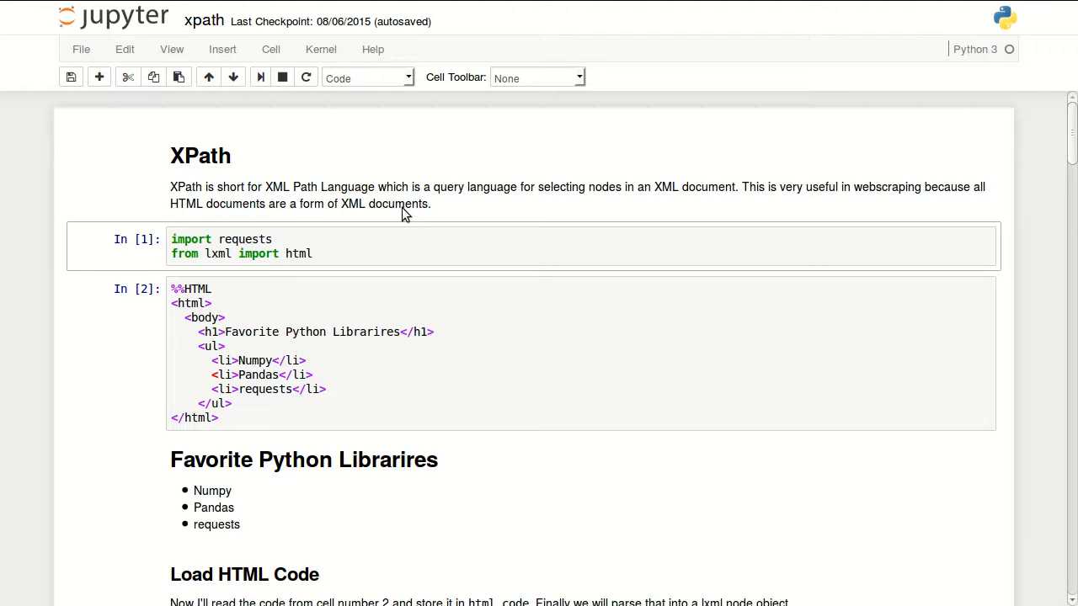
{"action": "mouse_move", "coordinate": [774, 219]}
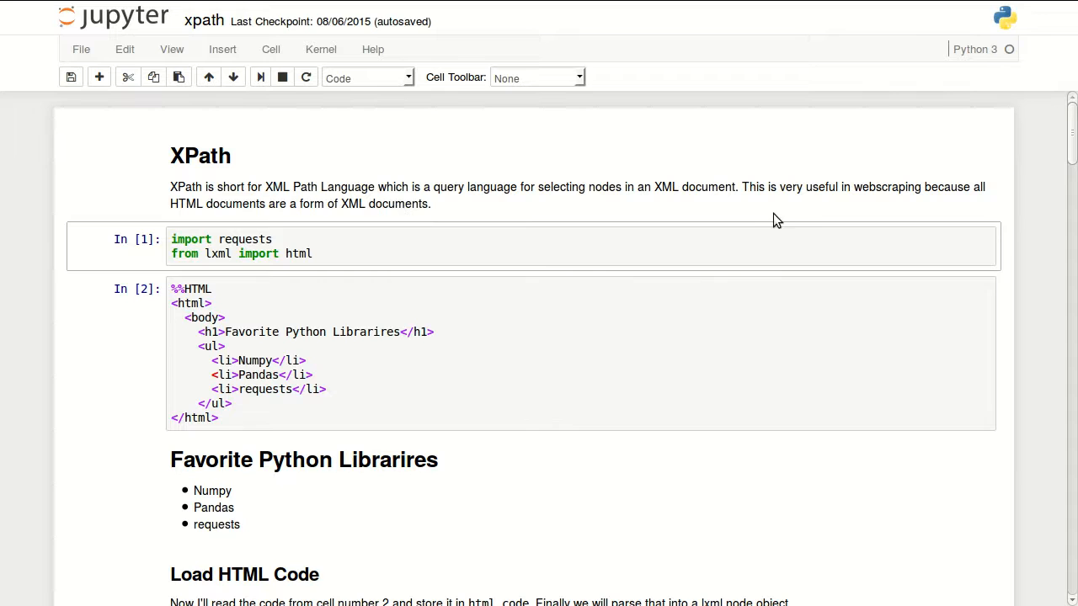
{"action": "mouse_move", "coordinate": [902, 209]}
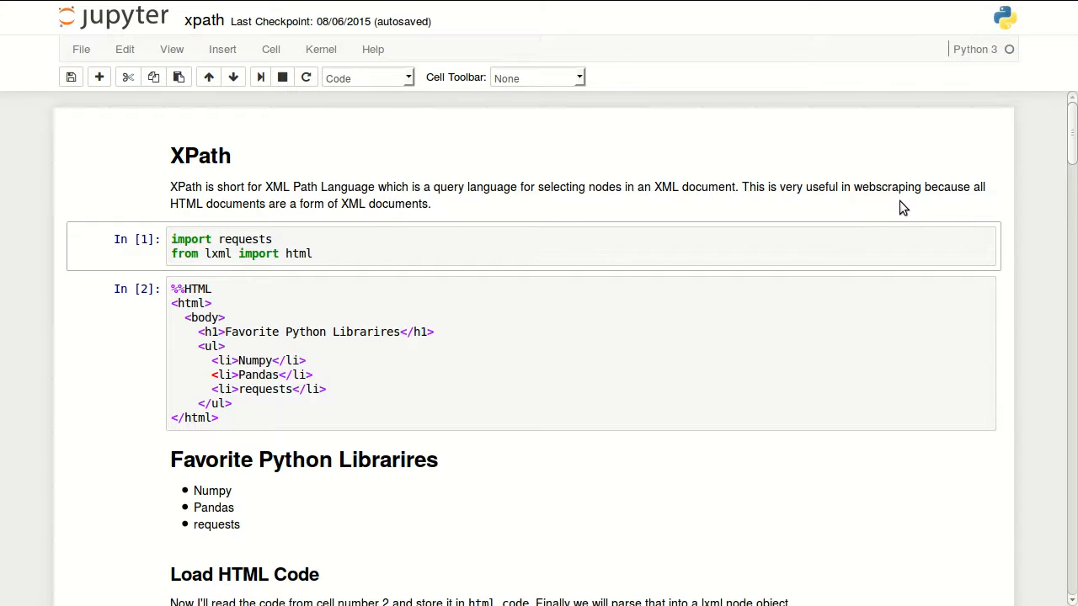
Add the missing </body> tag between </ul> and </html> in the sample %%HTML cell.
{"action": "left_click", "coordinate": [478, 256]}
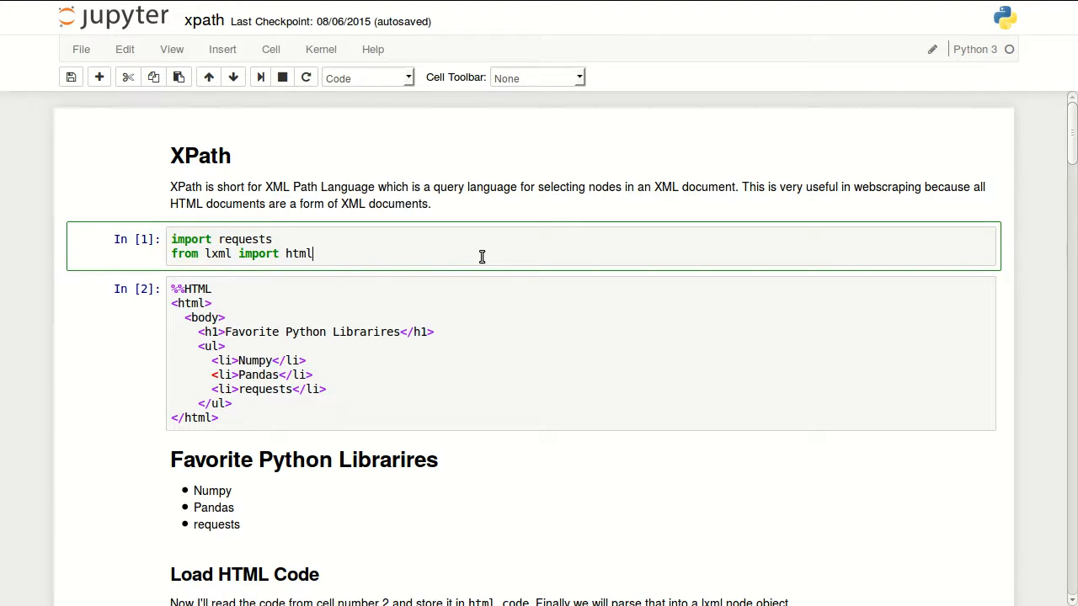
{"action": "mouse_move", "coordinate": [404, 303]}
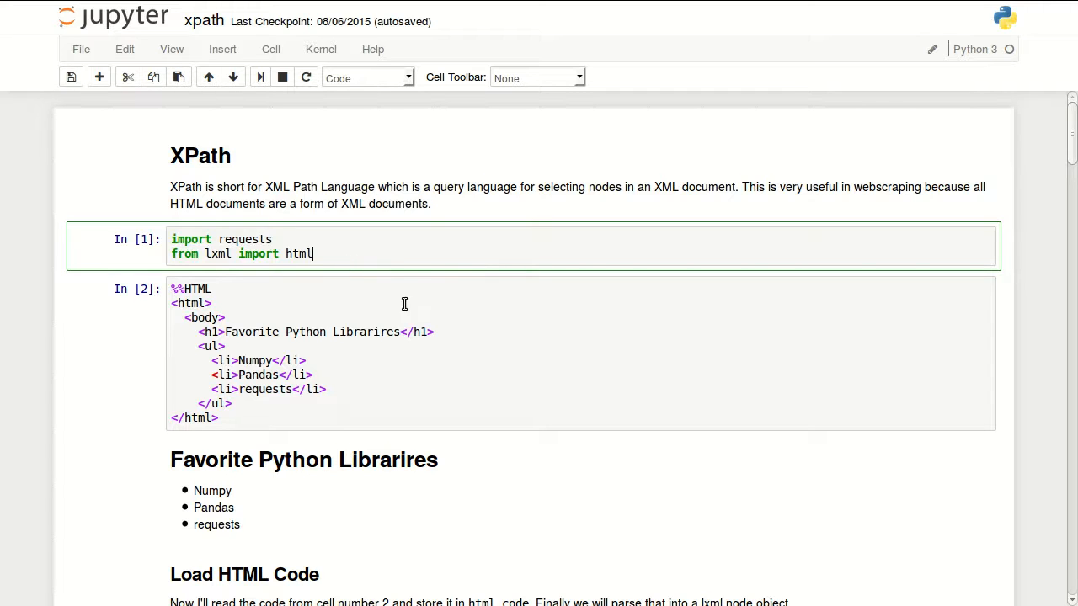
{"action": "mouse_move", "coordinate": [390, 249]}
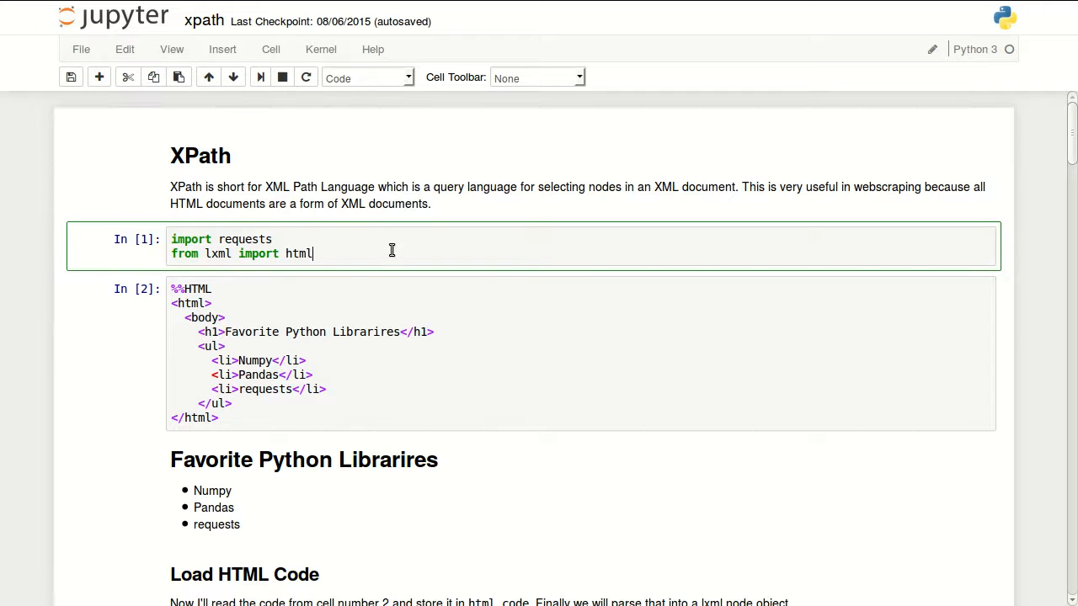
{"action": "mouse_move", "coordinate": [232, 259]}
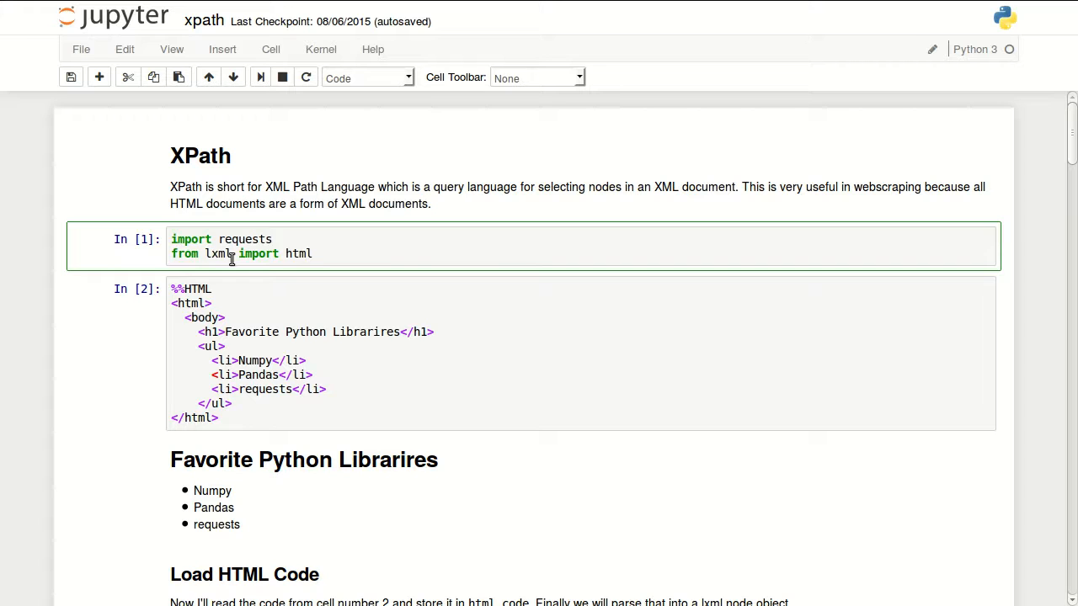
{"action": "mouse_move", "coordinate": [391, 253]}
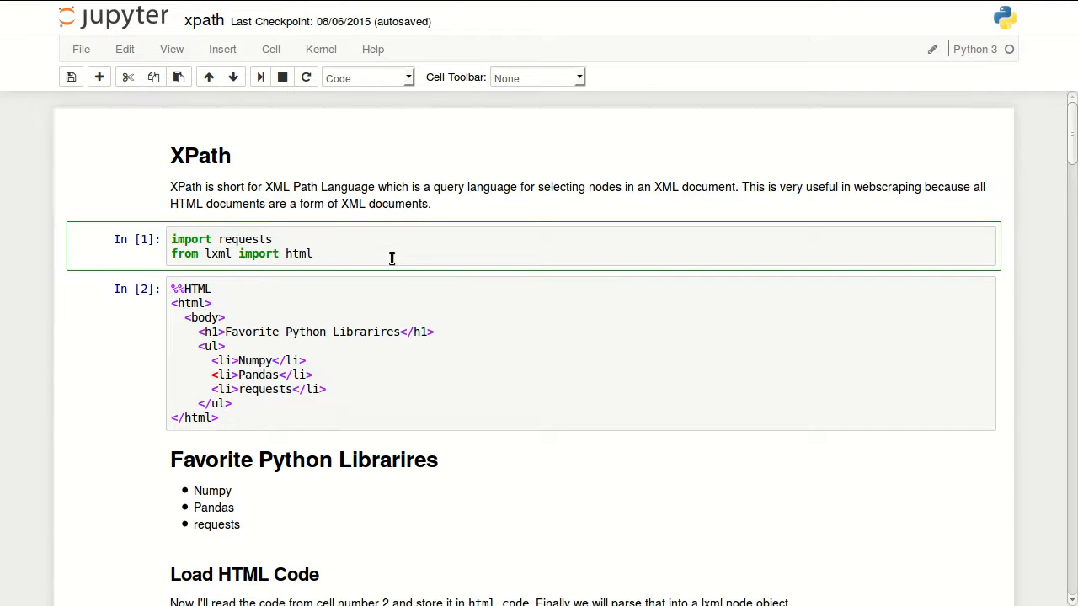
{"action": "mouse_move", "coordinate": [463, 259]}
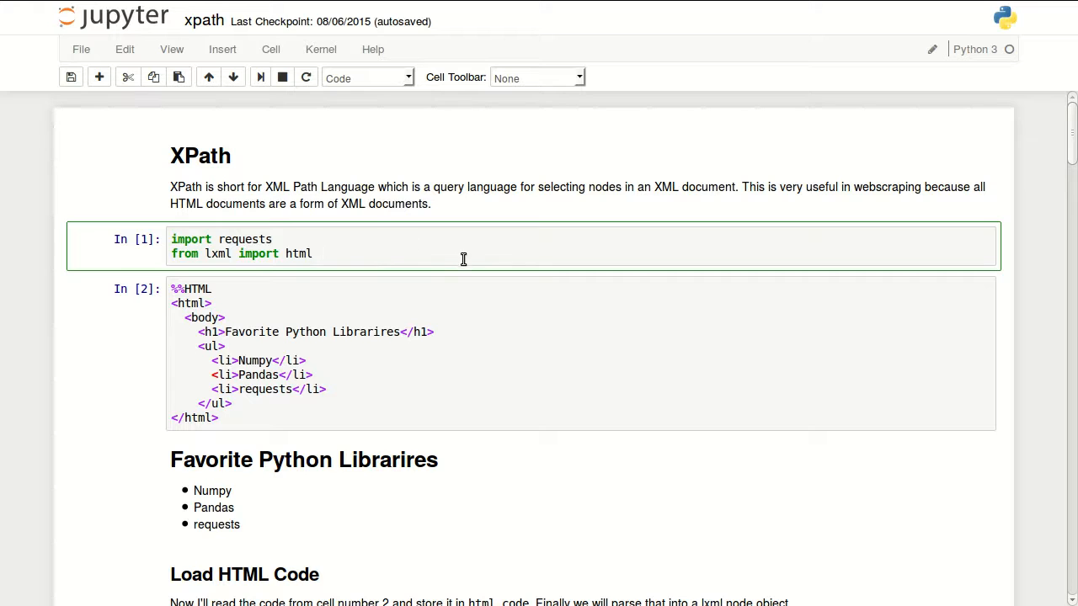
{"action": "scroll", "scroll_direction": "down", "scroll_amount": 3}
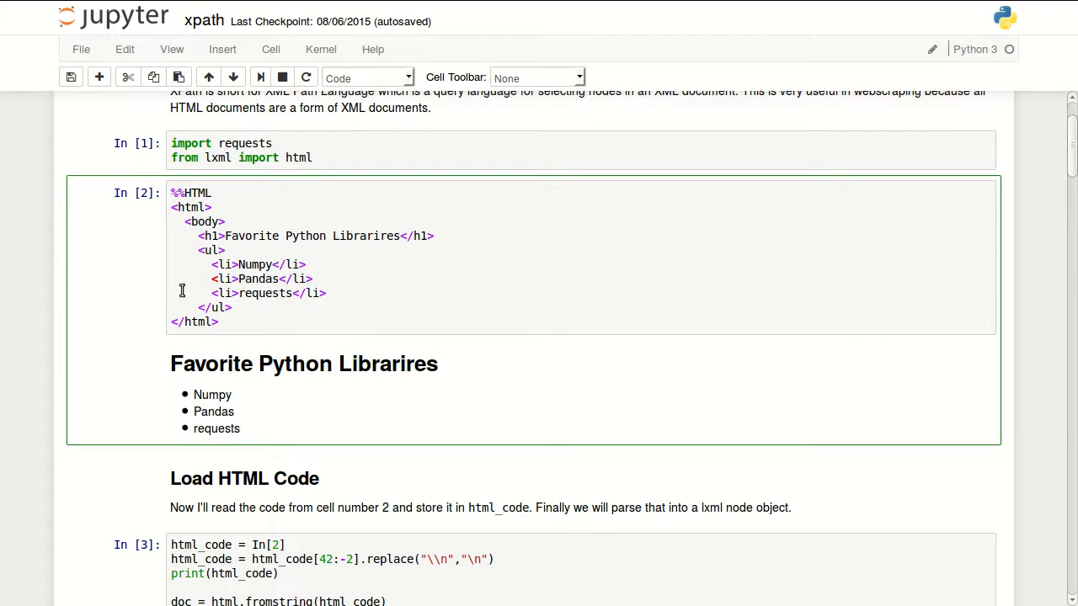
{"action": "mouse_move", "coordinate": [248, 316]}
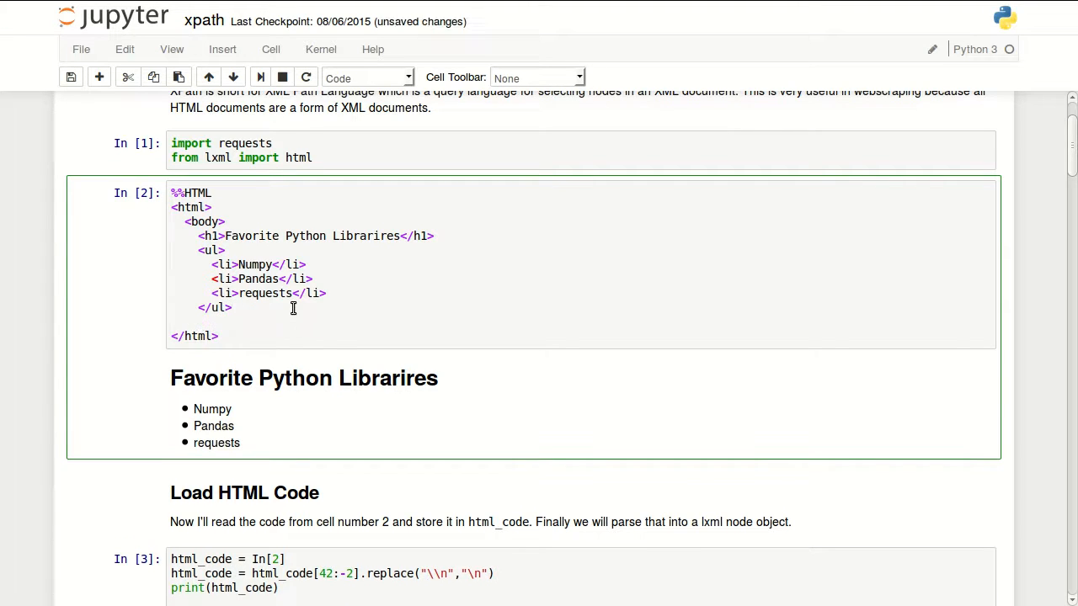
{"action": "type", "text": "<"}
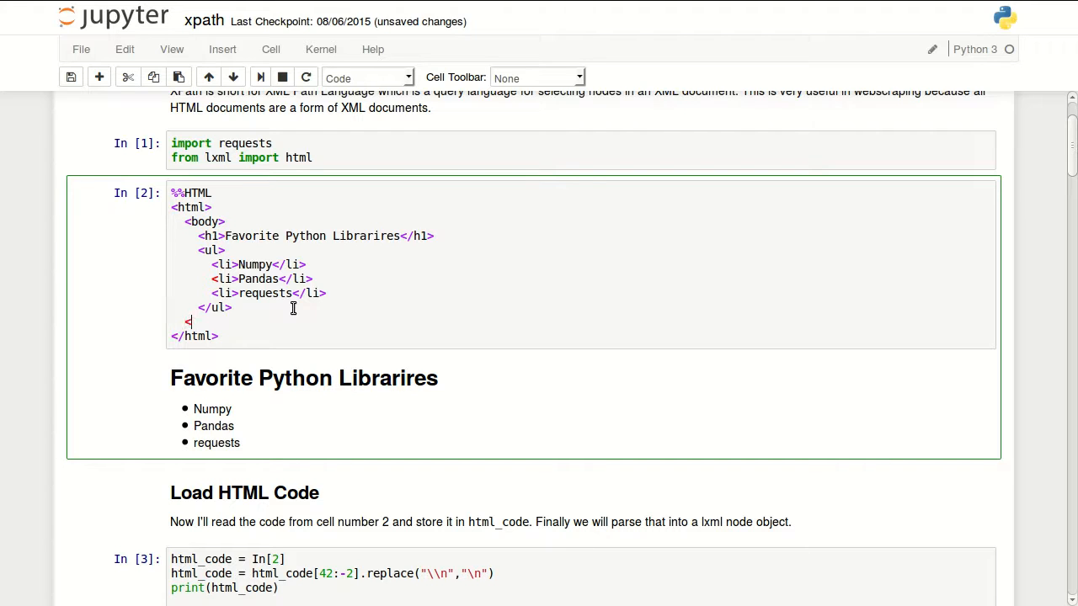
{"action": "type", "text": "/body>"}
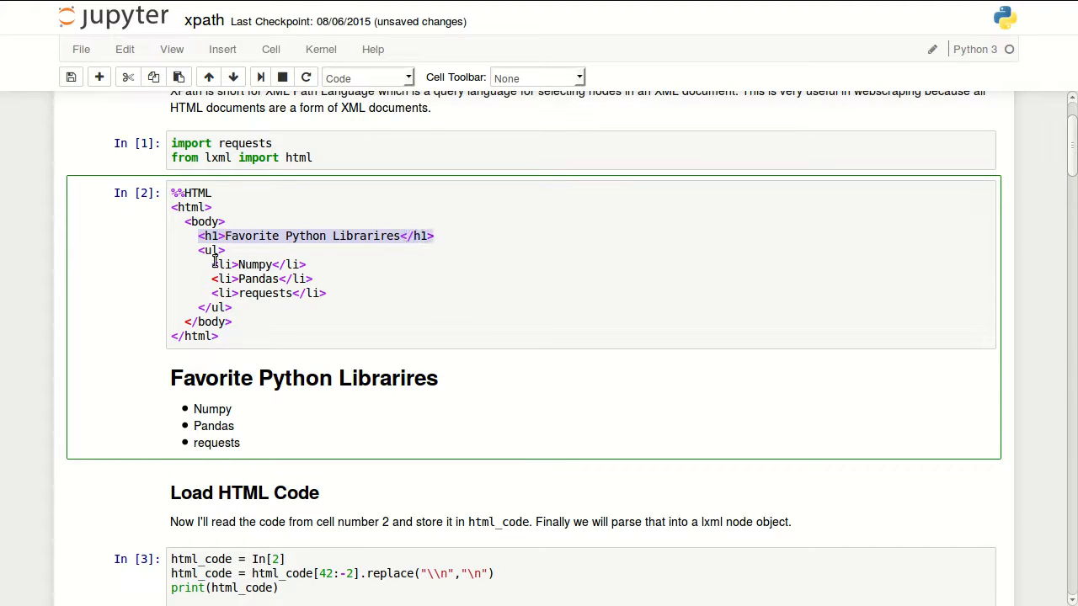
{"action": "left_click_drag", "start_coordinate": [199, 249], "coordinate": [232, 306]}
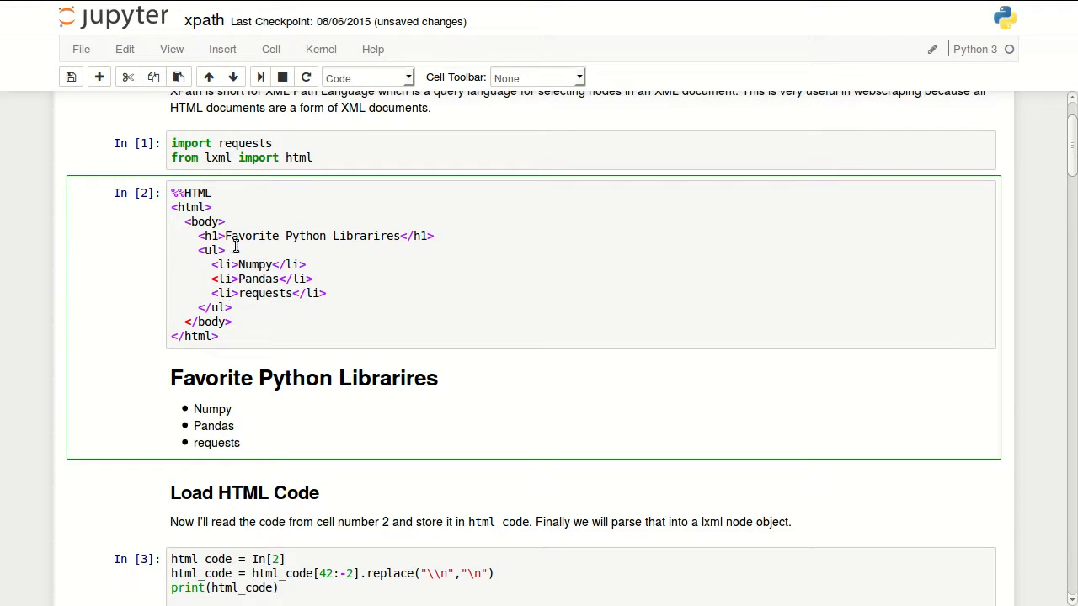
{"action": "mouse_move", "coordinate": [656, 327]}
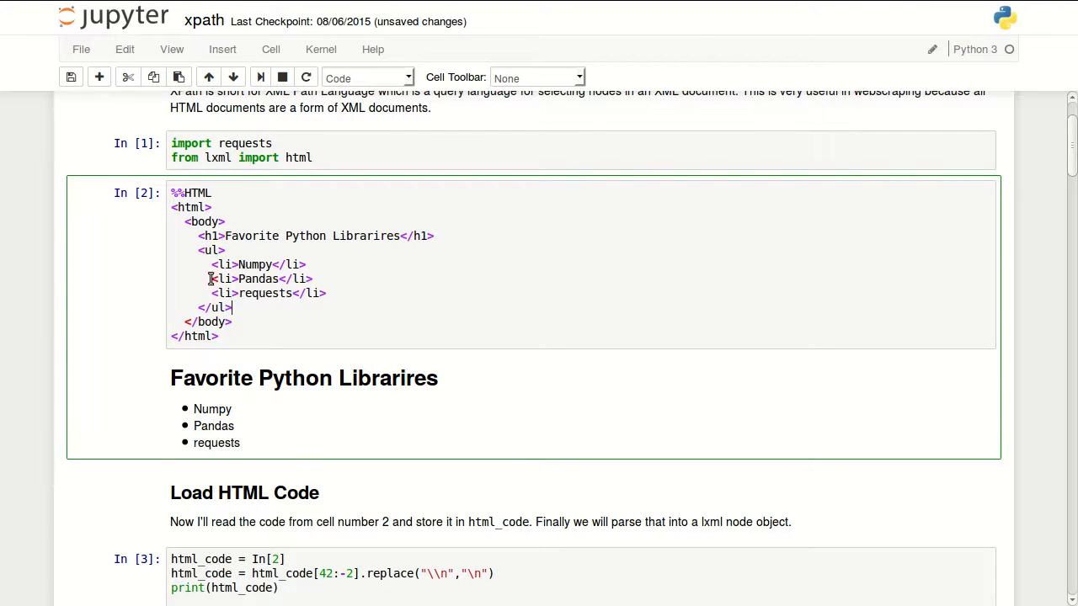
{"action": "scroll", "scroll_direction": "down", "scroll_amount": 3}
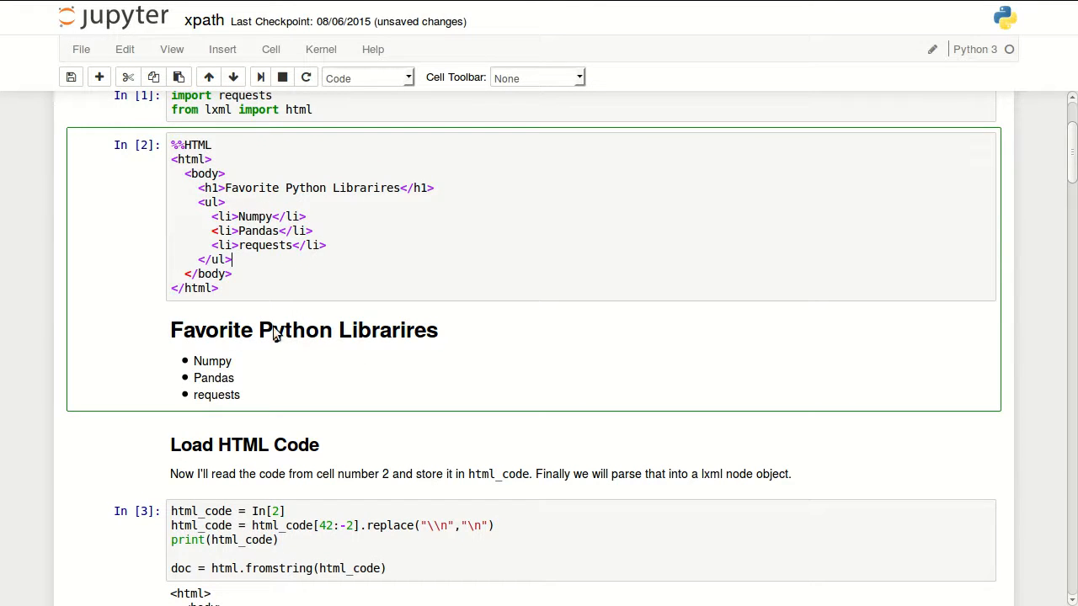
{"action": "mouse_move", "coordinate": [268, 388]}
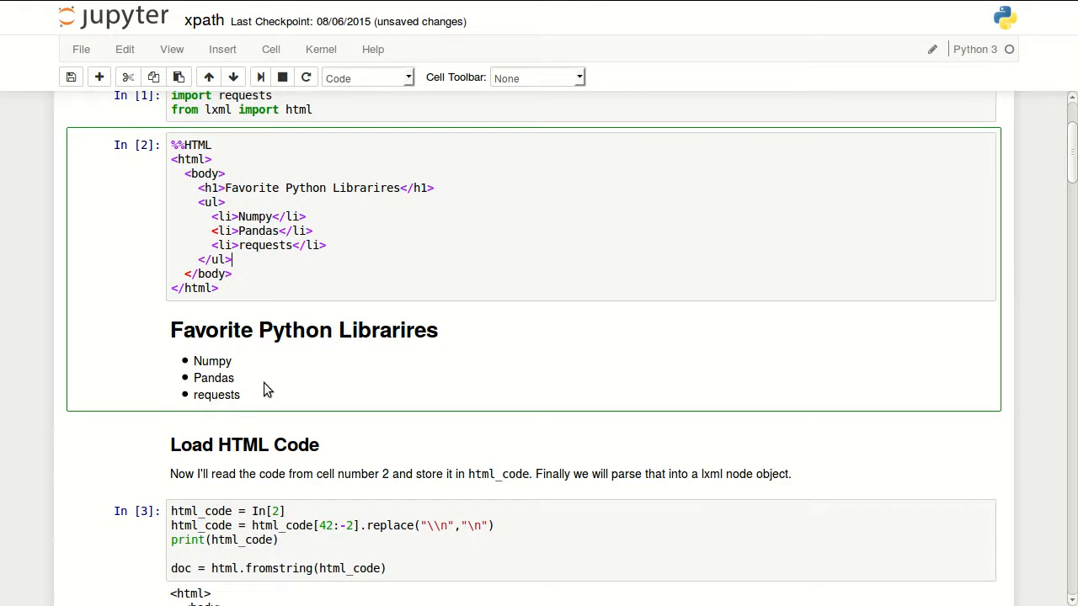
{"action": "scroll", "scroll_direction": "down", "scroll_amount": 3}
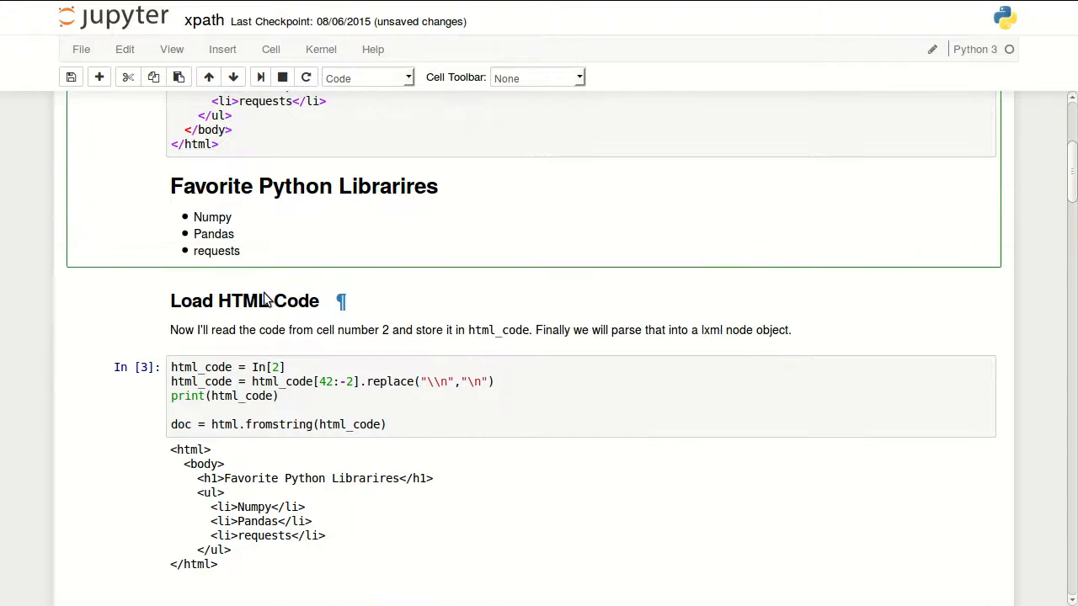
{"action": "mouse_move", "coordinate": [303, 263]}
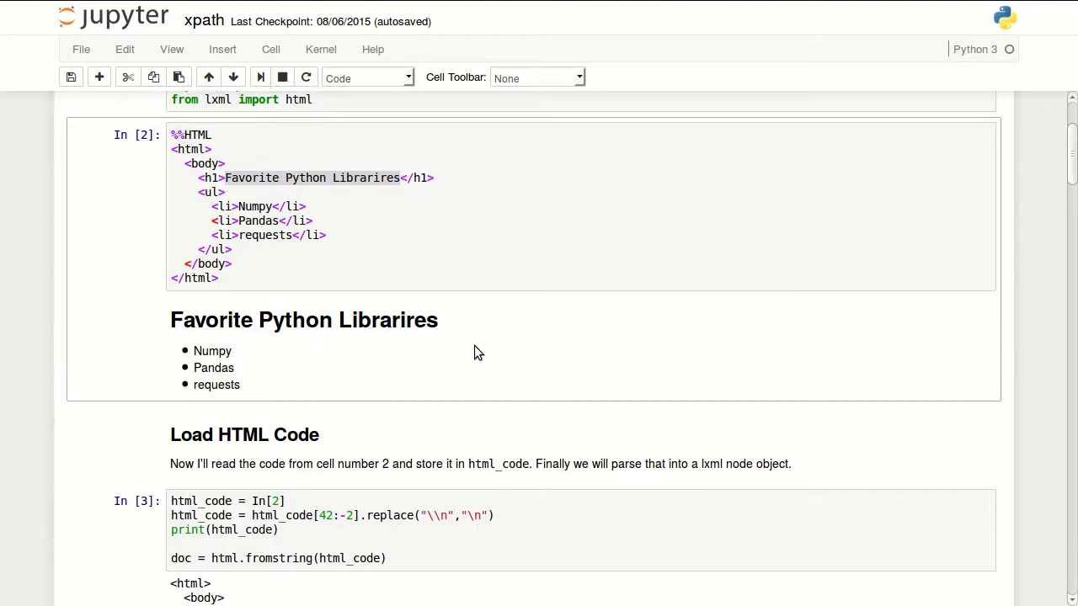
{"action": "scroll", "scroll_direction": "down", "scroll_amount": 3}
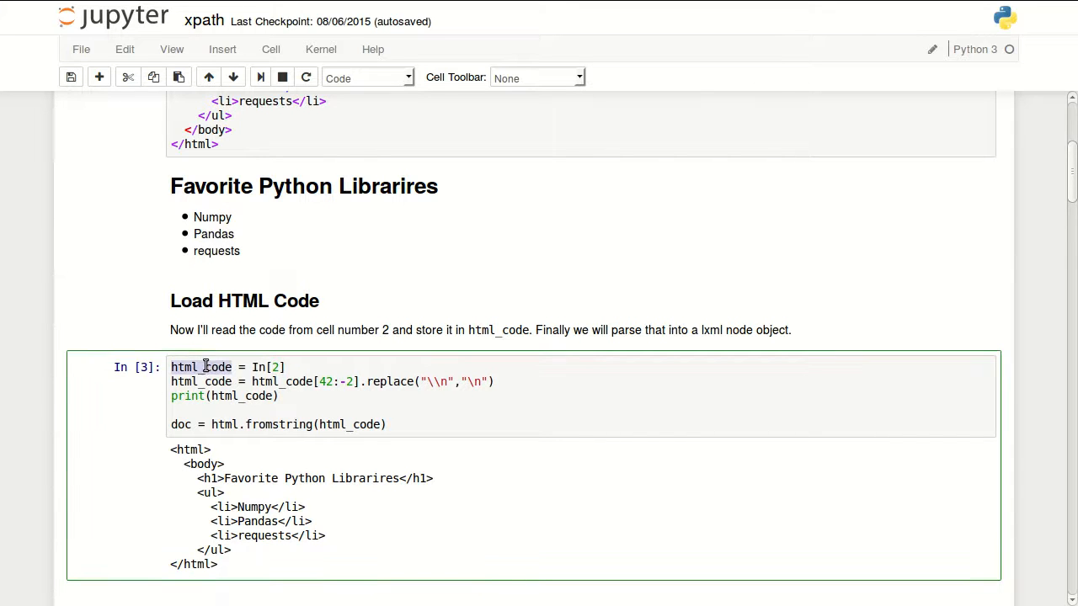
{"action": "scroll", "scroll_direction": "up", "scroll_amount": 3}
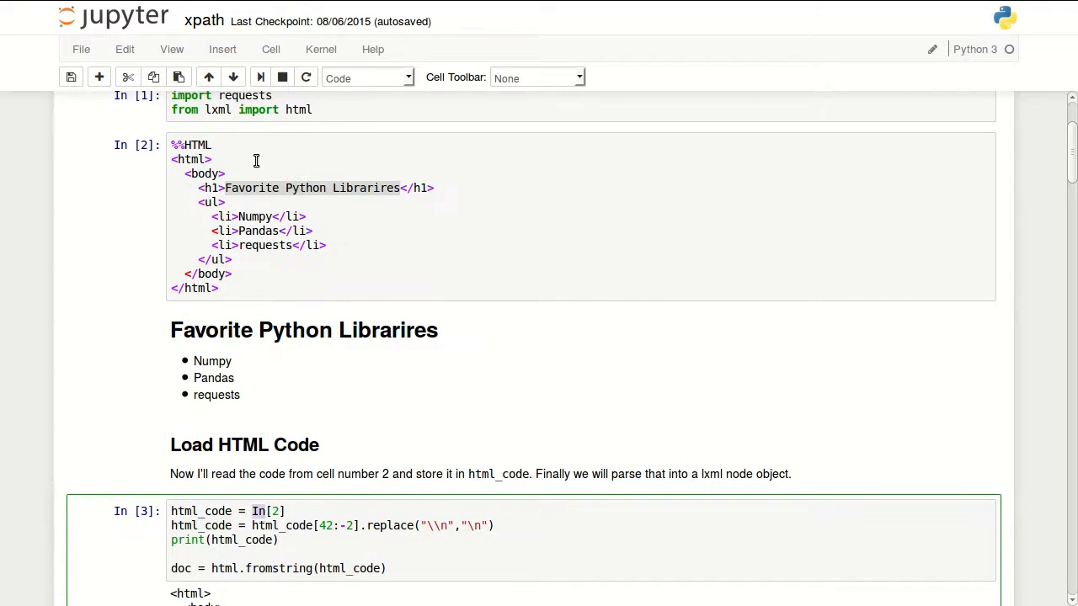
{"action": "scroll", "scroll_direction": "down", "scroll_amount": 3}
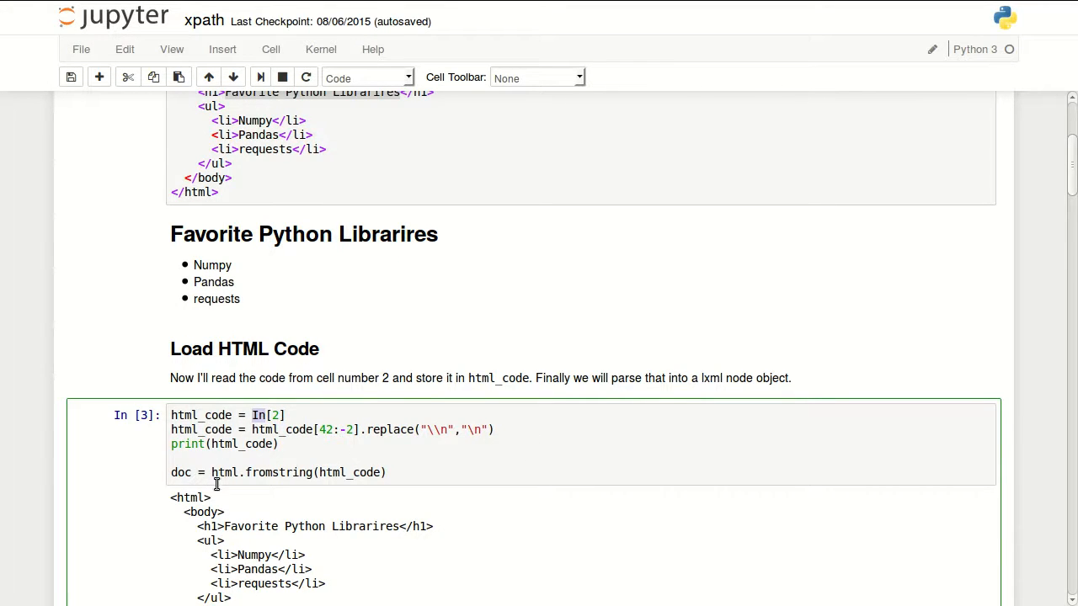
{"action": "scroll", "scroll_direction": "down", "scroll_amount": 3}
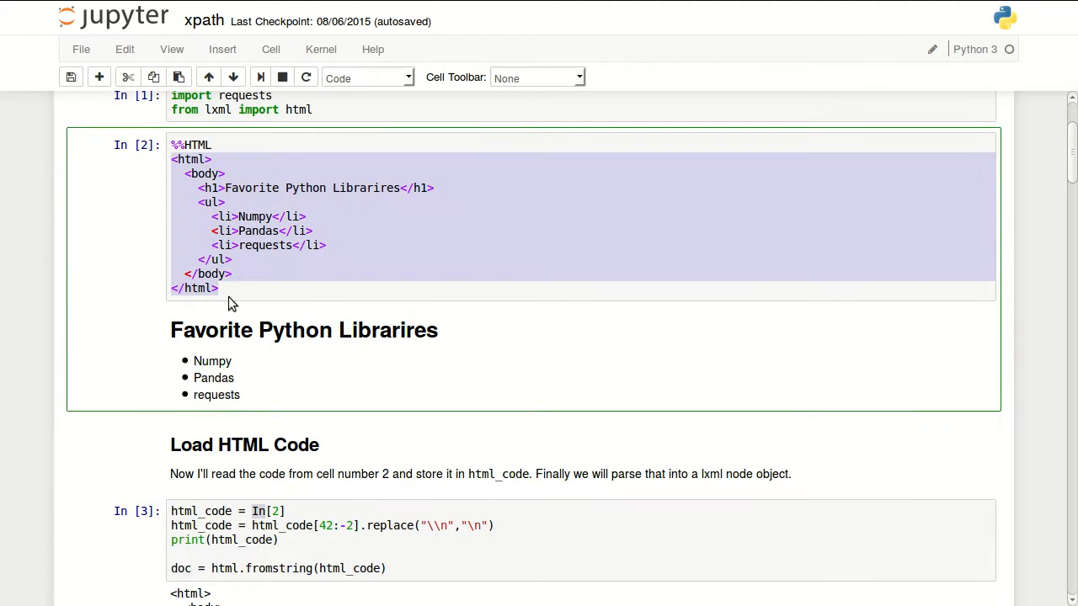
{"action": "scroll", "scroll_direction": "down", "scroll_amount": 3}
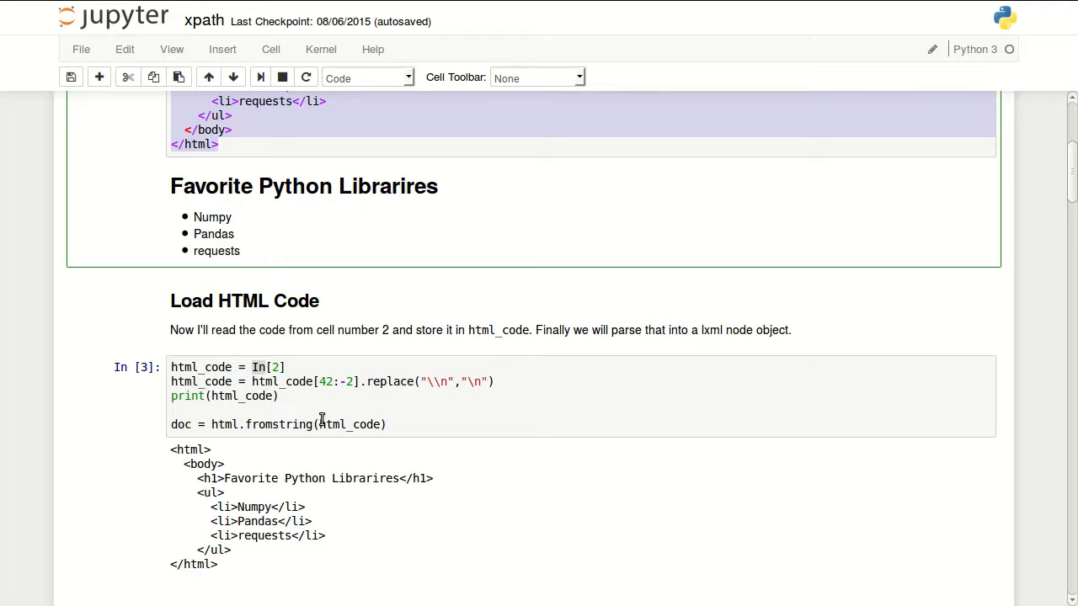
{"action": "scroll", "scroll_direction": "down", "scroll_amount": 3}
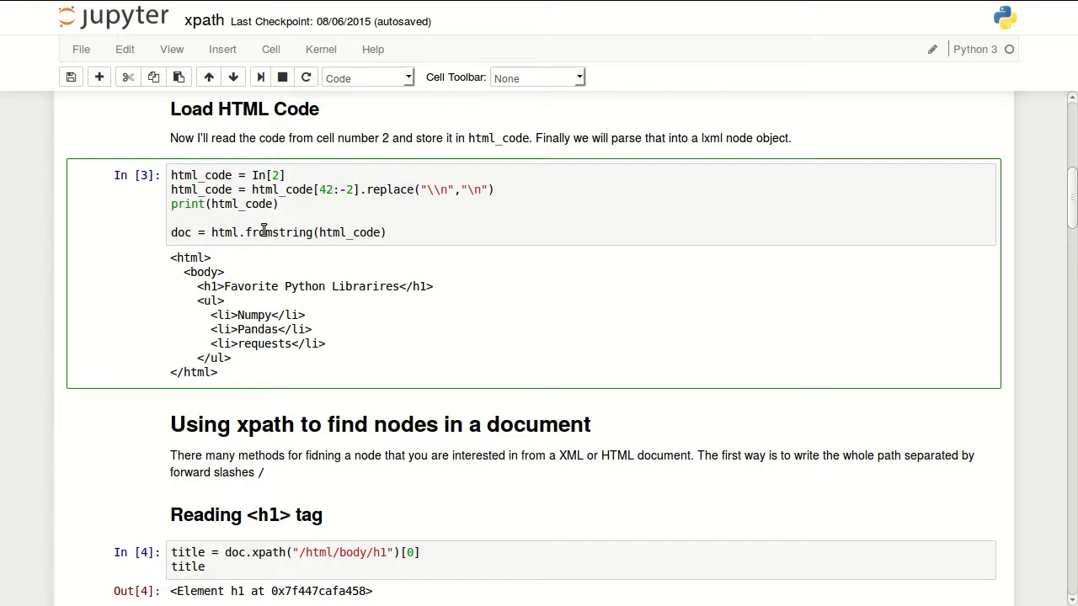
{"action": "mouse_move", "coordinate": [239, 324]}
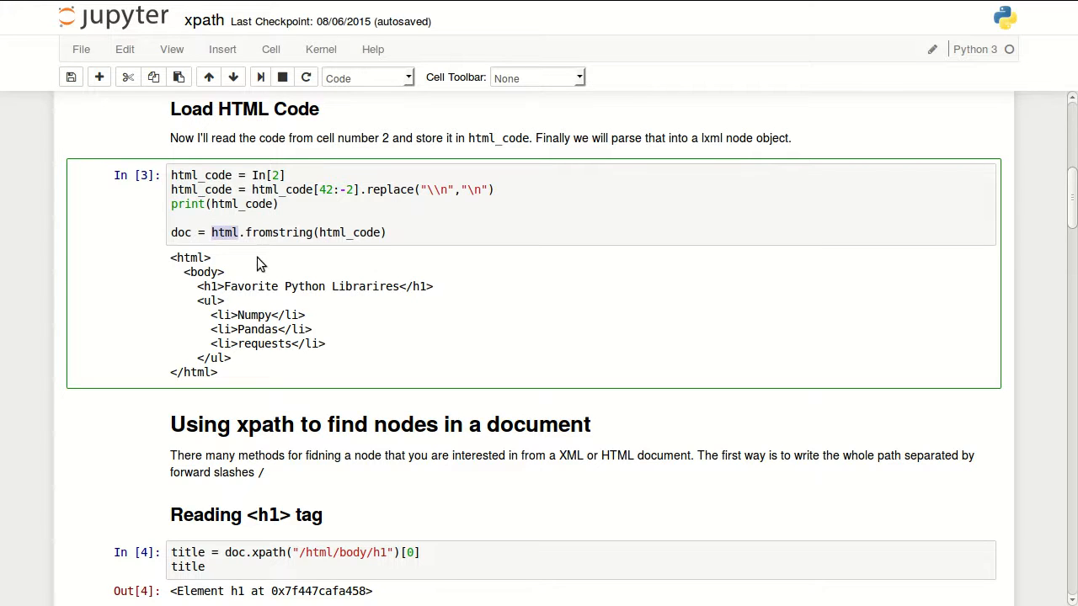
{"action": "scroll", "scroll_direction": "up", "scroll_amount": 3}
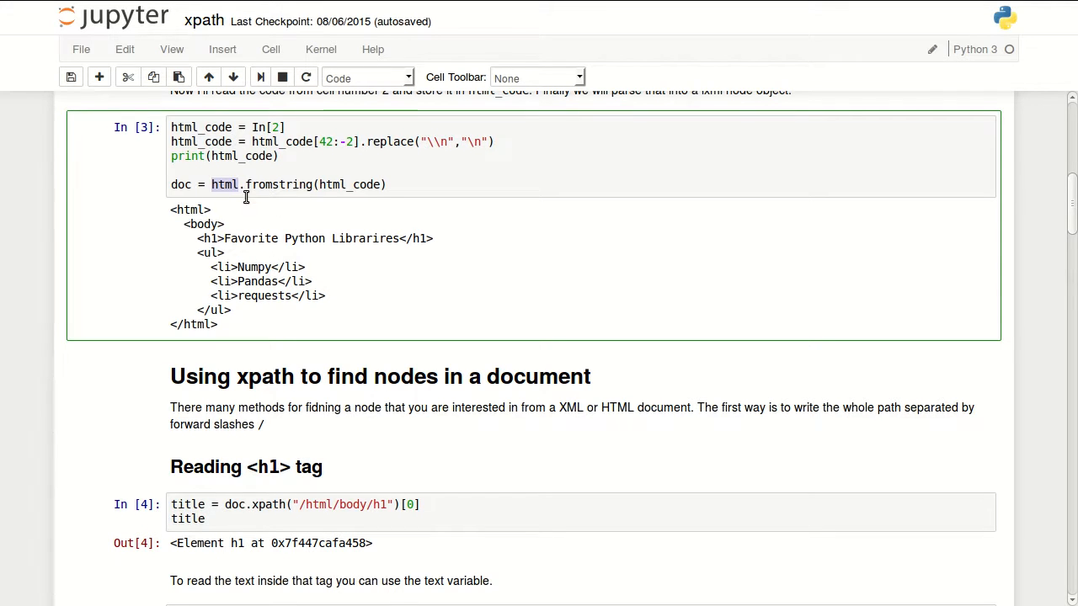
{"action": "mouse_move", "coordinate": [187, 222]}
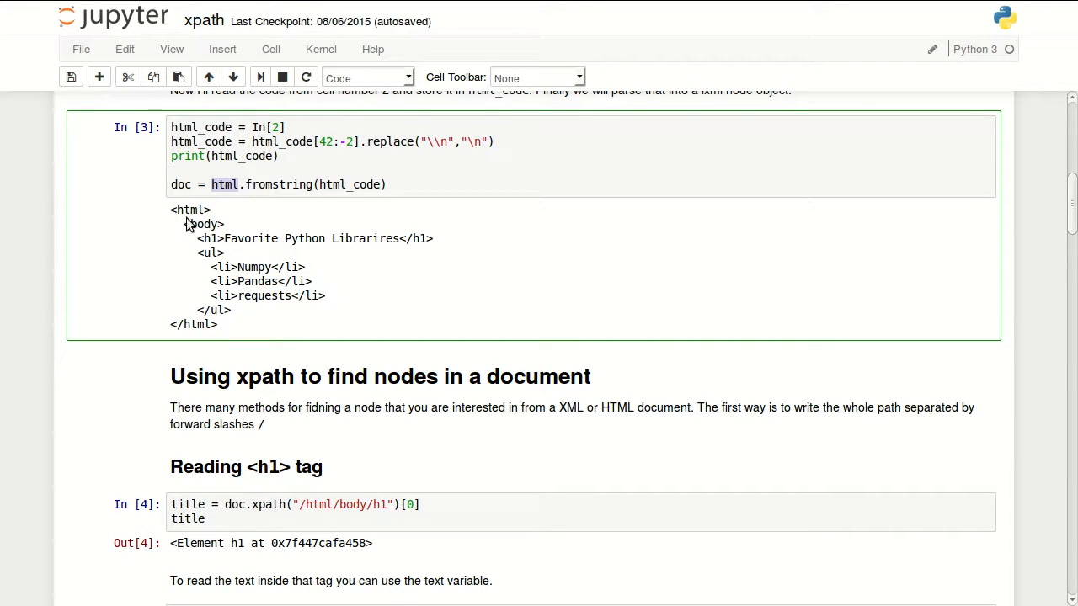
{"action": "mouse_move", "coordinate": [316, 273]}
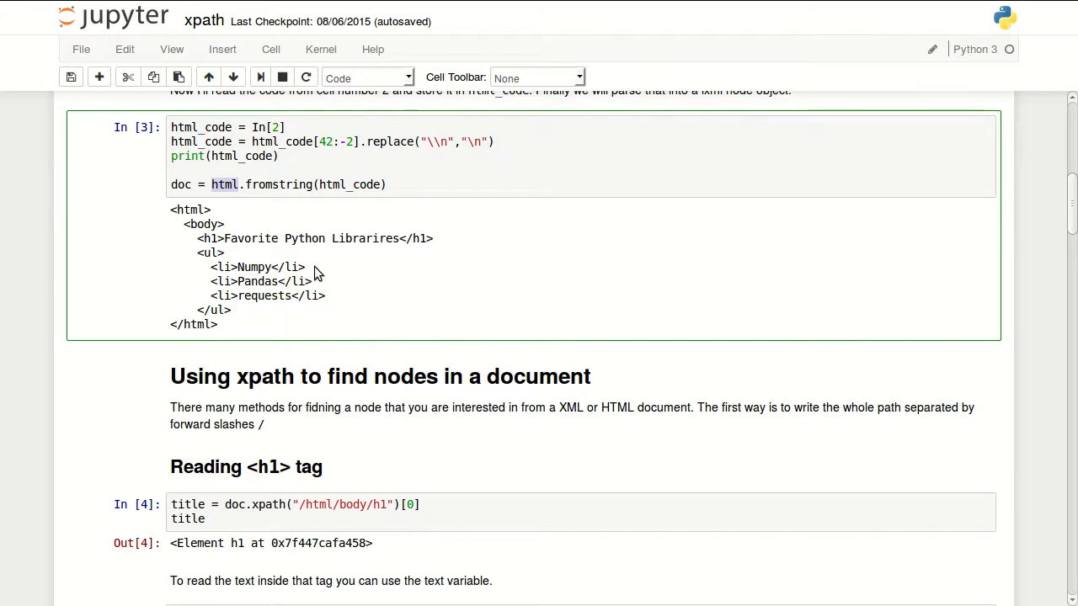
{"action": "scroll", "scroll_direction": "down", "scroll_amount": 3}
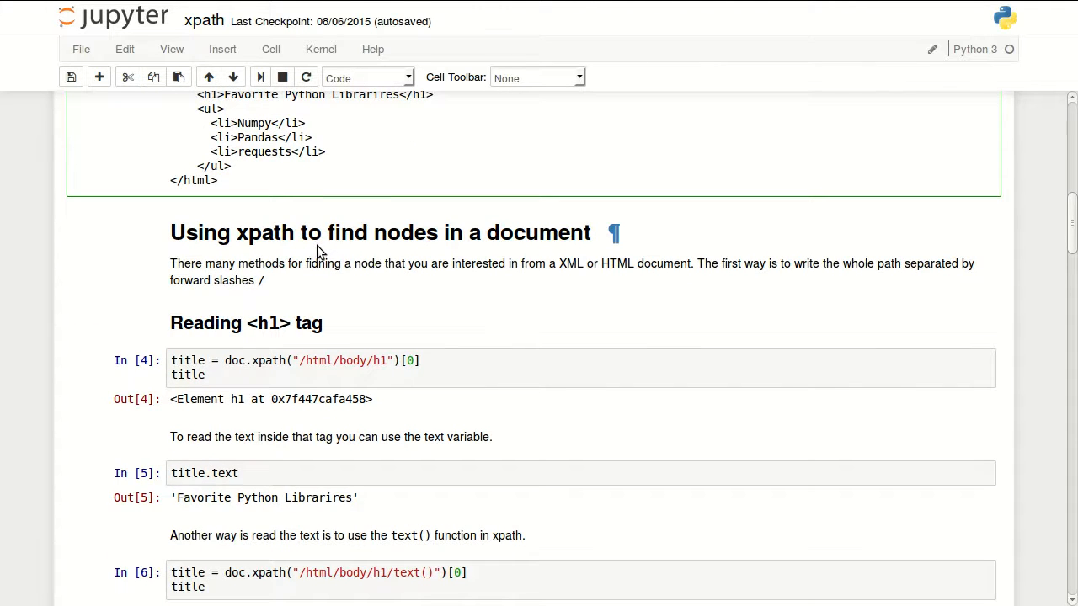
{"action": "scroll", "scroll_direction": "down", "scroll_amount": 3}
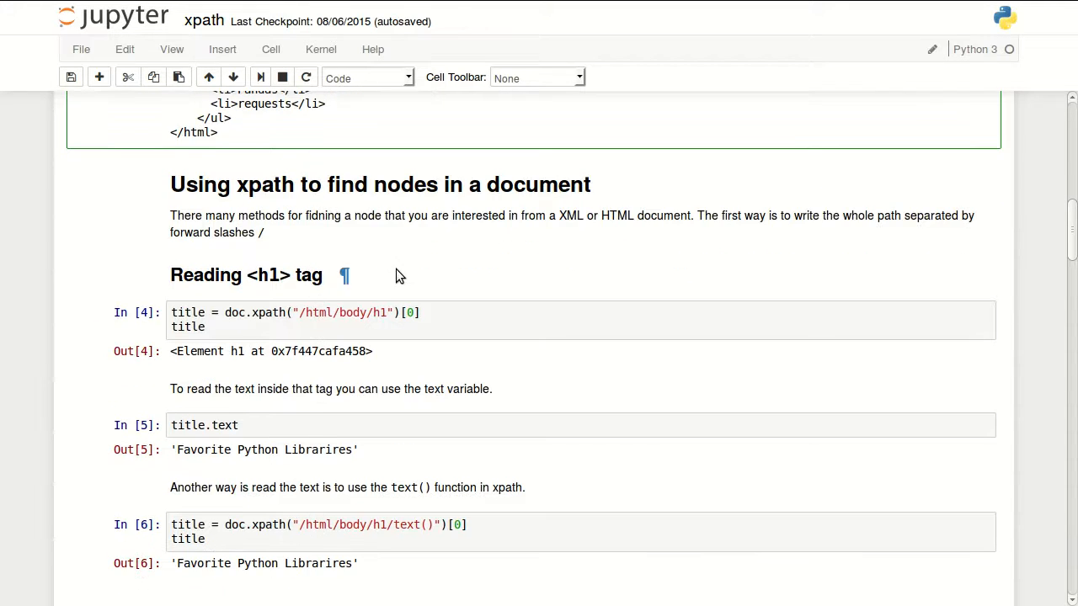
{"action": "mouse_move", "coordinate": [352, 259]}
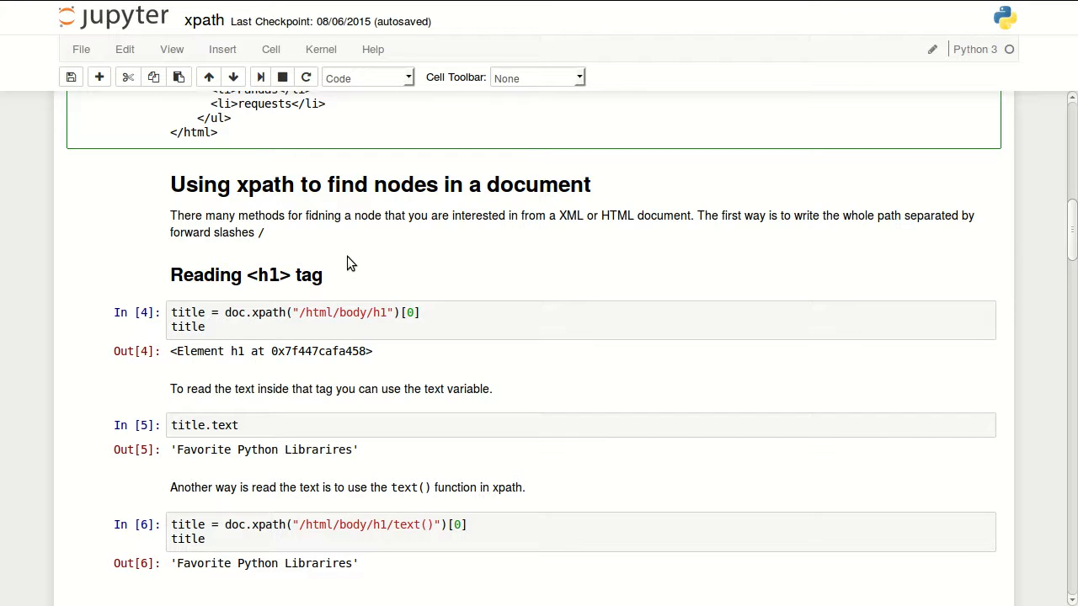
{"action": "scroll", "scroll_direction": "up", "scroll_amount": 3}
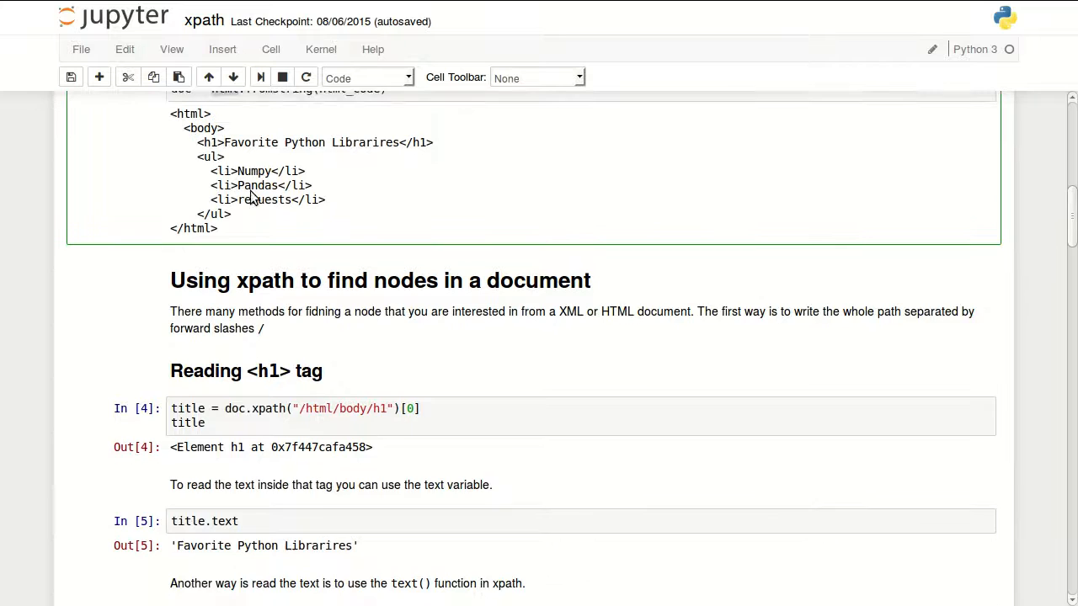
{"action": "scroll", "scroll_direction": "up", "scroll_amount": 3}
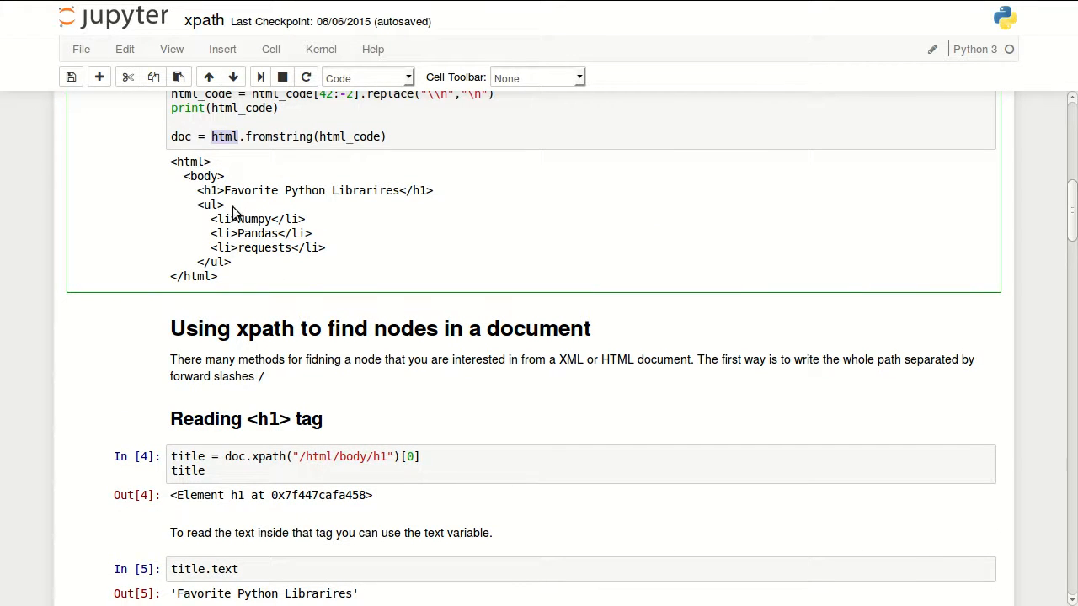
{"action": "mouse_move", "coordinate": [199, 187]}
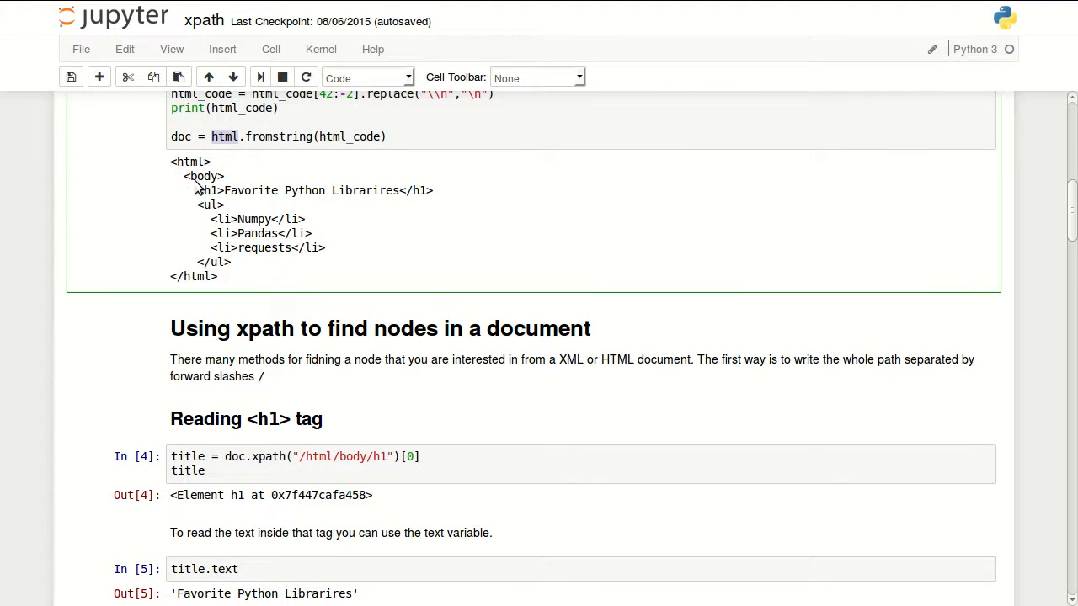
{"action": "mouse_move", "coordinate": [268, 379]}
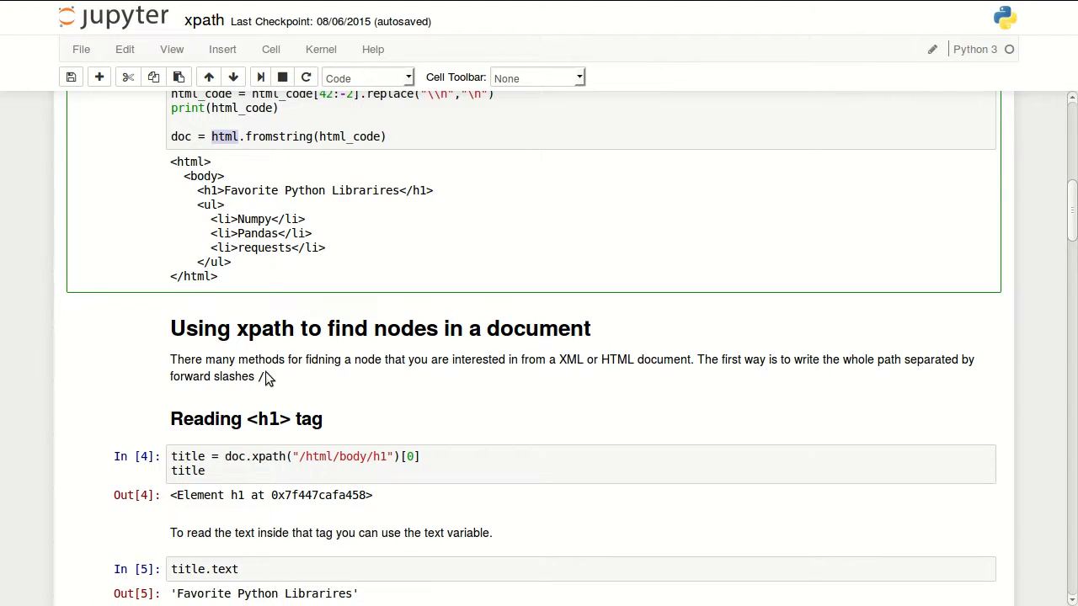
{"action": "scroll", "scroll_direction": "down", "scroll_amount": 3}
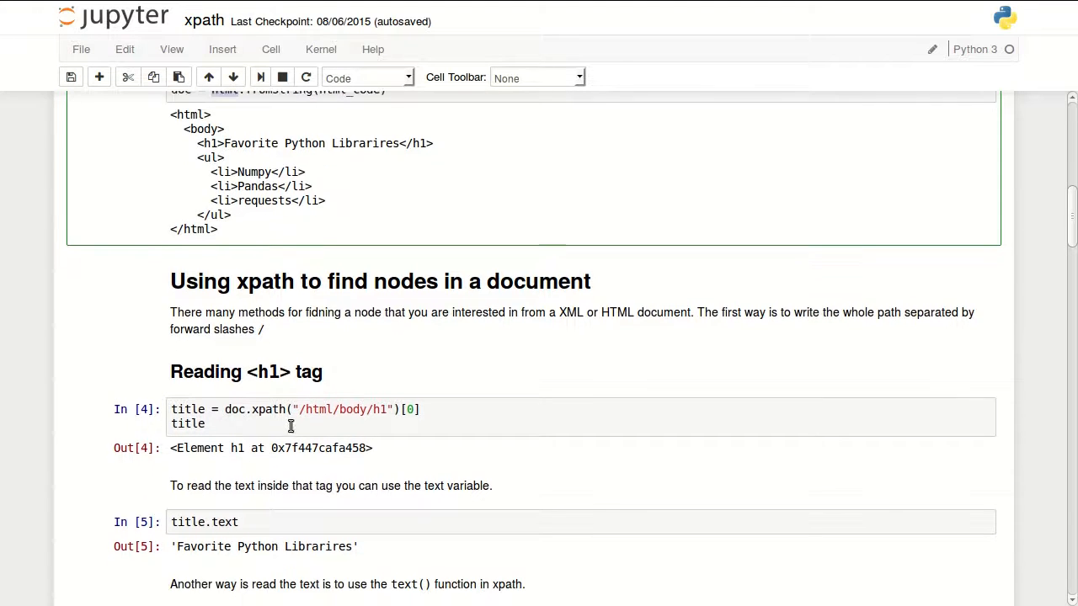
{"action": "left_click", "coordinate": [304, 416]}
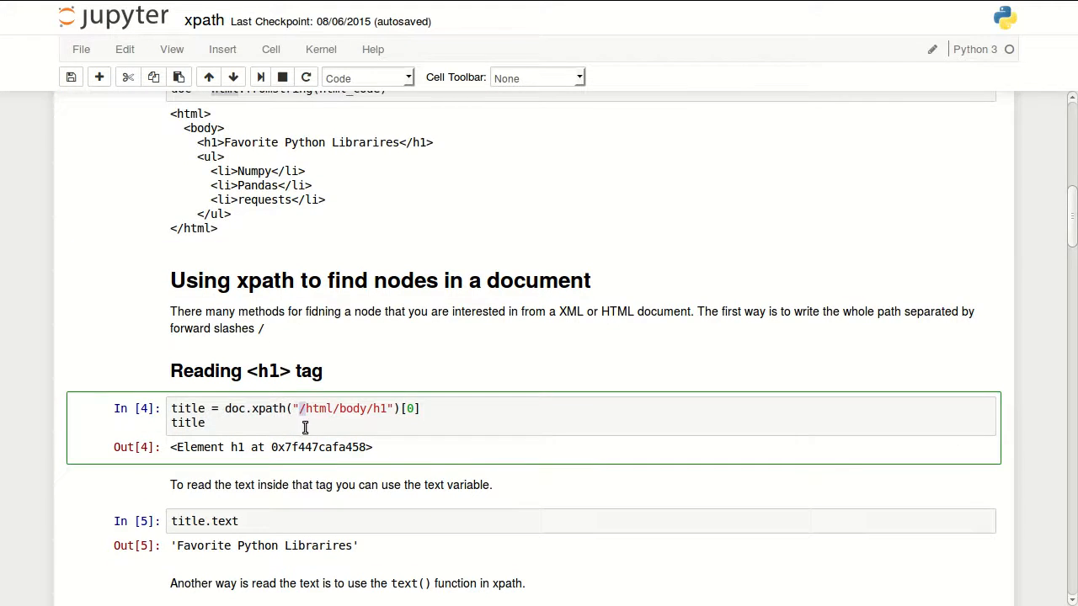
{"action": "mouse_move", "coordinate": [266, 326]}
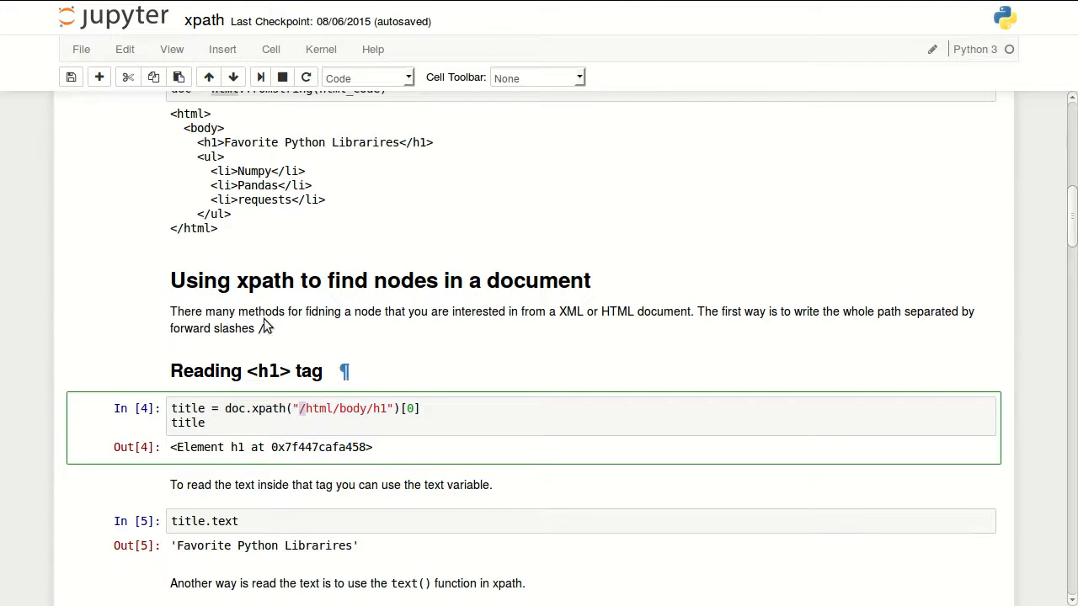
{"action": "mouse_move", "coordinate": [171, 118]}
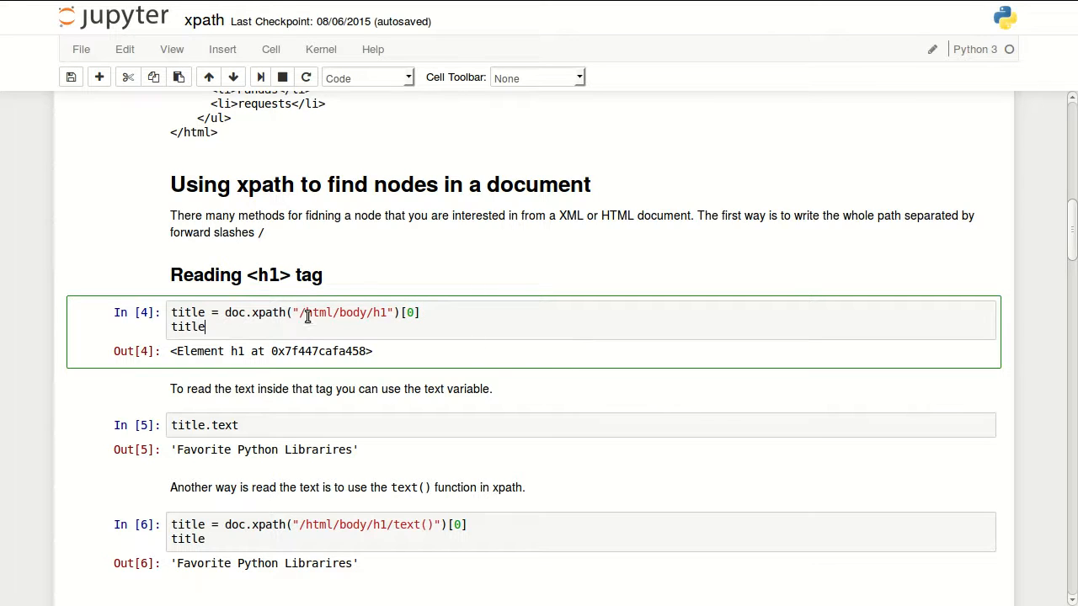
{"action": "mouse_move", "coordinate": [445, 321]}
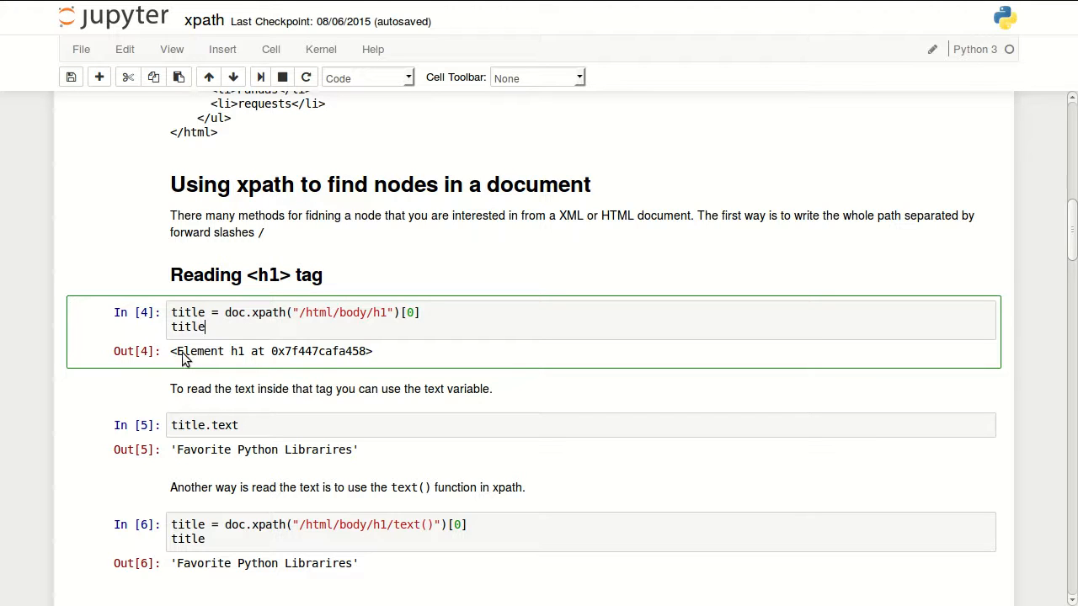
{"action": "mouse_move", "coordinate": [278, 367]}
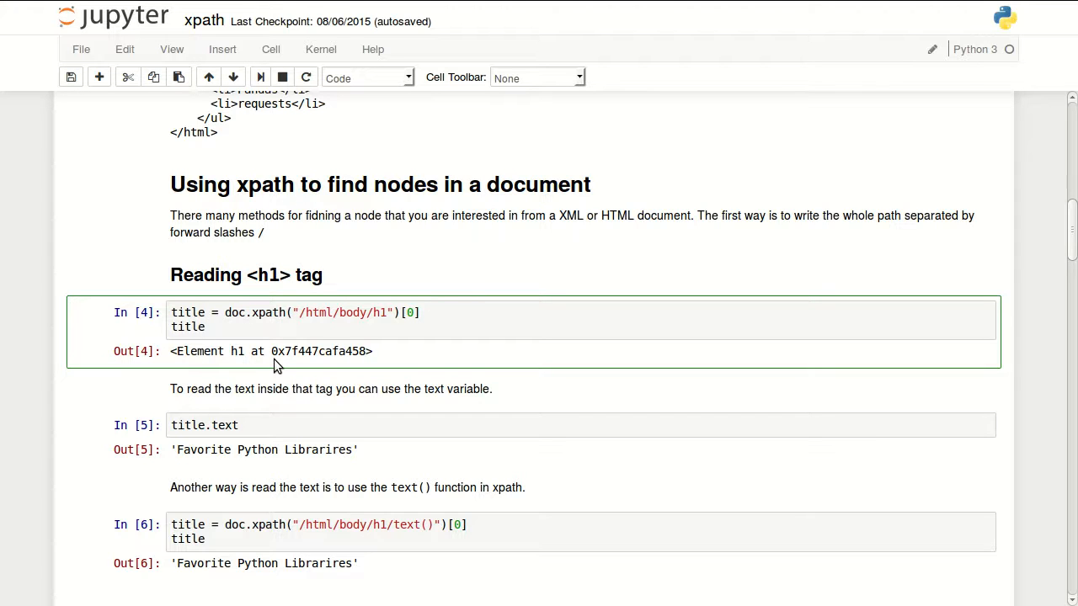
{"action": "scroll", "scroll_direction": "down", "scroll_amount": 3}
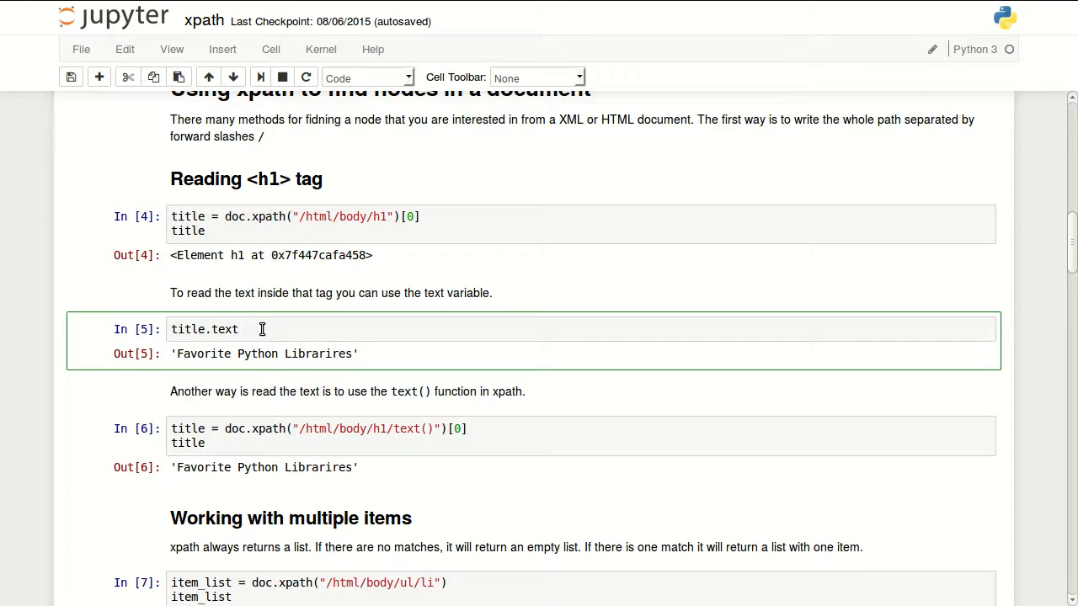
{"action": "scroll", "scroll_direction": "down", "scroll_amount": 3}
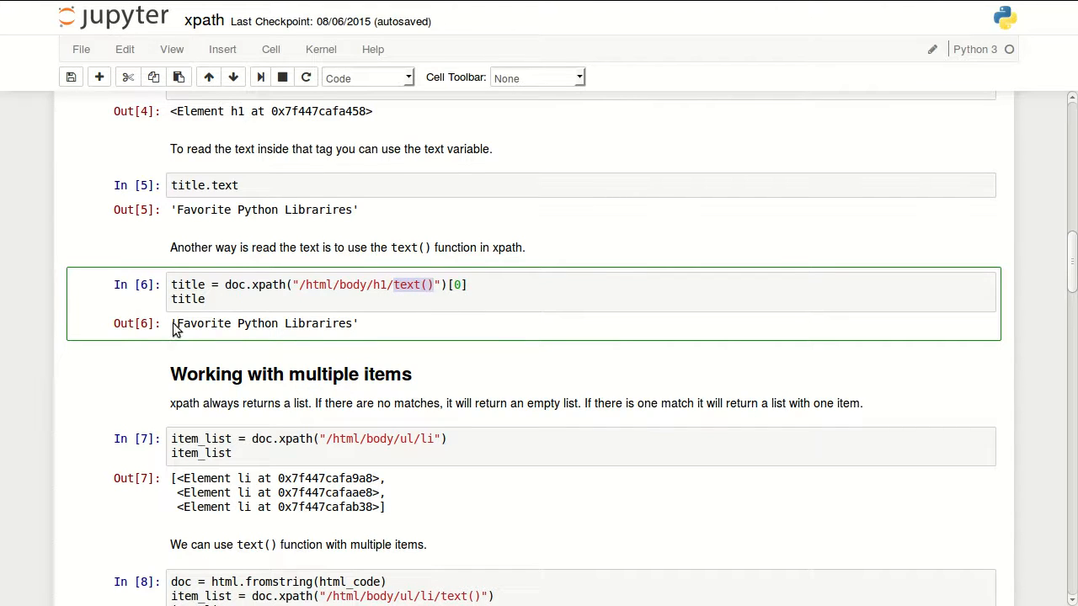
{"action": "double_click", "coordinate": [262, 323]}
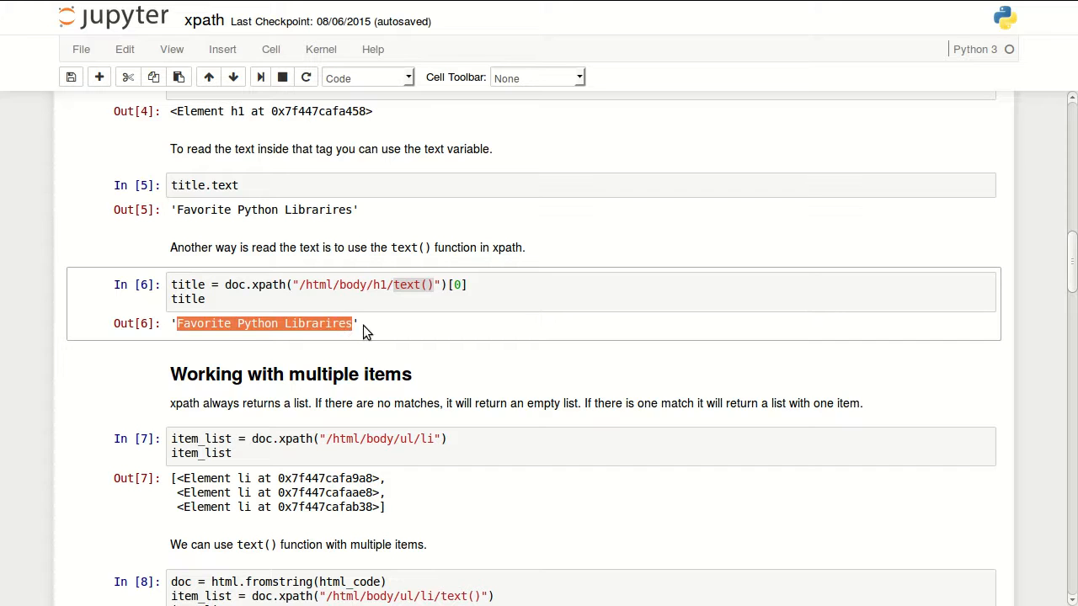
{"action": "scroll", "scroll_direction": "down", "scroll_amount": 3}
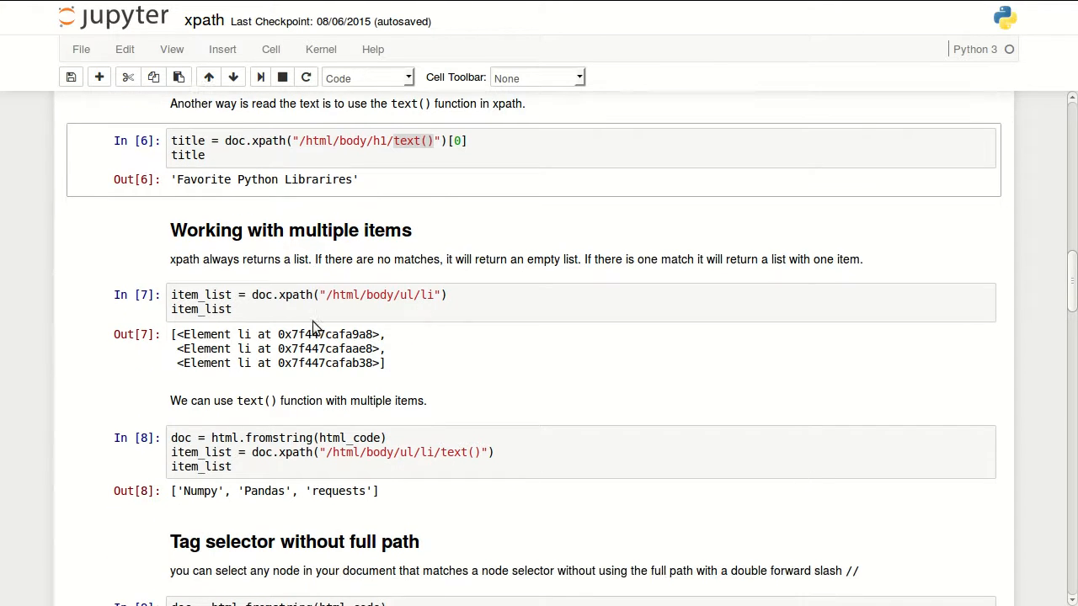
{"action": "scroll", "scroll_direction": "up", "scroll_amount": 3}
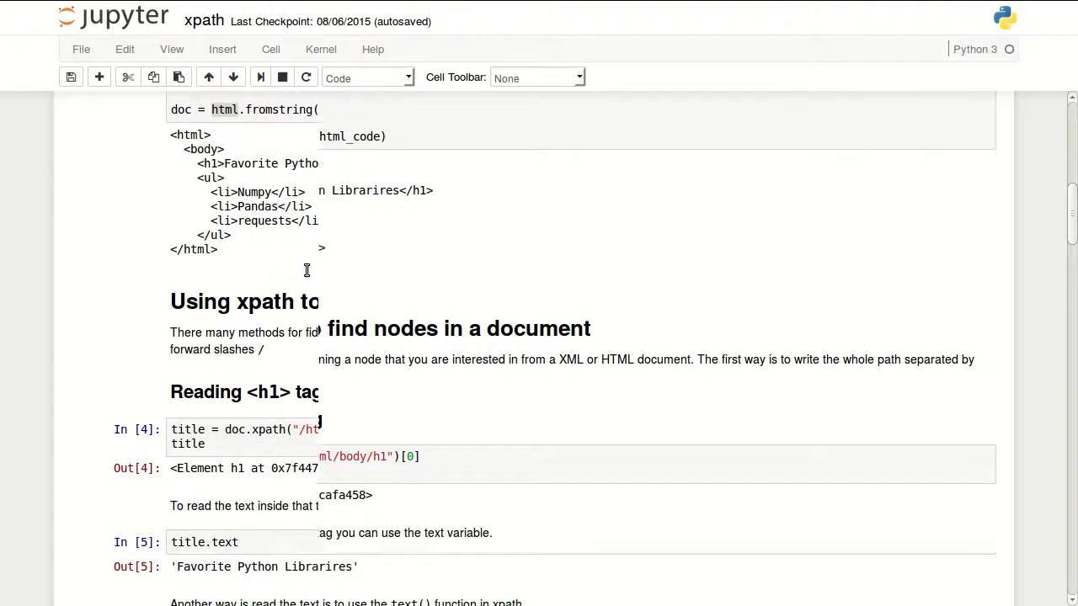
{"action": "scroll", "scroll_direction": "up", "scroll_amount": 3}
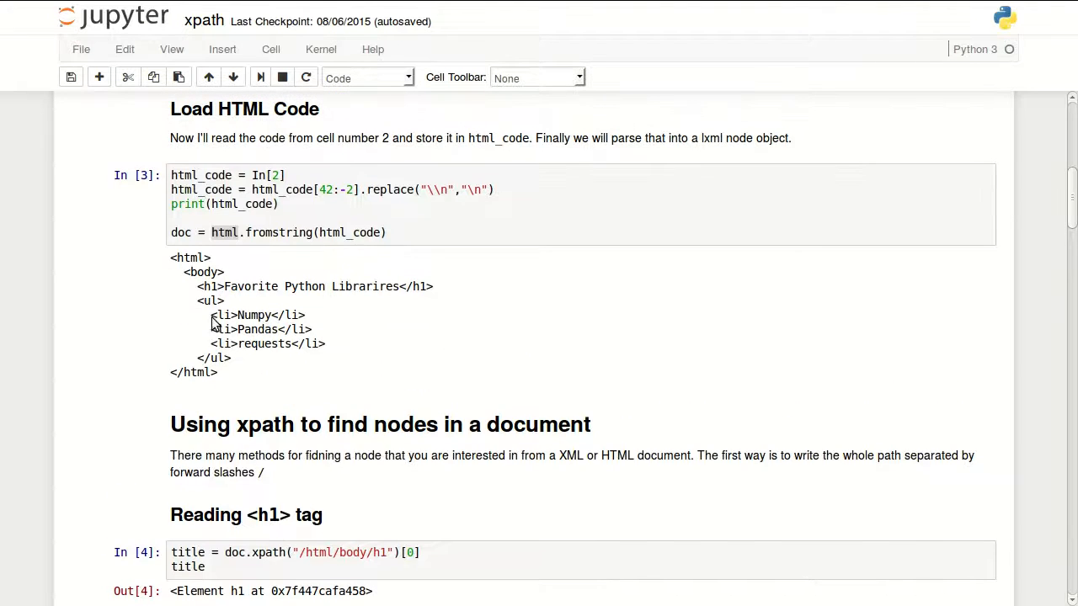
{"action": "left_click_drag", "start_coordinate": [212, 315], "coordinate": [325, 343]}
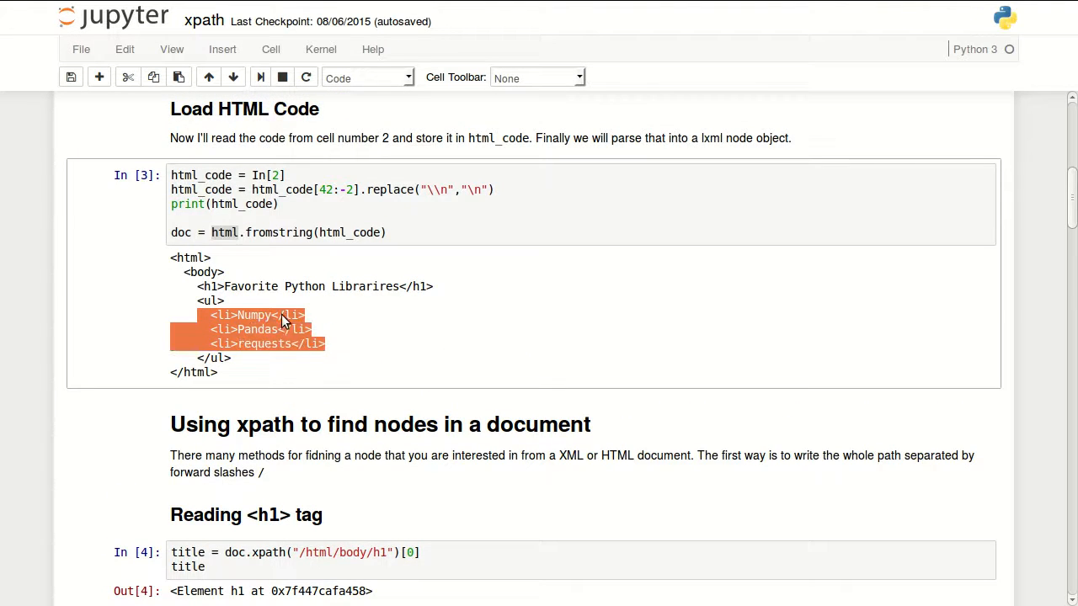
{"action": "scroll", "scroll_direction": "down", "scroll_amount": 3}
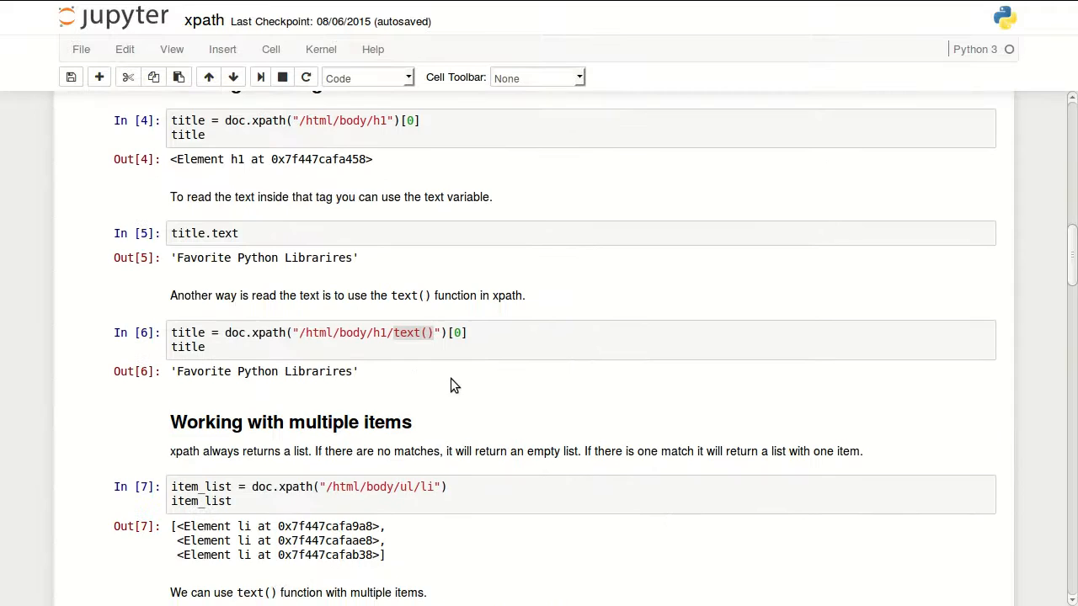
{"action": "scroll", "scroll_direction": "down", "scroll_amount": 3}
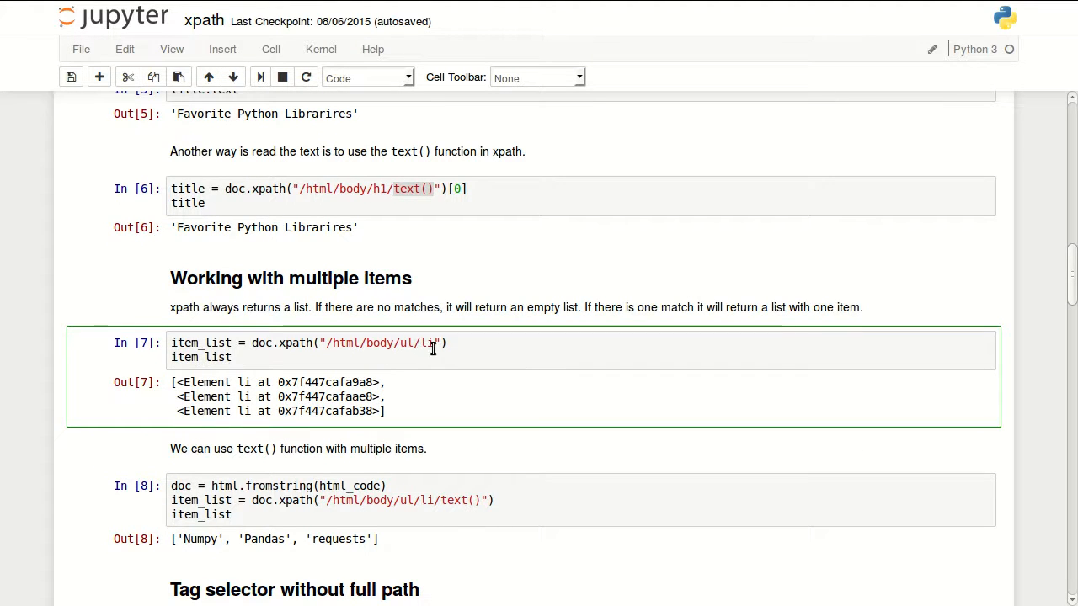
{"action": "scroll", "scroll_direction": "up", "scroll_amount": 3}
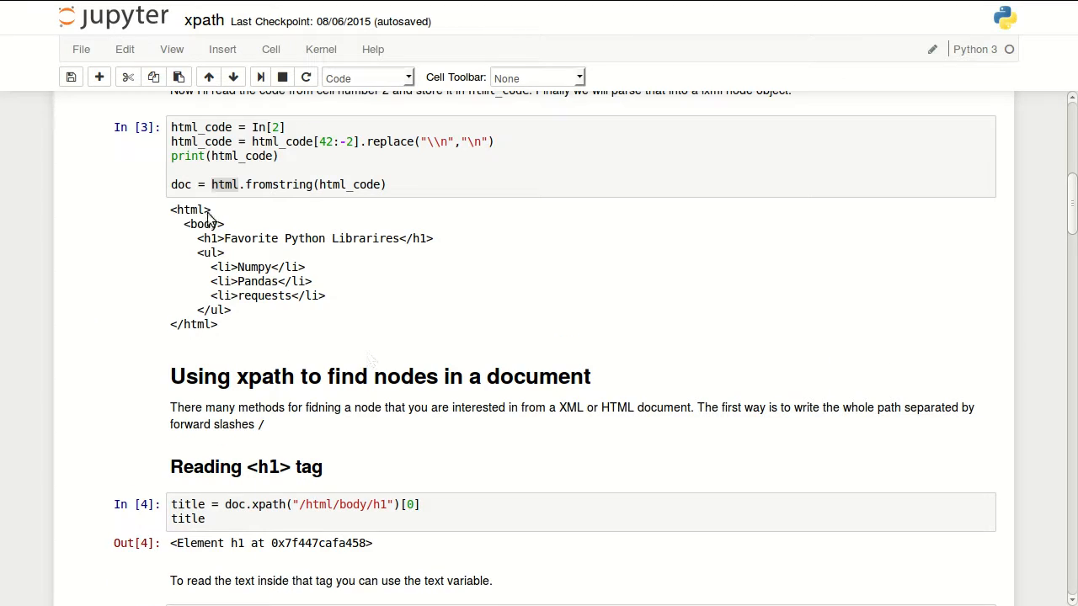
{"action": "mouse_move", "coordinate": [209, 259]}
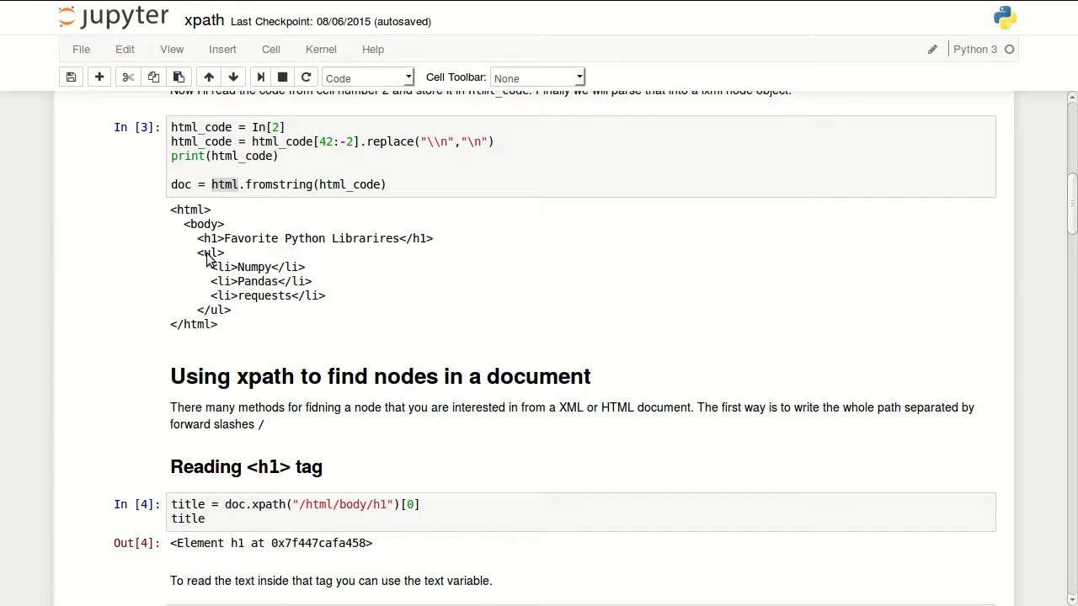
{"action": "mouse_move", "coordinate": [219, 281]}
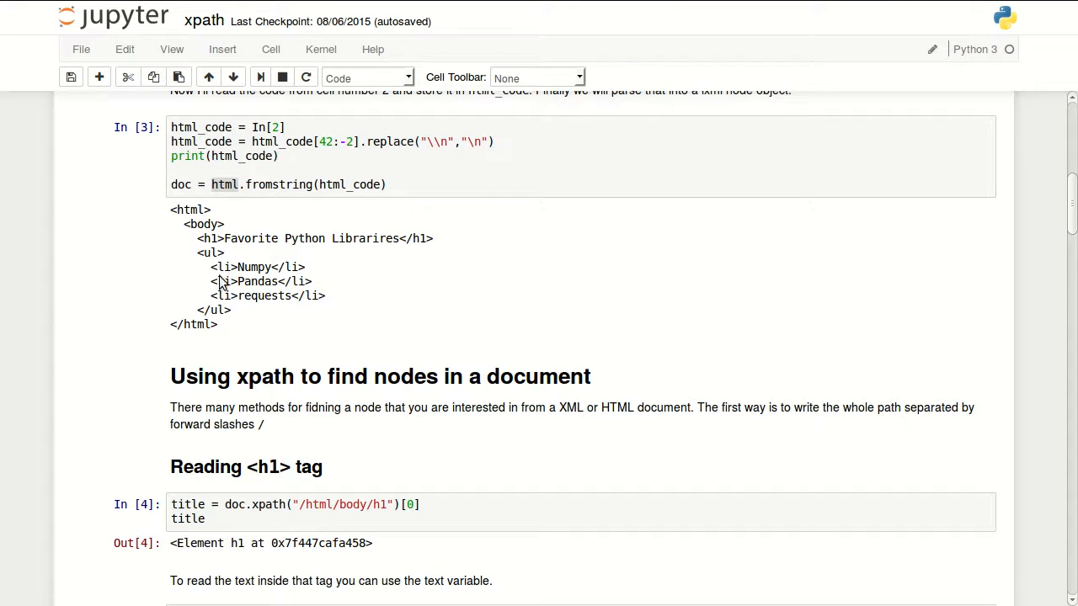
{"action": "left_click_drag", "start_coordinate": [209, 266], "coordinate": [327, 296]}
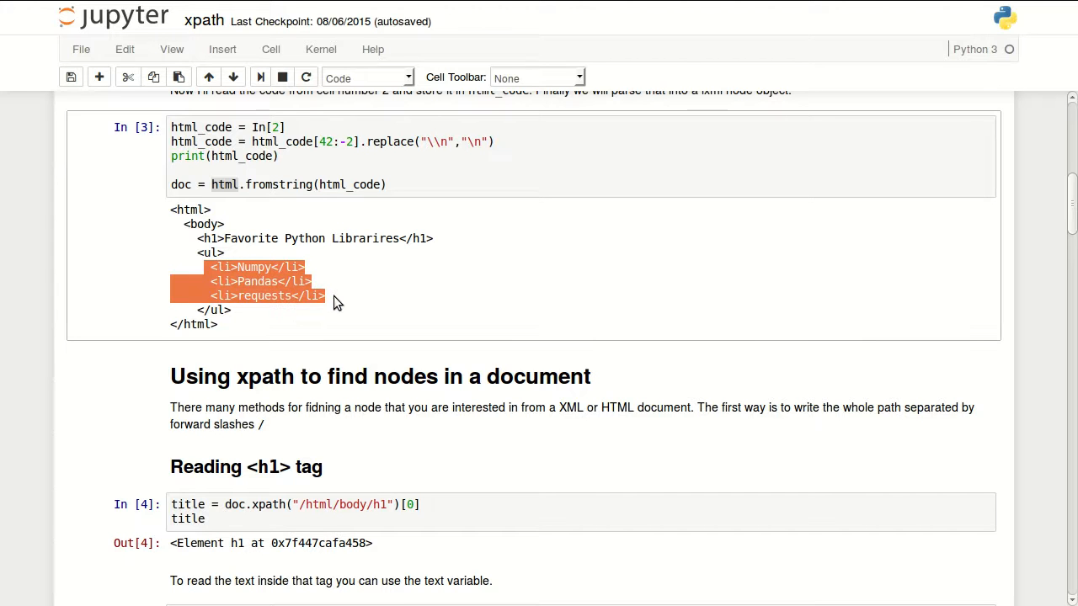
{"action": "mouse_move", "coordinate": [283, 293]}
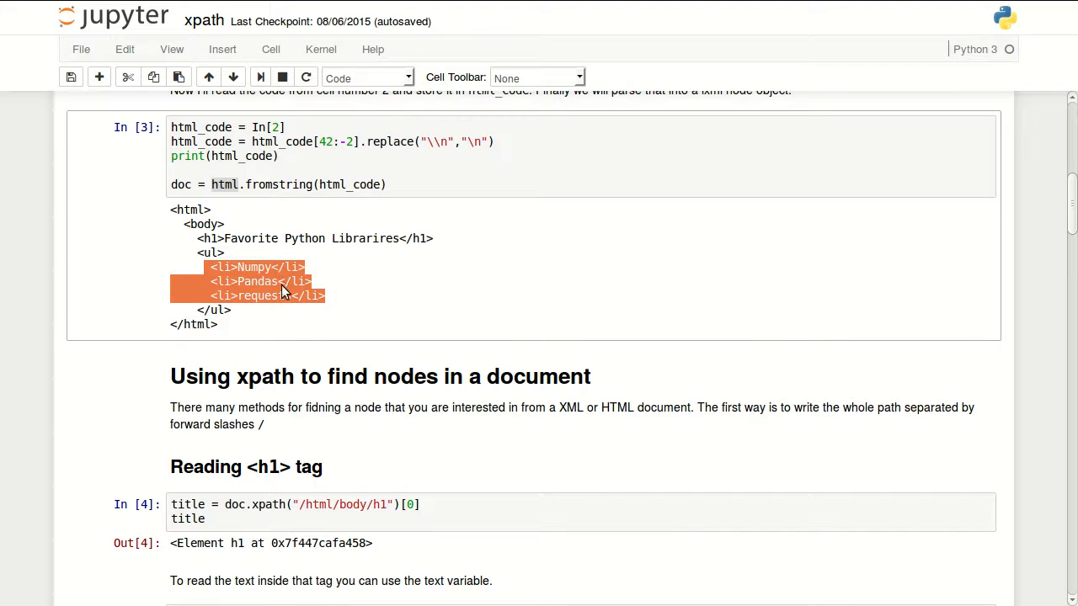
{"action": "scroll", "scroll_direction": "down", "scroll_amount": 3}
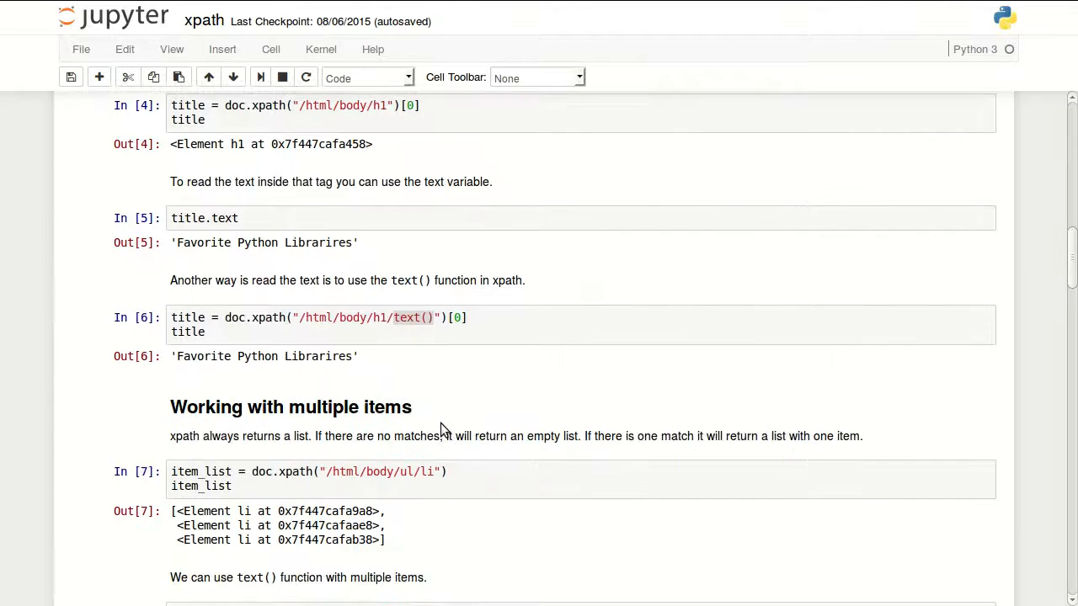
{"action": "scroll", "scroll_direction": "down", "scroll_amount": 3}
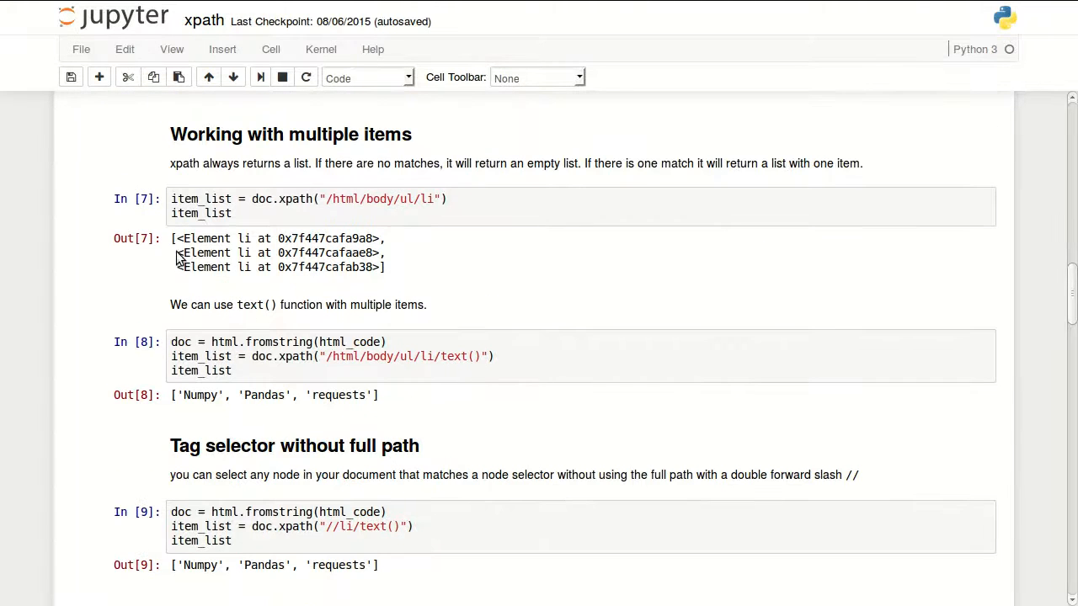
{"action": "left_click_drag", "start_coordinate": [176, 239], "coordinate": [384, 266]}
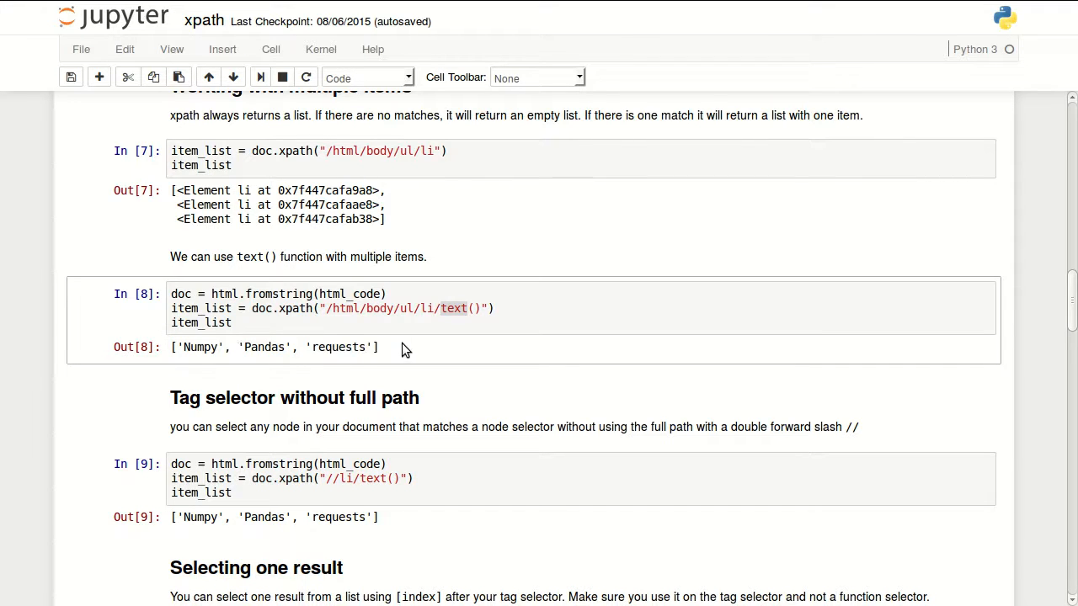
{"action": "mouse_move", "coordinate": [461, 352]}
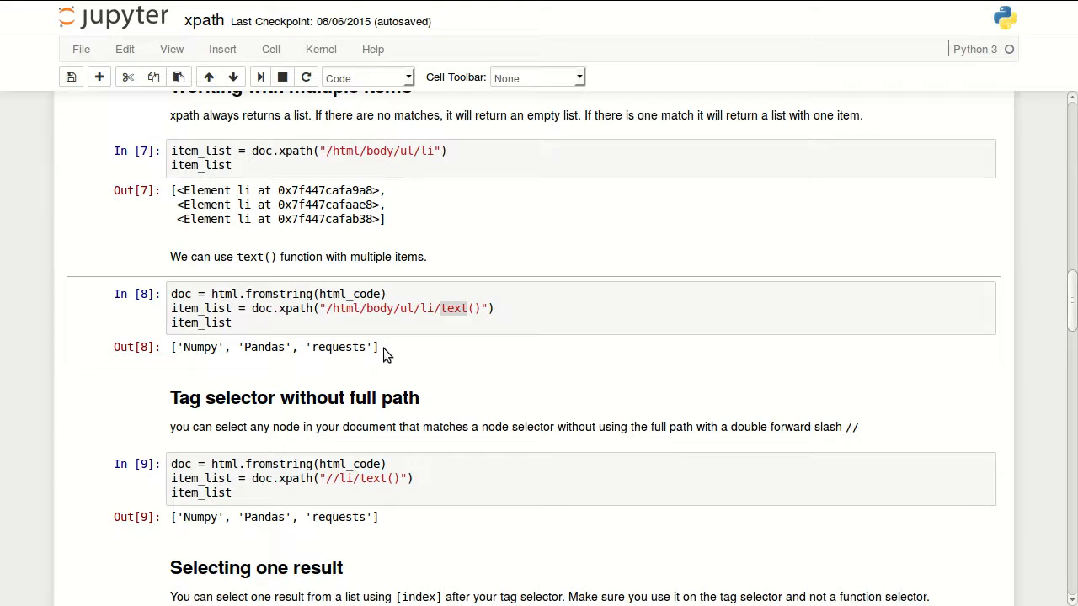
{"action": "scroll", "scroll_direction": "down", "scroll_amount": 3}
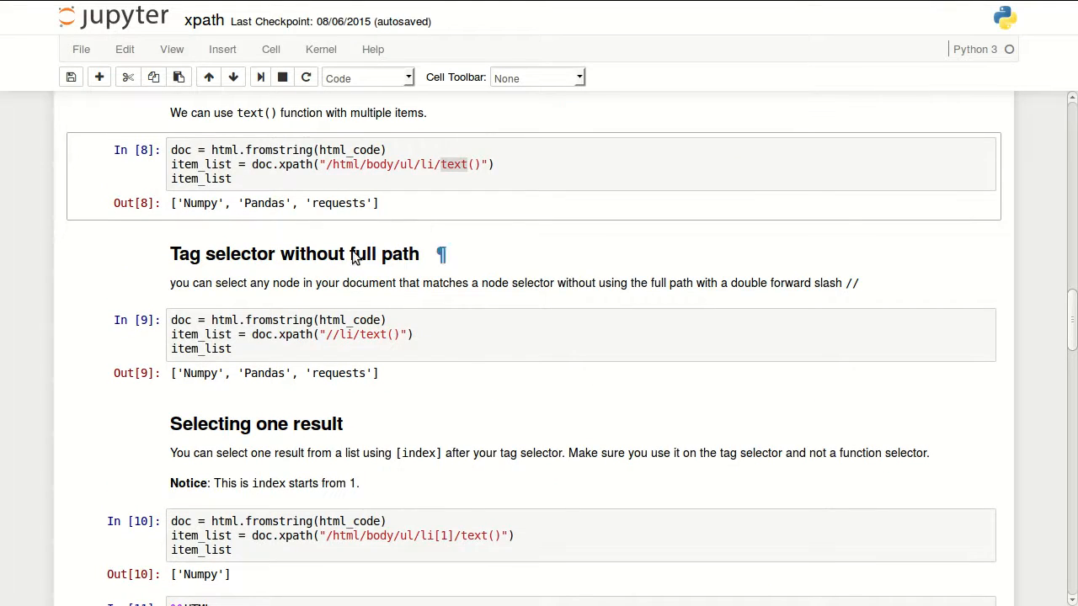
{"action": "scroll", "scroll_direction": "down", "scroll_amount": 3}
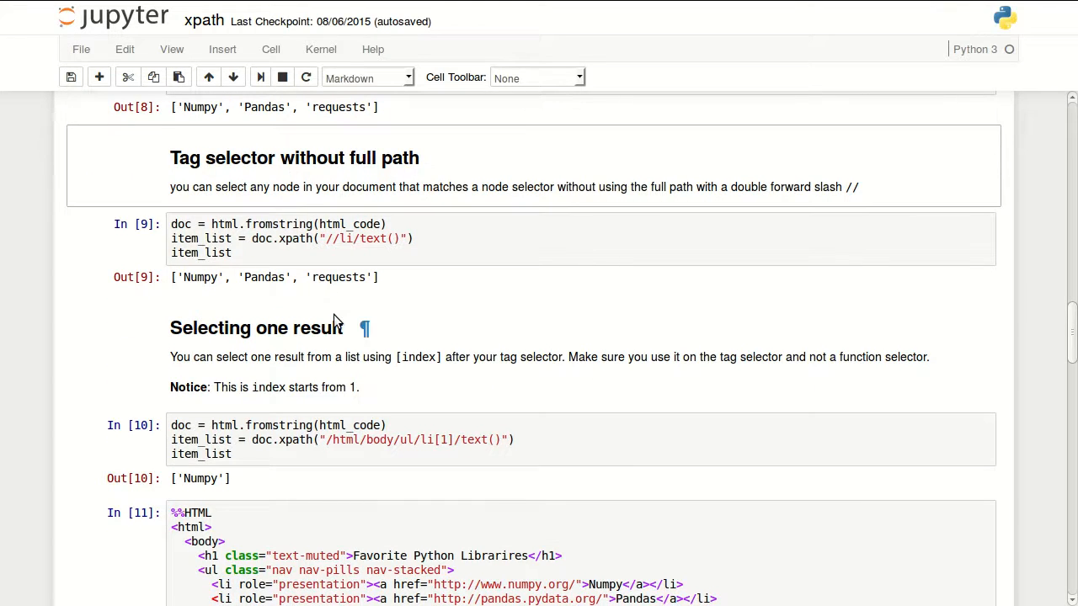
{"action": "mouse_move", "coordinate": [414, 200]}
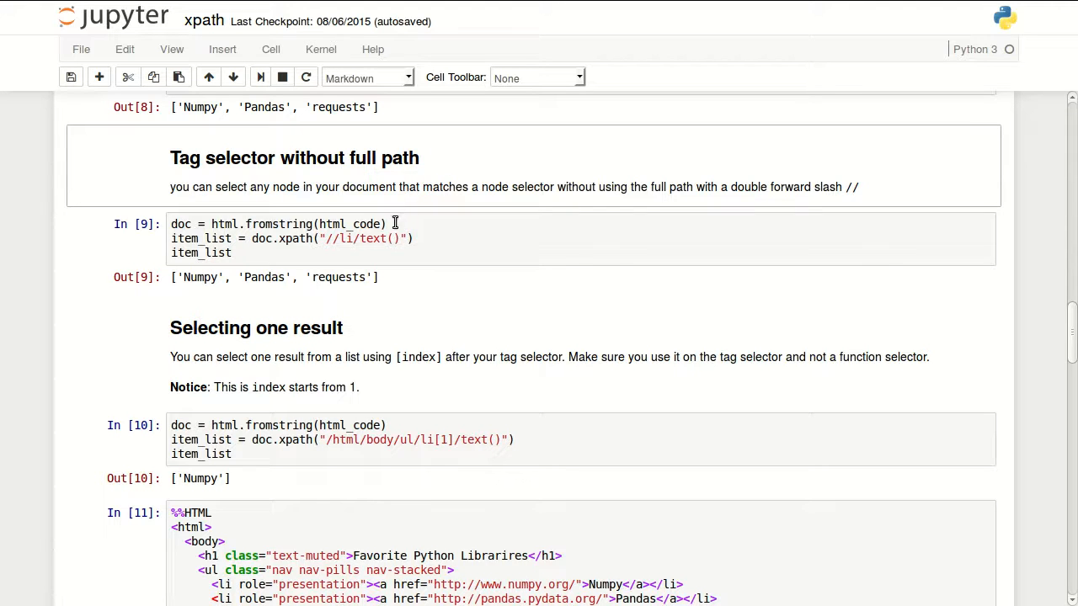
{"action": "mouse_move", "coordinate": [852, 198]}
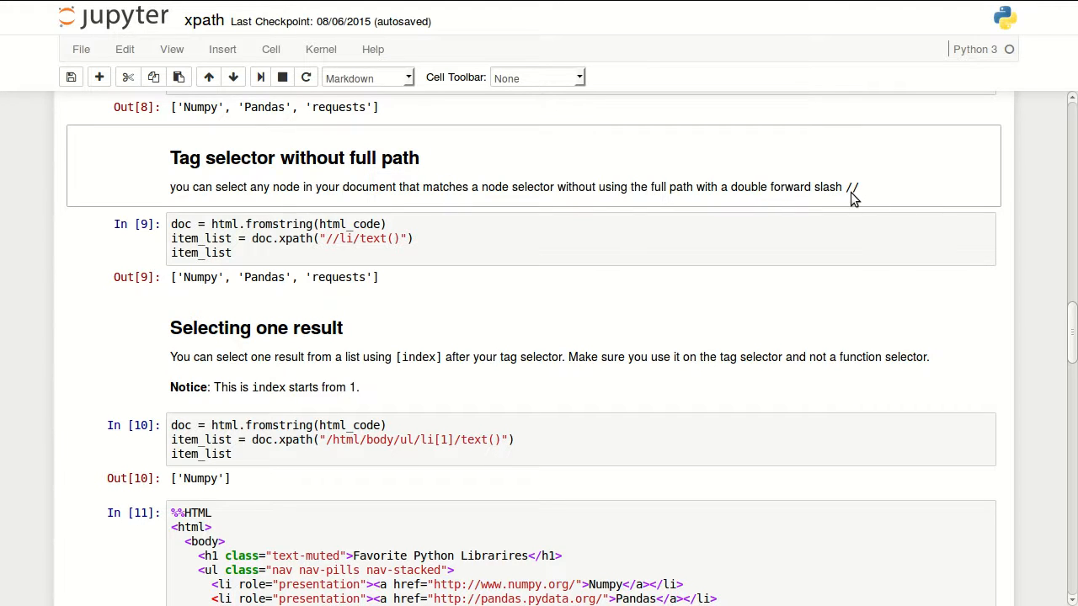
{"action": "left_click", "coordinate": [337, 239]}
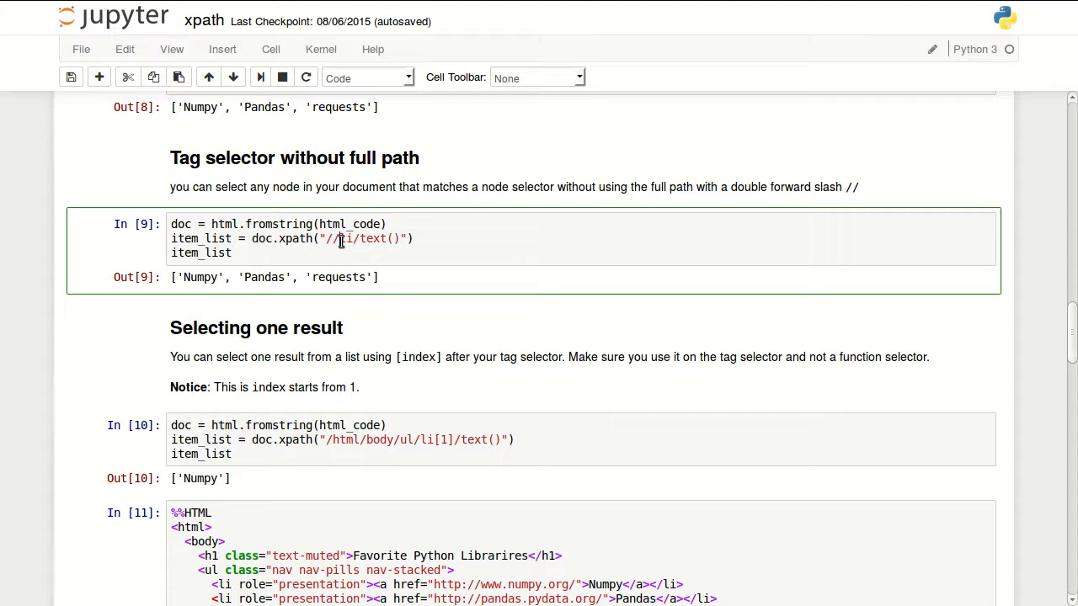
{"action": "scroll", "scroll_direction": "up", "scroll_amount": 3}
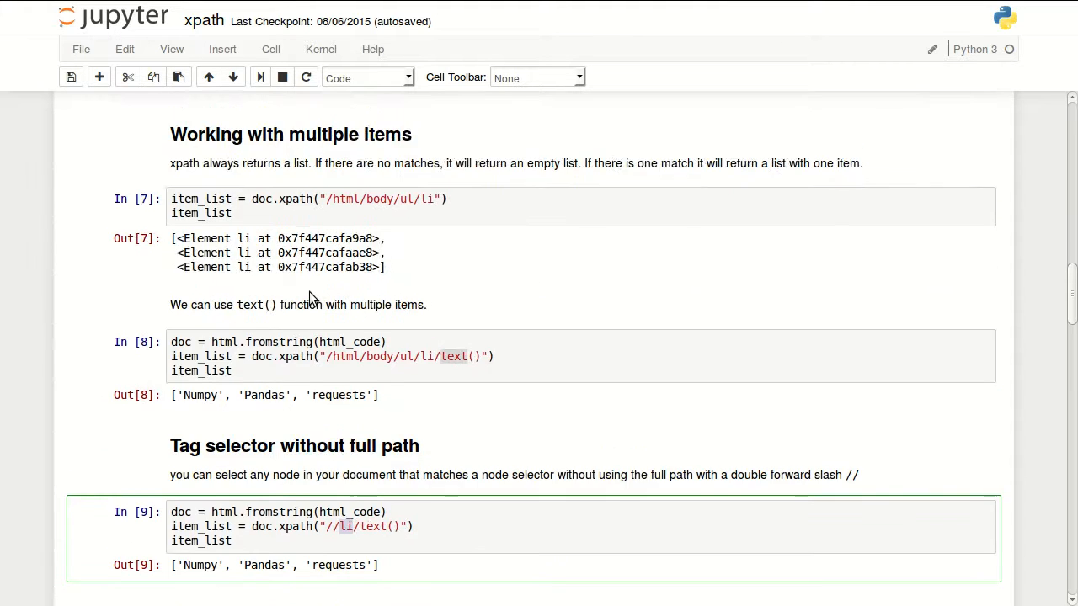
{"action": "scroll", "scroll_direction": "up", "scroll_amount": 3}
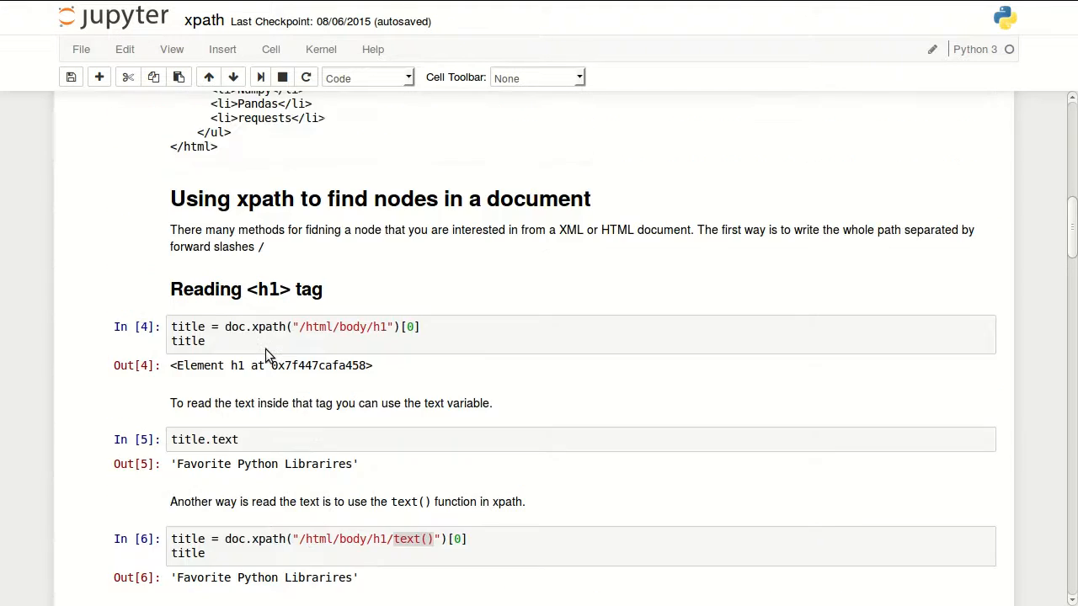
{"action": "scroll", "scroll_direction": "up", "scroll_amount": 3}
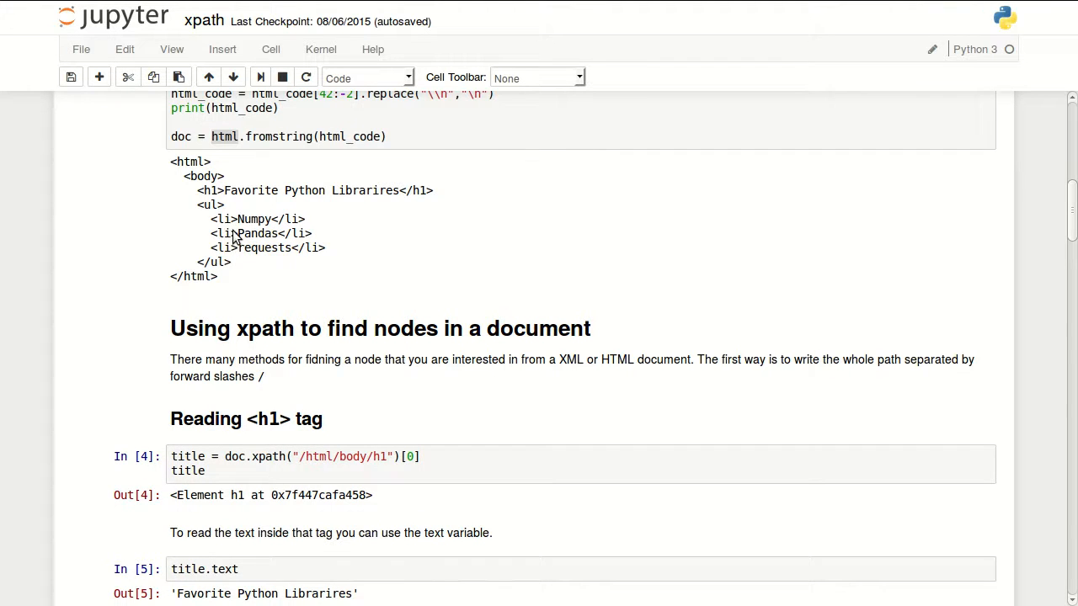
{"action": "left_click_drag", "start_coordinate": [211, 219], "coordinate": [323, 247]}
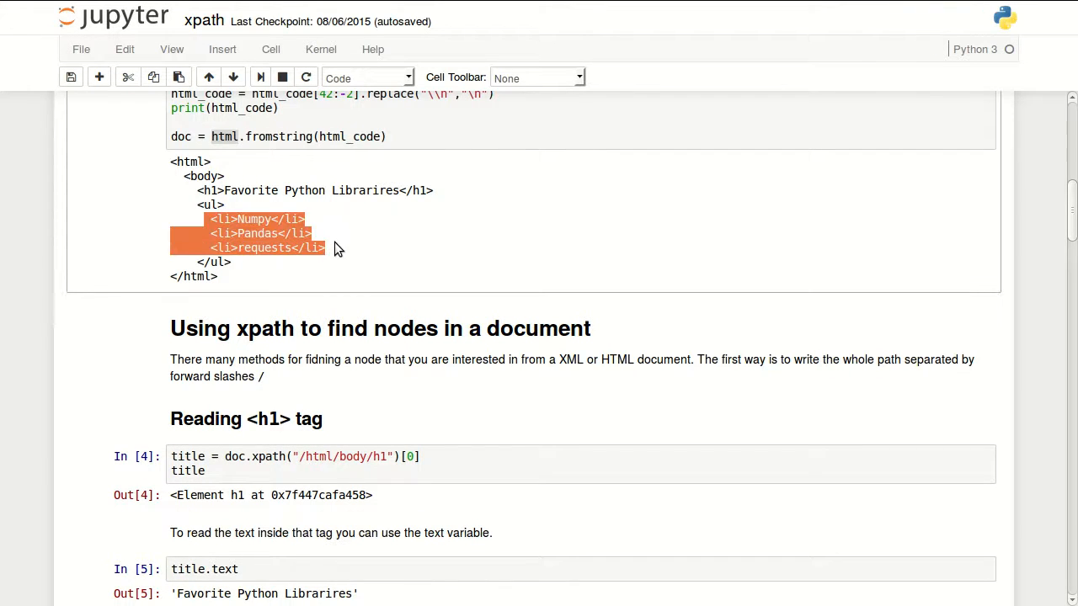
{"action": "scroll", "scroll_direction": "down", "scroll_amount": 3}
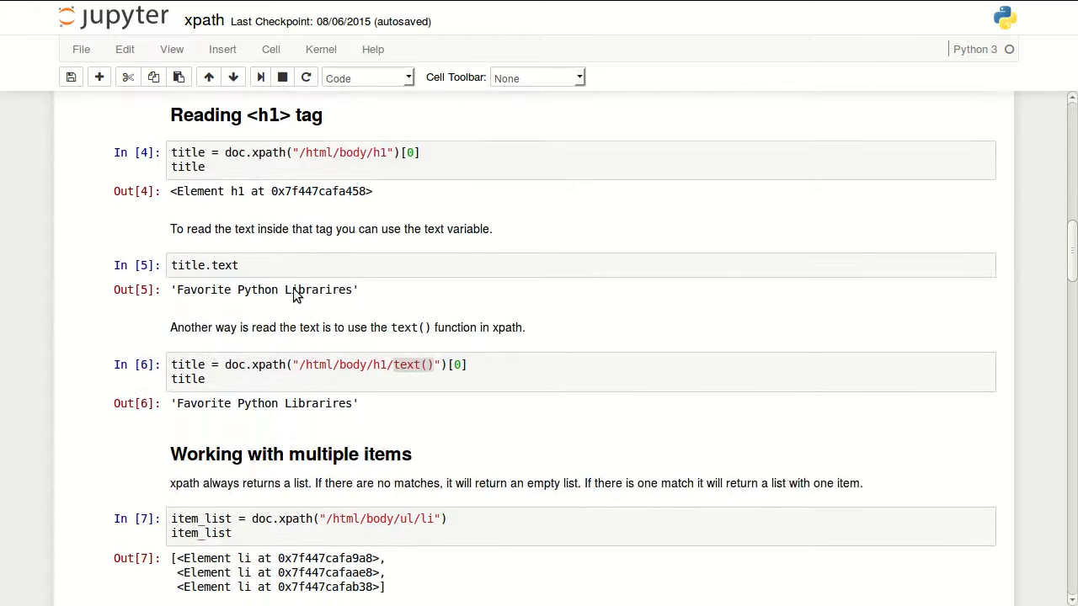
{"action": "scroll", "scroll_direction": "down", "scroll_amount": 3}
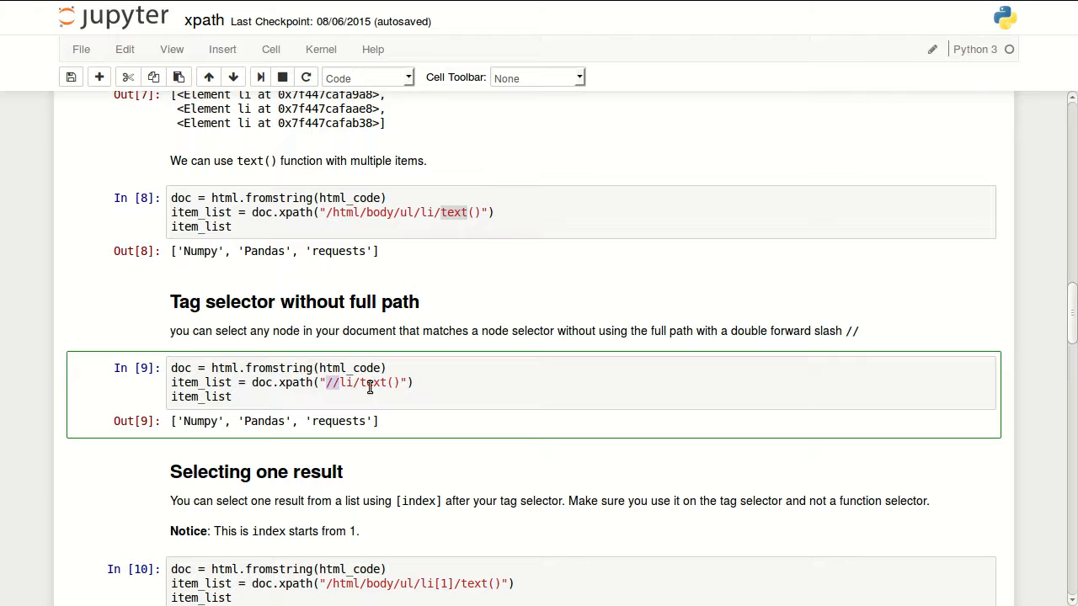
{"action": "scroll", "scroll_direction": "down", "scroll_amount": 3}
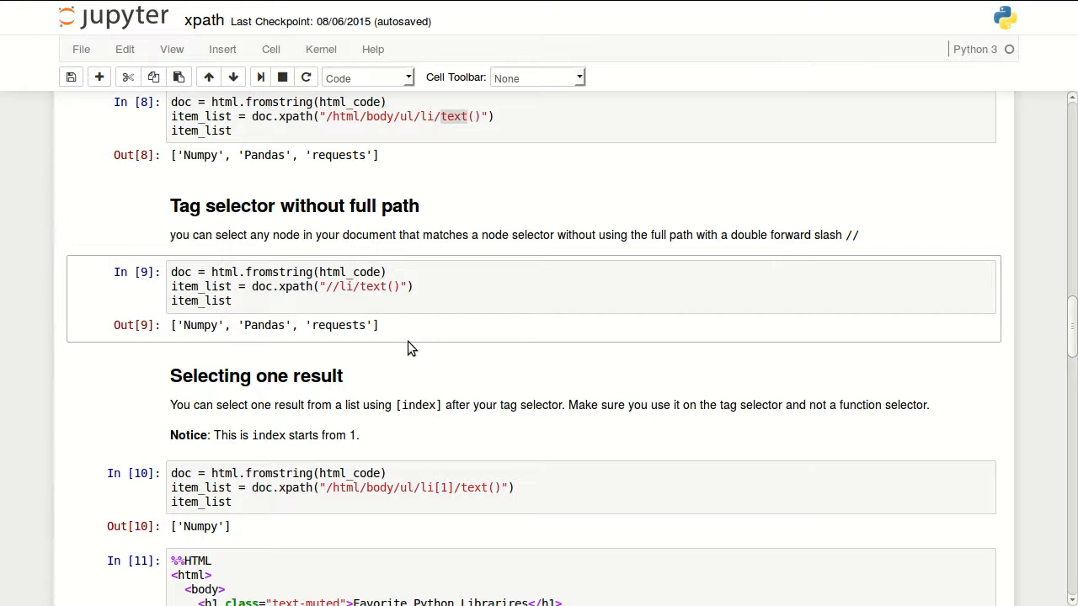
{"action": "scroll", "scroll_direction": "down", "scroll_amount": 3}
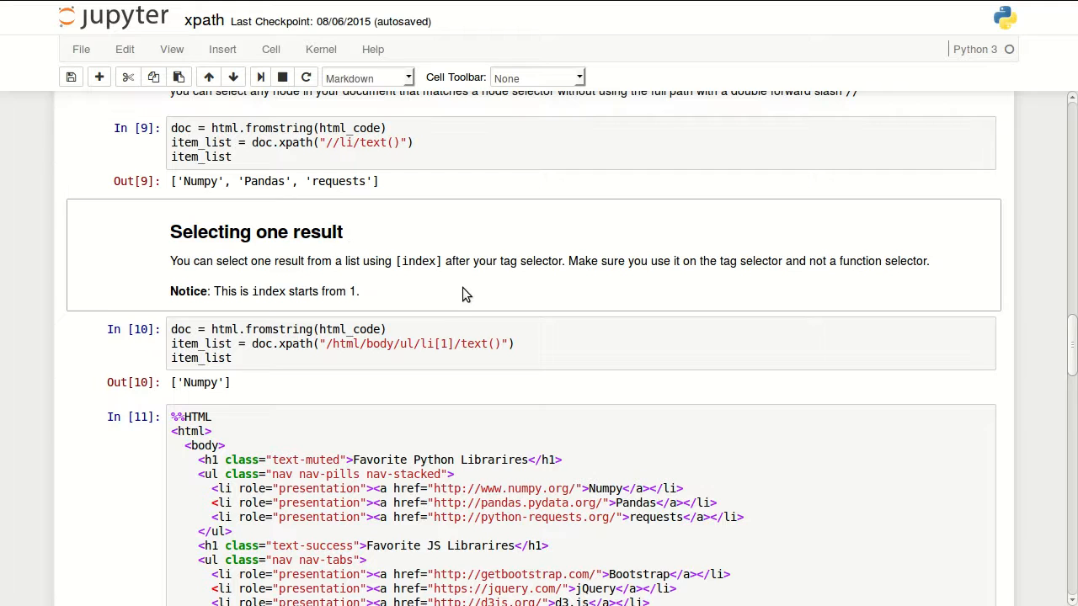
{"action": "mouse_move", "coordinate": [478, 283]}
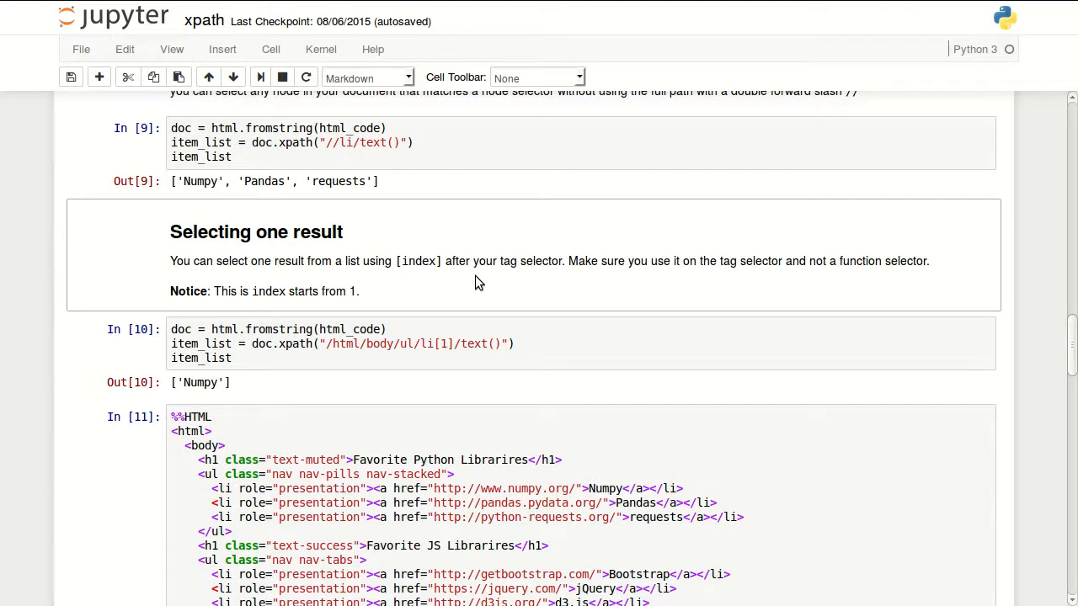
{"action": "scroll", "scroll_direction": "down", "scroll_amount": 3}
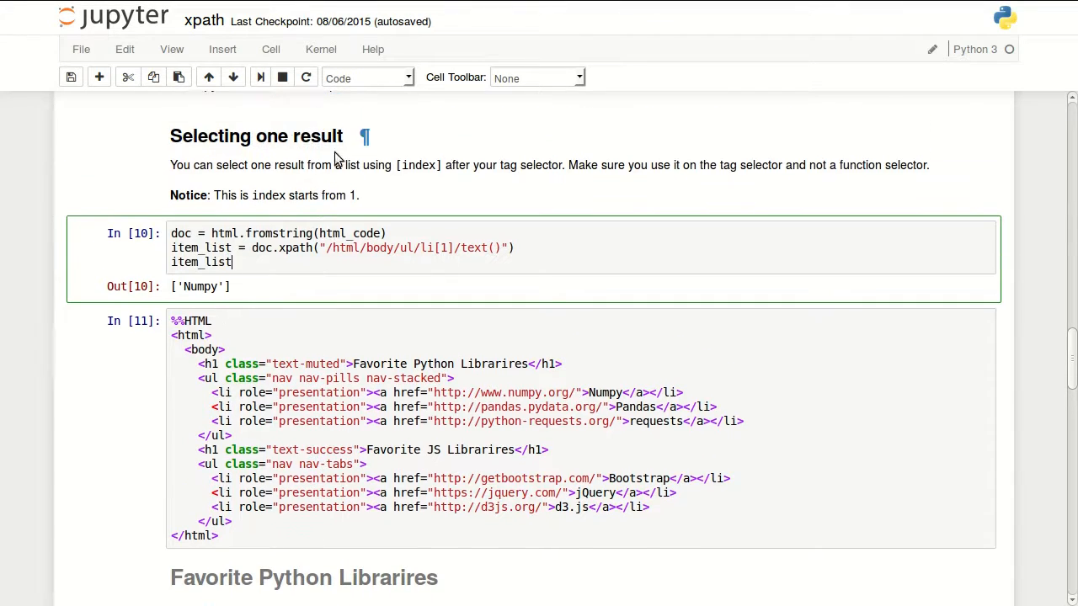
{"action": "mouse_move", "coordinate": [92, 266]}
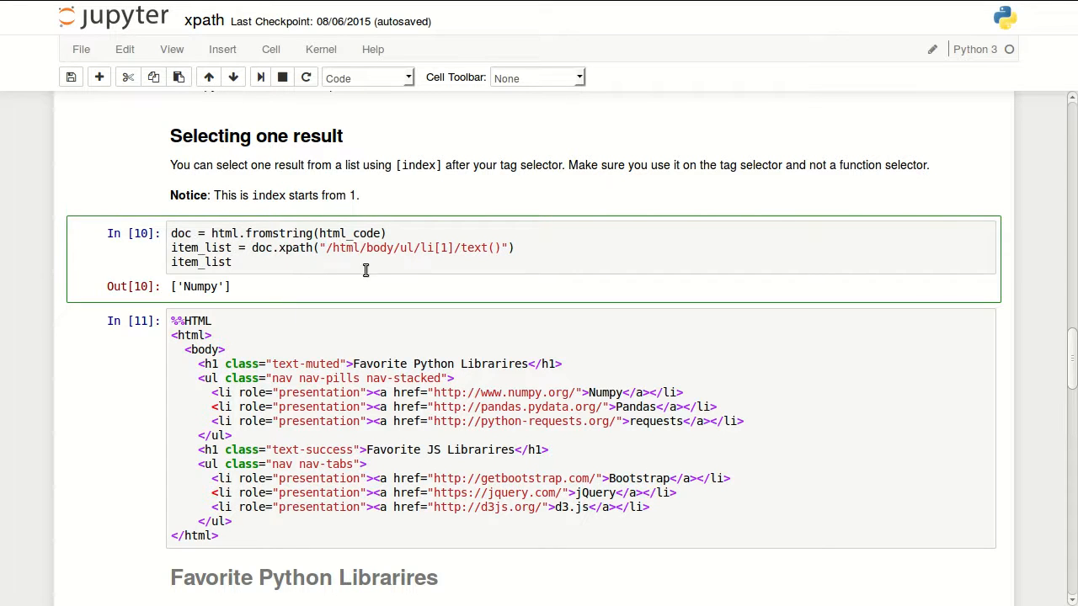
{"action": "mouse_move", "coordinate": [438, 263]}
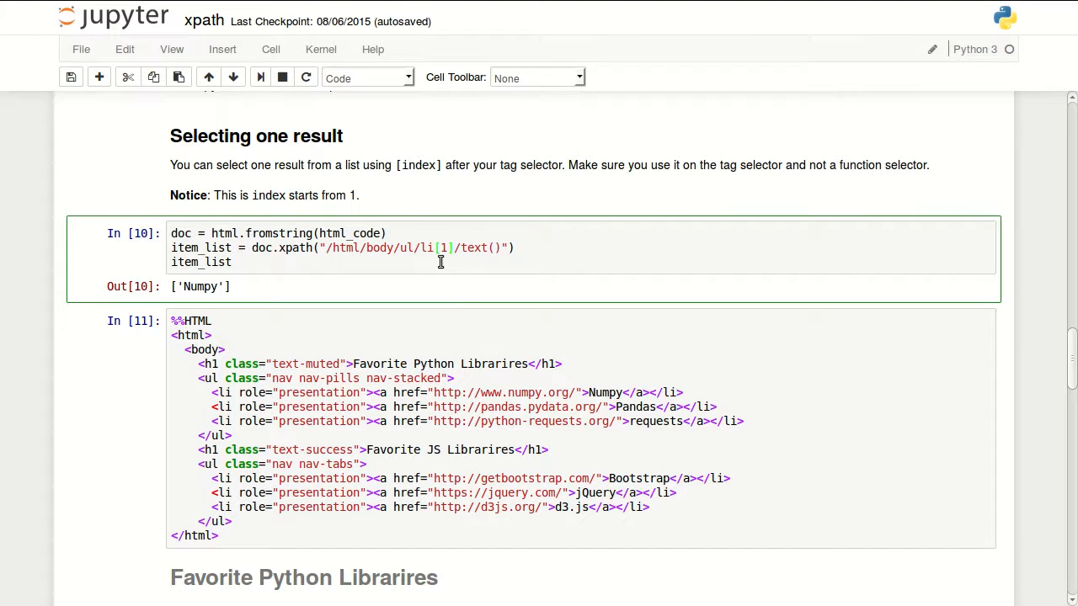
{"action": "scroll", "scroll_direction": "up", "scroll_amount": 3}
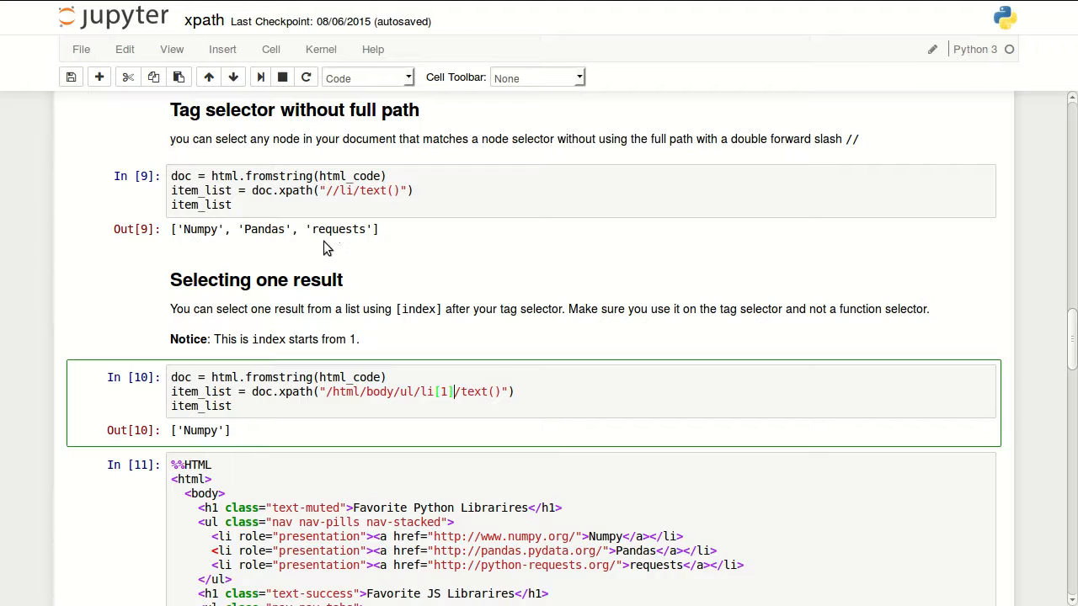
{"action": "scroll", "scroll_direction": "down", "scroll_amount": 3}
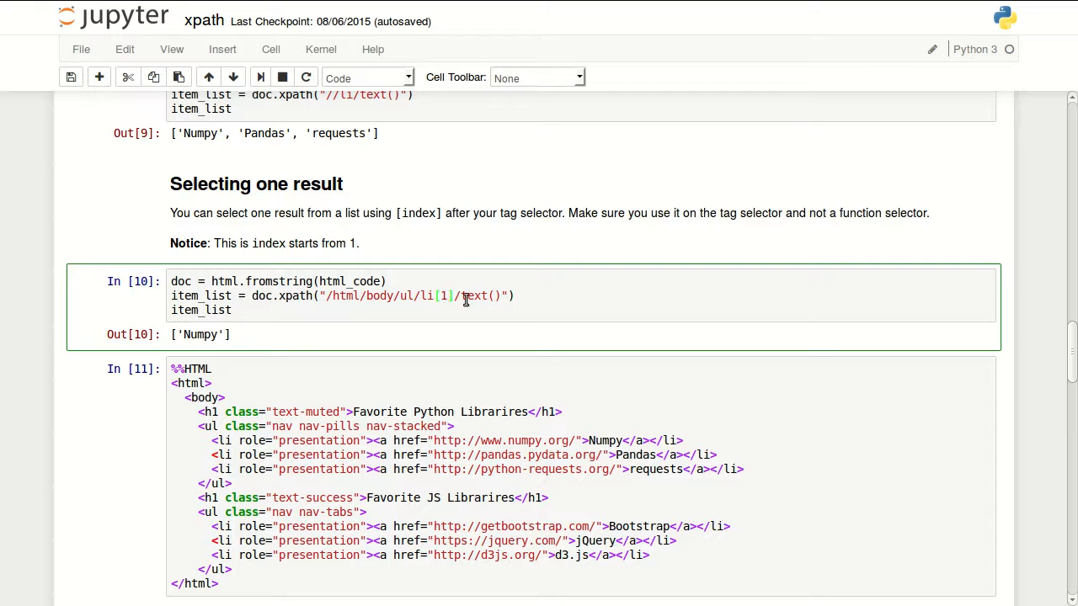
{"action": "scroll", "scroll_direction": "down", "scroll_amount": 3}
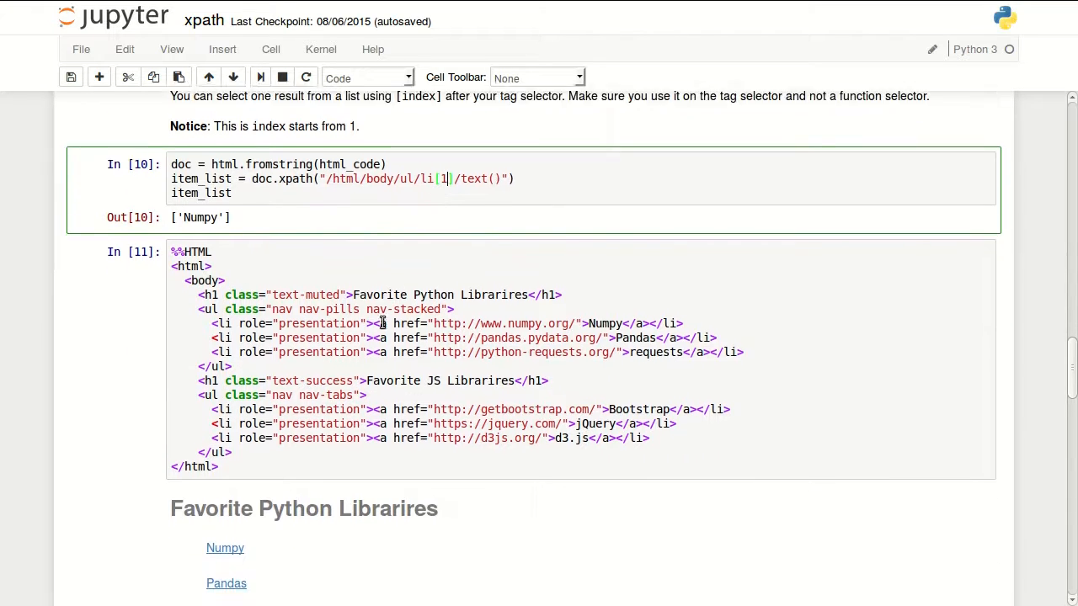
{"action": "scroll", "scroll_direction": "down", "scroll_amount": 3}
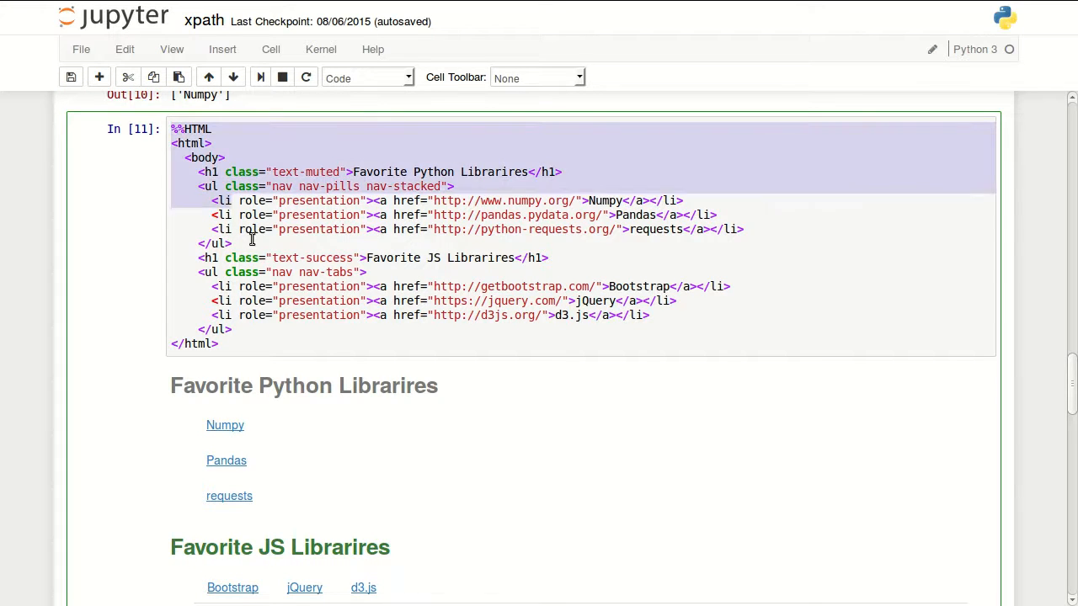
{"action": "left_click", "coordinate": [305, 328]}
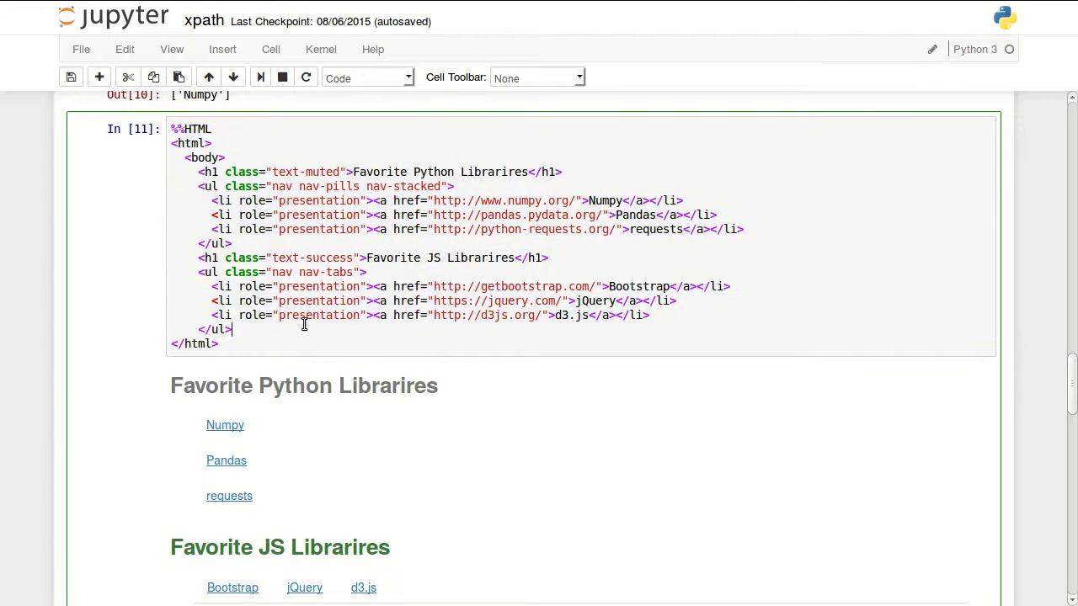
{"action": "scroll", "scroll_direction": "down", "scroll_amount": 3}
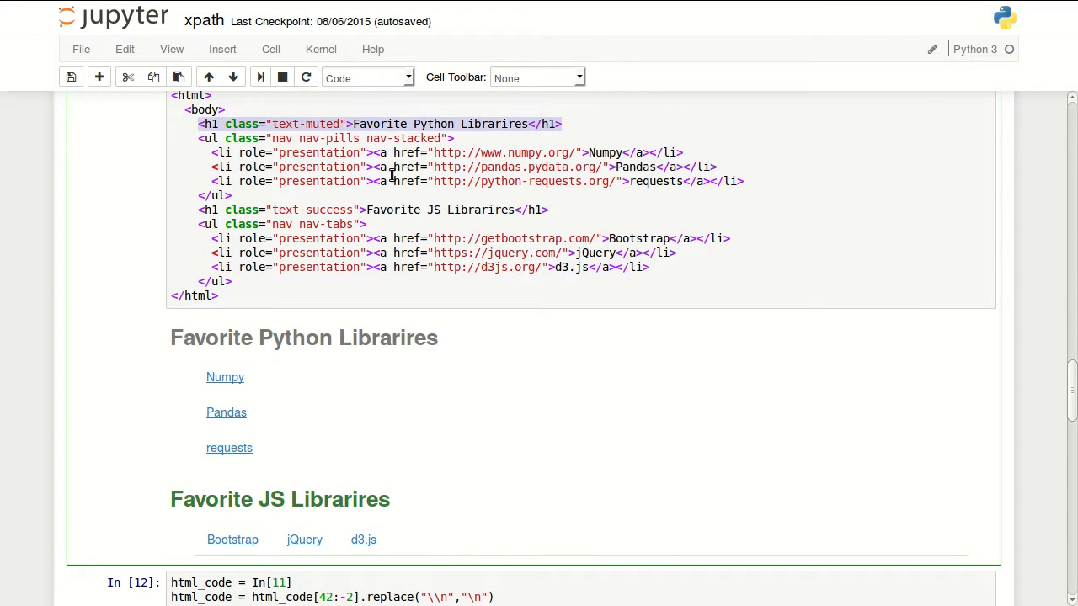
{"action": "mouse_move", "coordinate": [284, 497]}
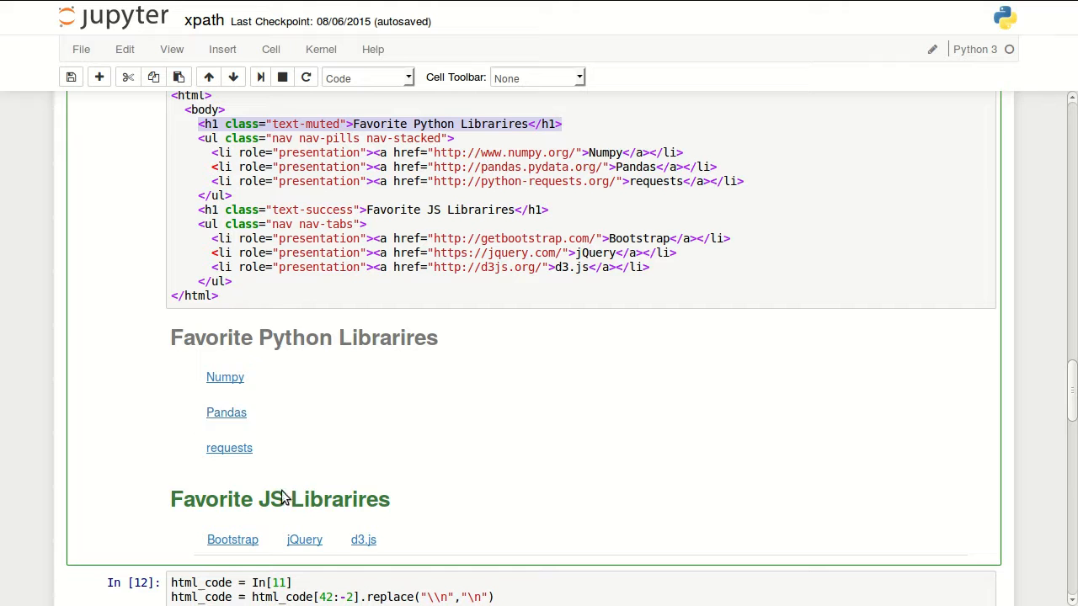
{"action": "mouse_move", "coordinate": [362, 131]}
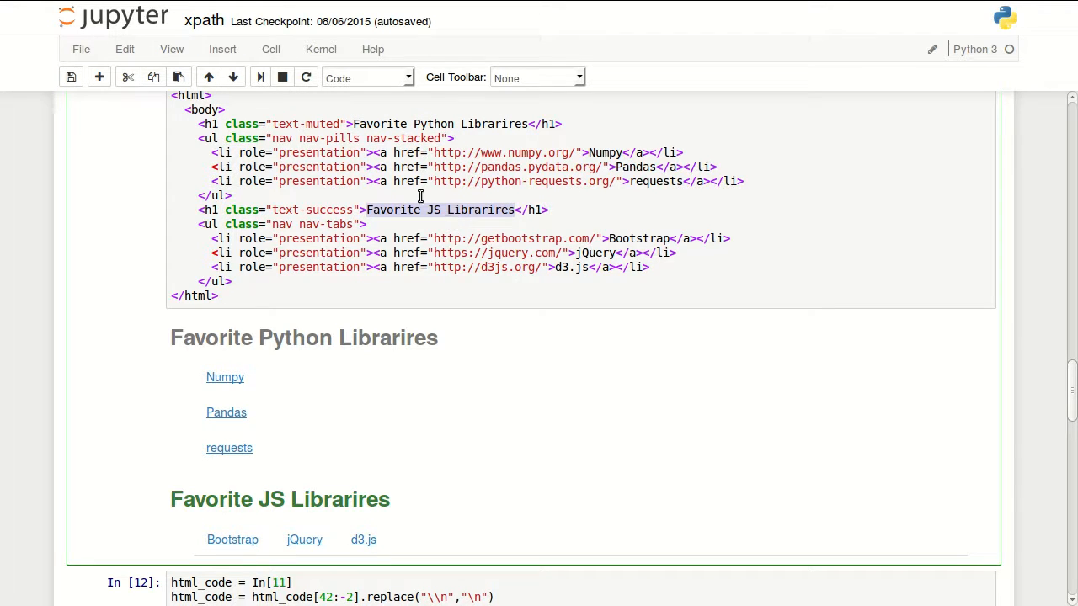
{"action": "mouse_move", "coordinate": [198, 138]}
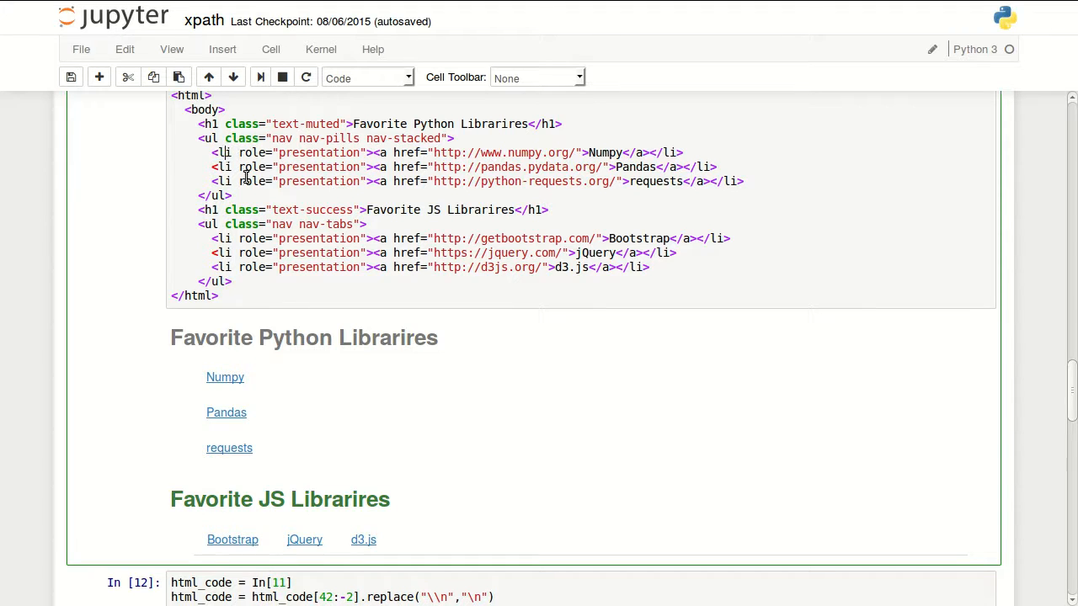
{"action": "mouse_move", "coordinate": [343, 152]}
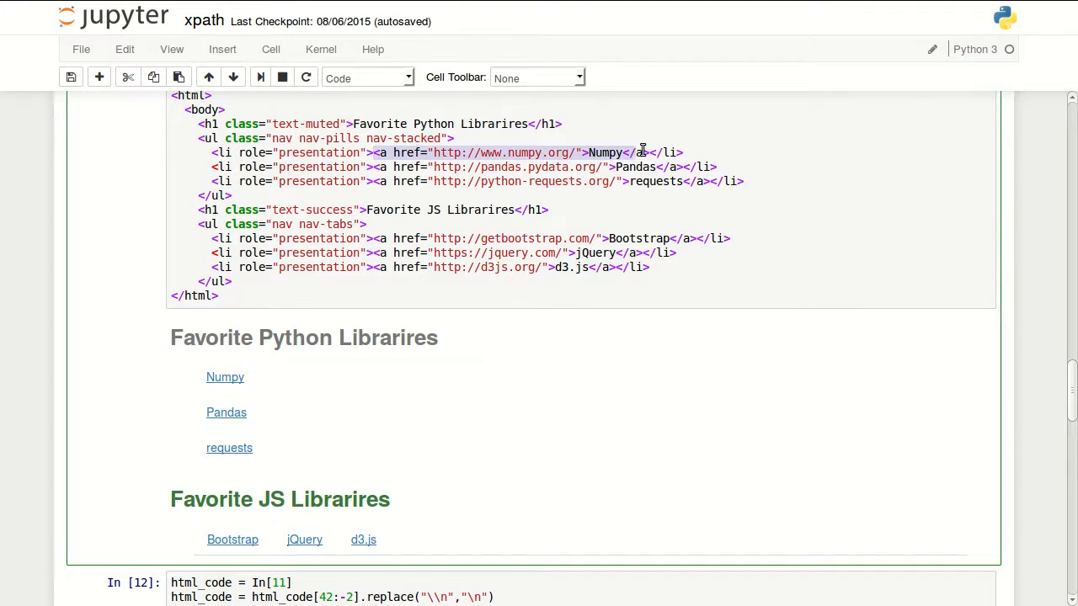
{"action": "mouse_move", "coordinate": [677, 168]}
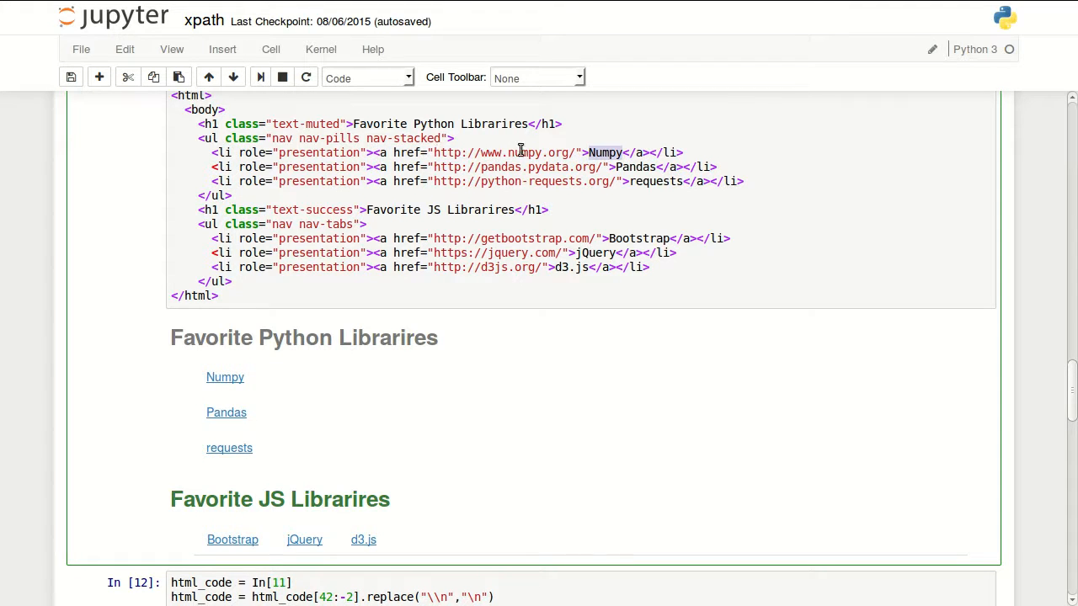
{"action": "mouse_move", "coordinate": [569, 236]}
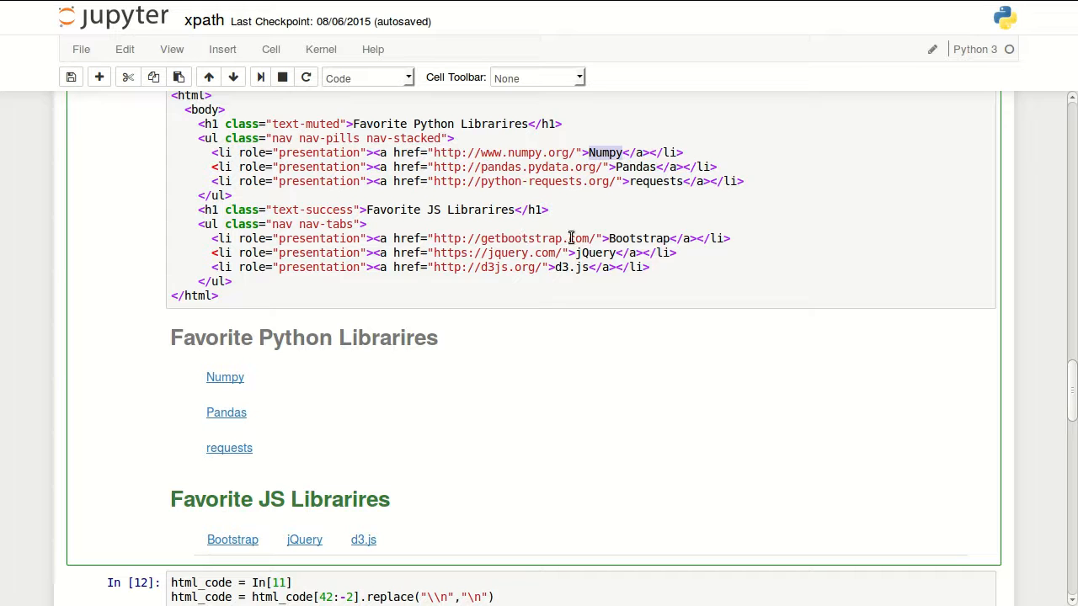
{"action": "mouse_move", "coordinate": [353, 194]}
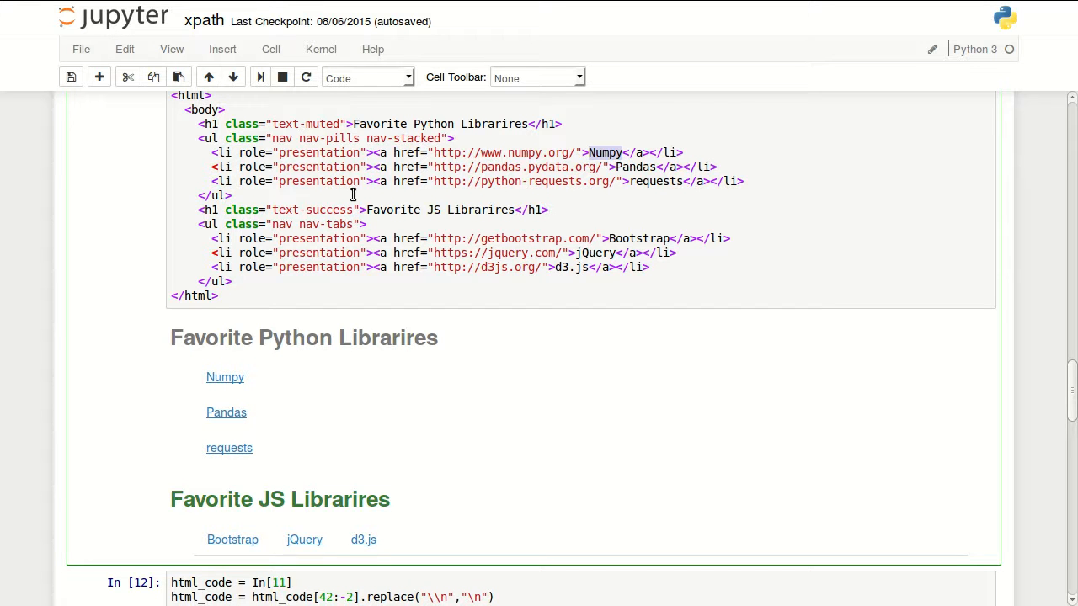
{"action": "scroll", "scroll_direction": "down", "scroll_amount": 3}
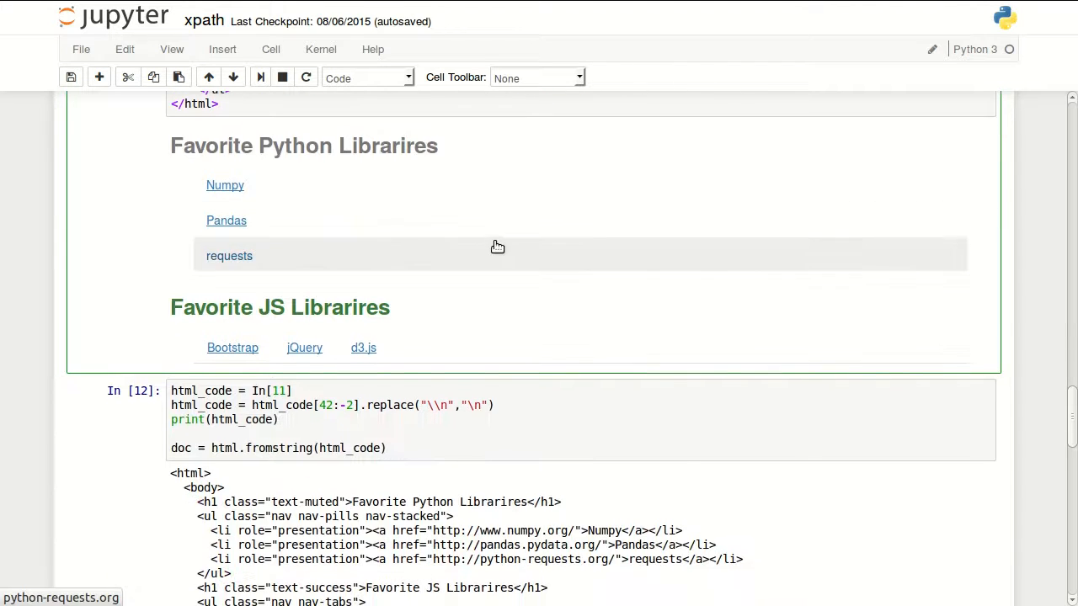
{"action": "scroll", "scroll_direction": "down", "scroll_amount": 3}
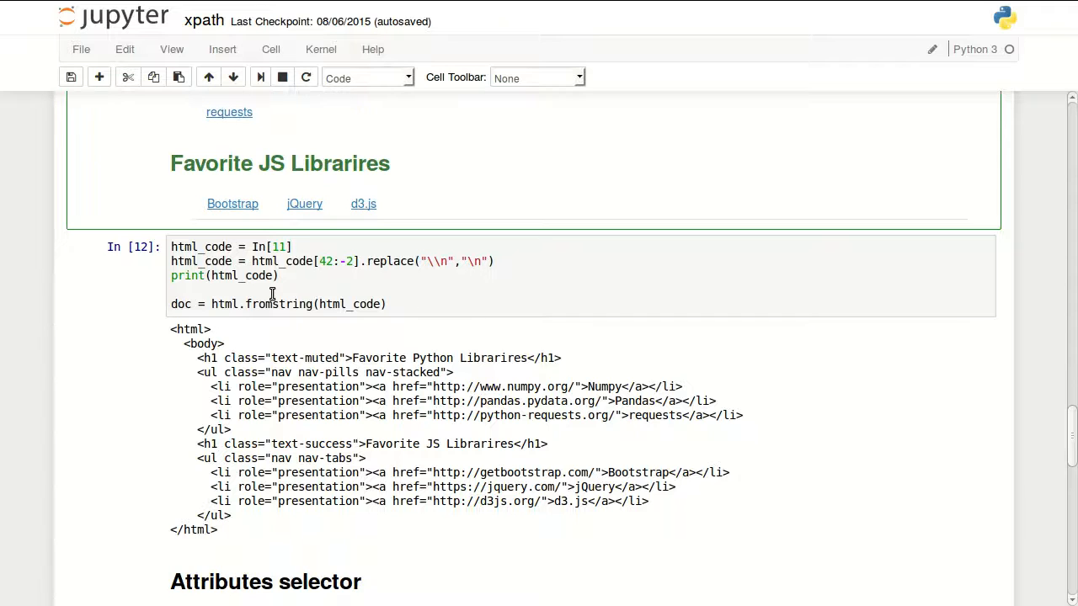
{"action": "scroll", "scroll_direction": "down", "scroll_amount": 3}
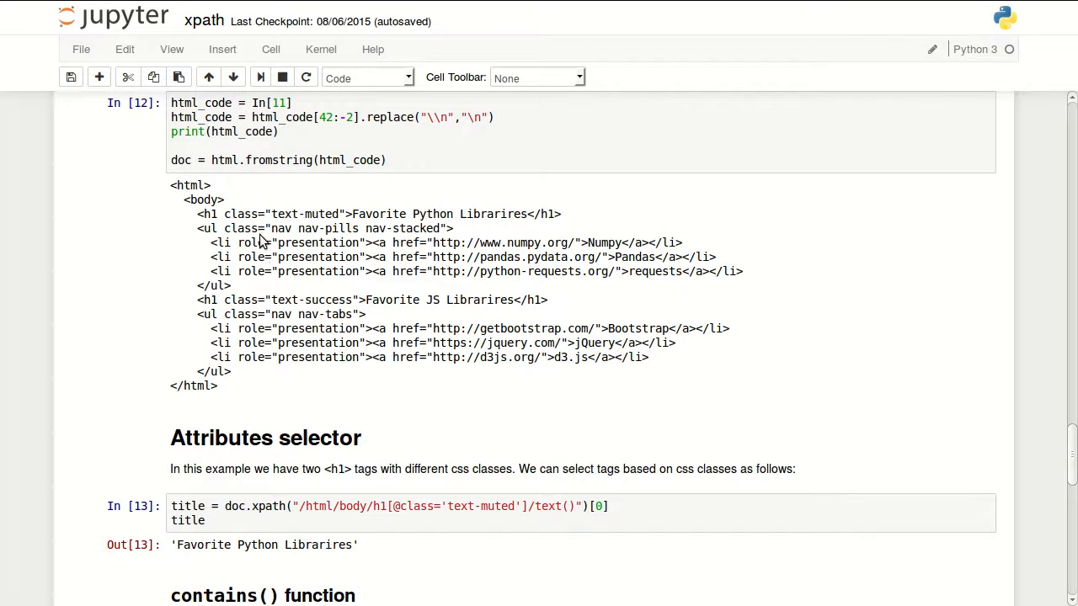
{"action": "mouse_move", "coordinate": [212, 283]}
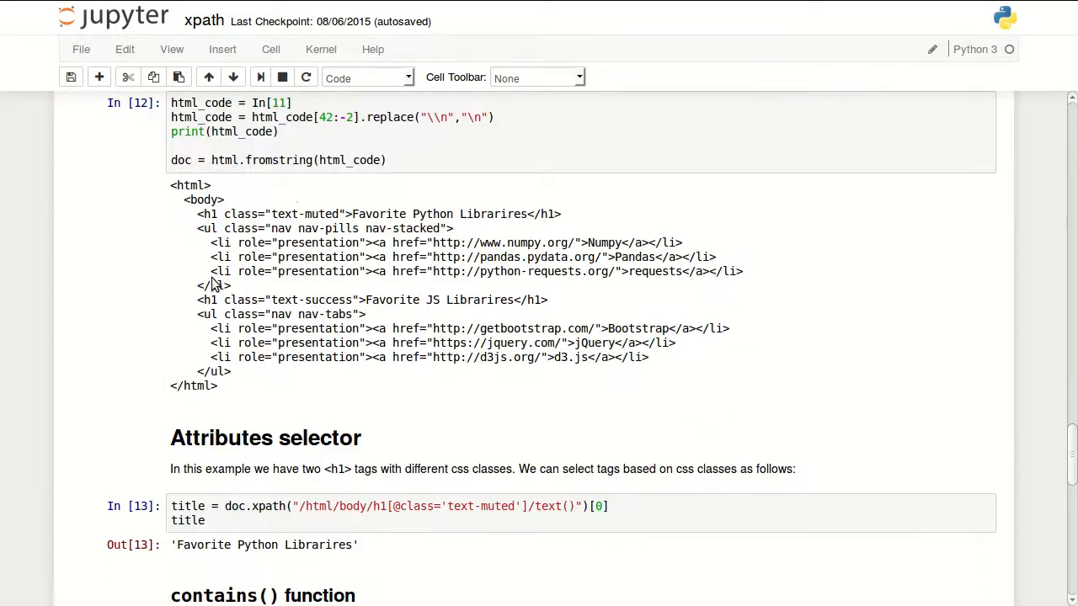
{"action": "scroll", "scroll_direction": "up", "scroll_amount": 3}
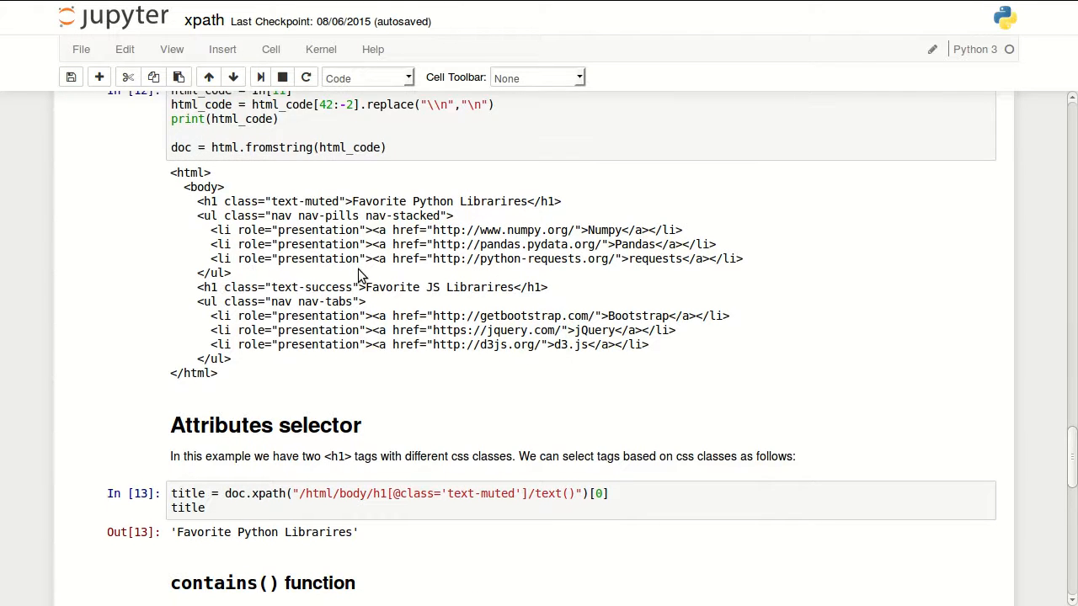
{"action": "scroll", "scroll_direction": "down", "scroll_amount": 3}
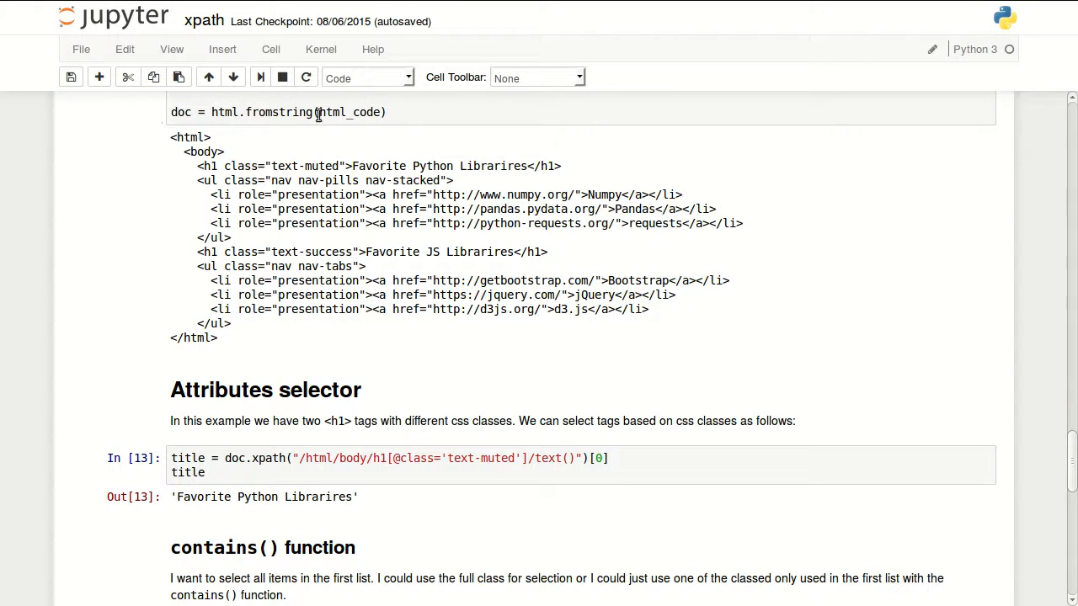
{"action": "mouse_move", "coordinate": [300, 166]}
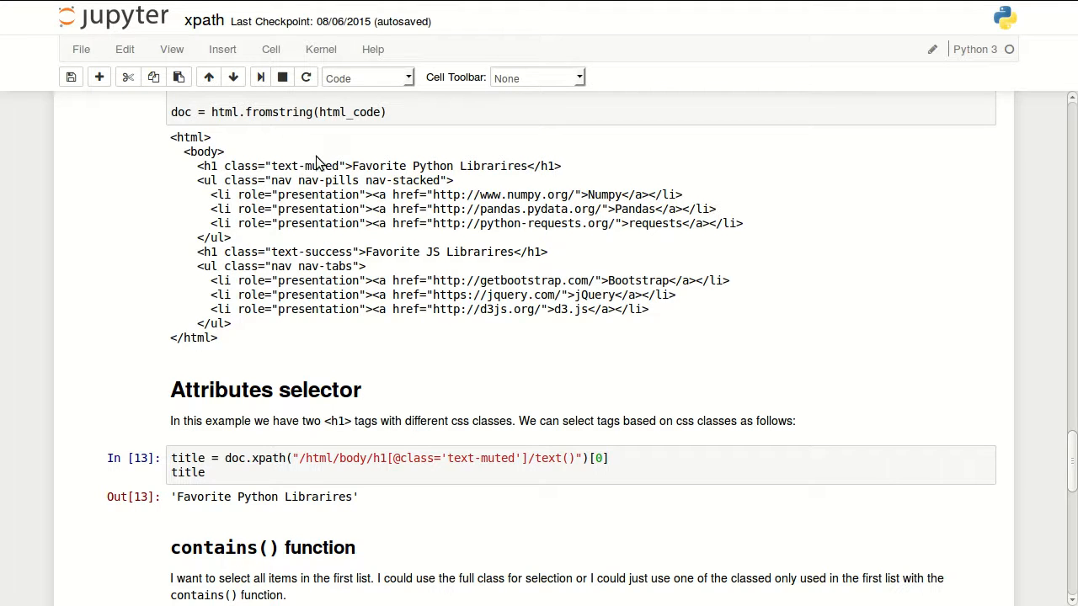
{"action": "scroll", "scroll_direction": "down", "scroll_amount": 3}
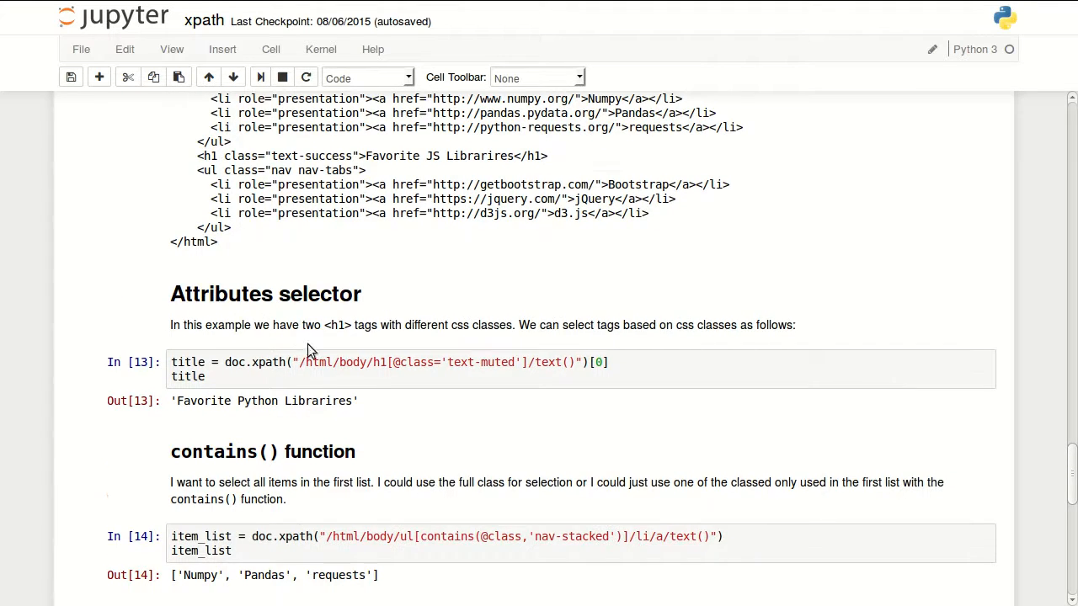
{"action": "scroll", "scroll_direction": "down", "scroll_amount": 3}
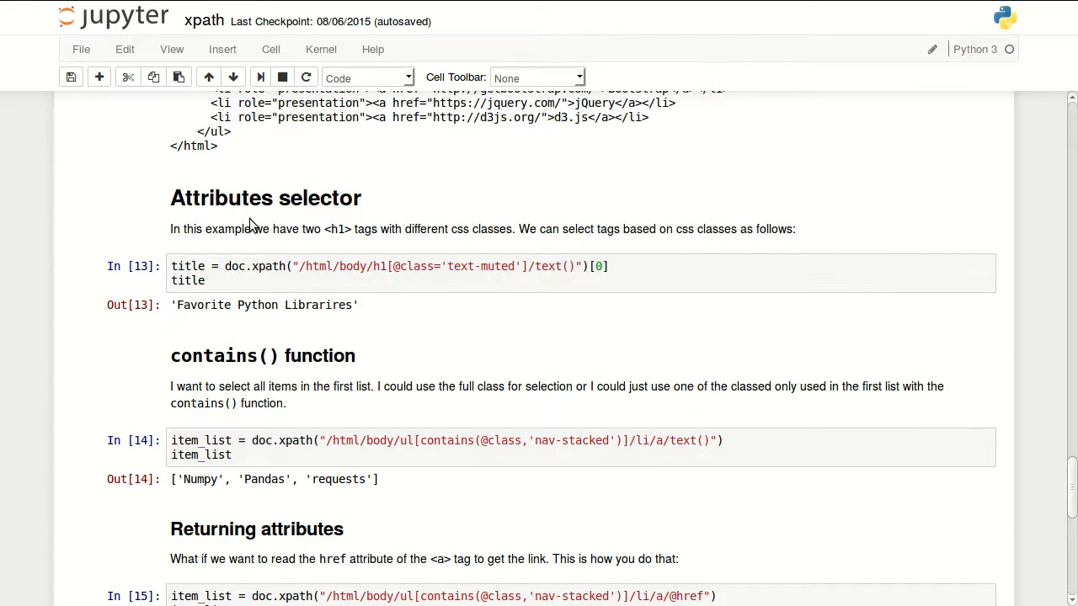
{"action": "scroll", "scroll_direction": "up", "scroll_amount": 3}
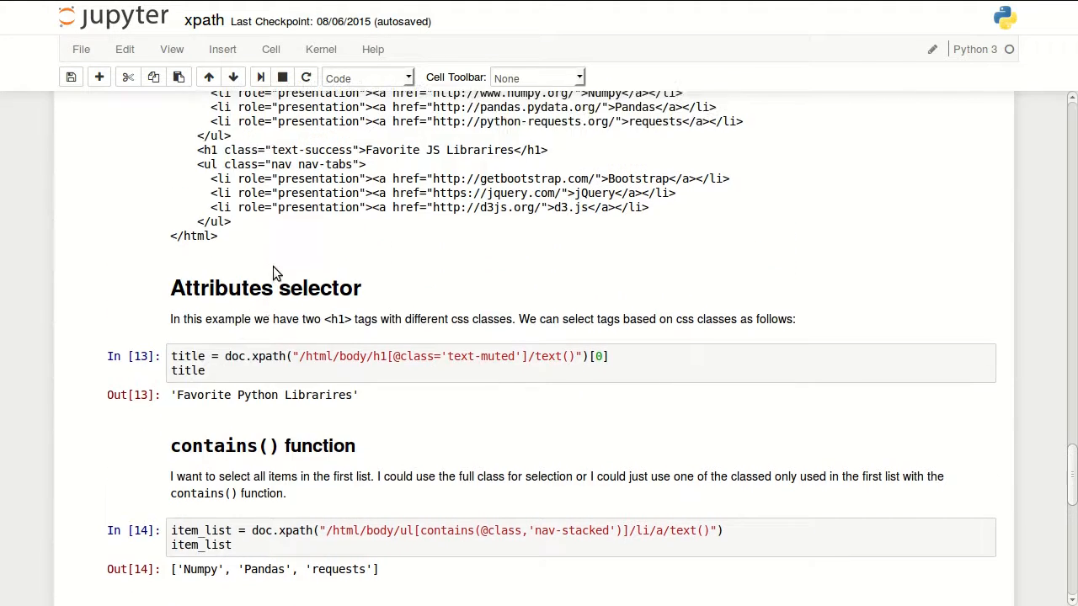
{"action": "scroll", "scroll_direction": "up", "scroll_amount": 3}
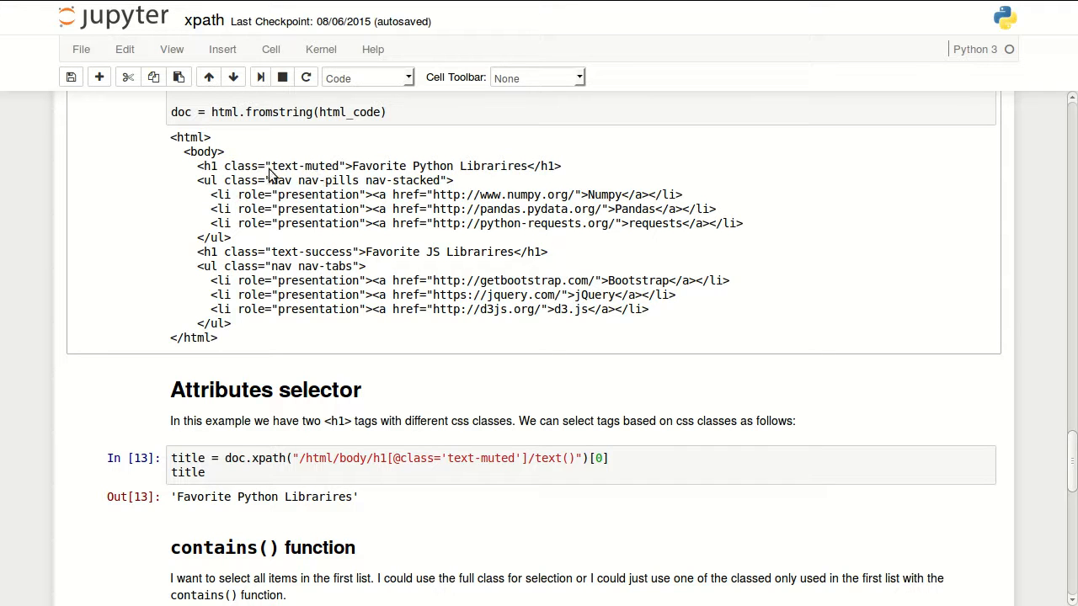
{"action": "double_click", "coordinate": [305, 167]}
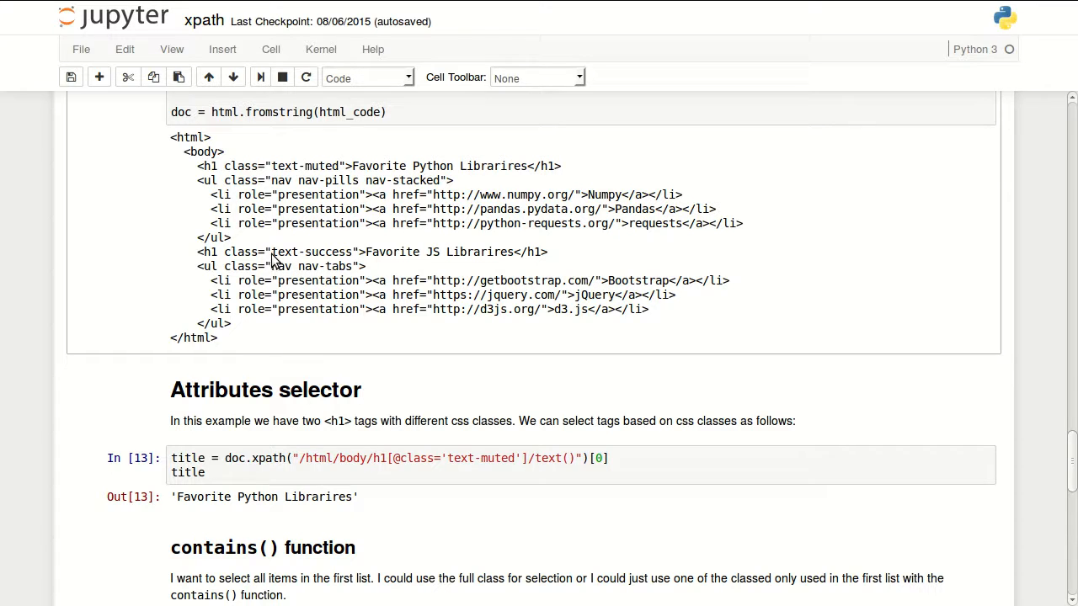
{"action": "double_click", "coordinate": [312, 252]}
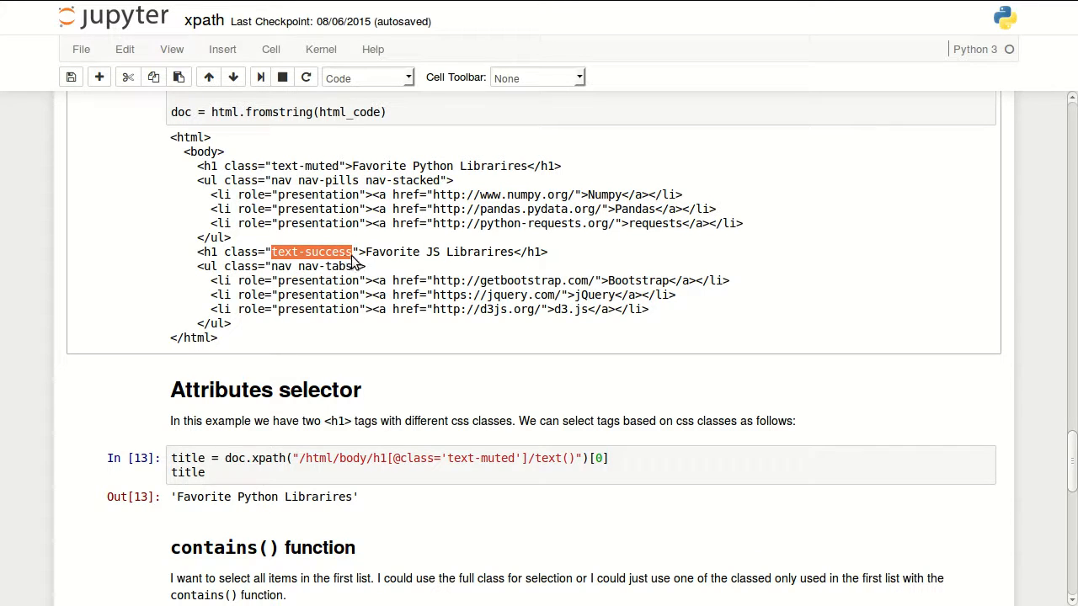
{"action": "mouse_move", "coordinate": [283, 172]}
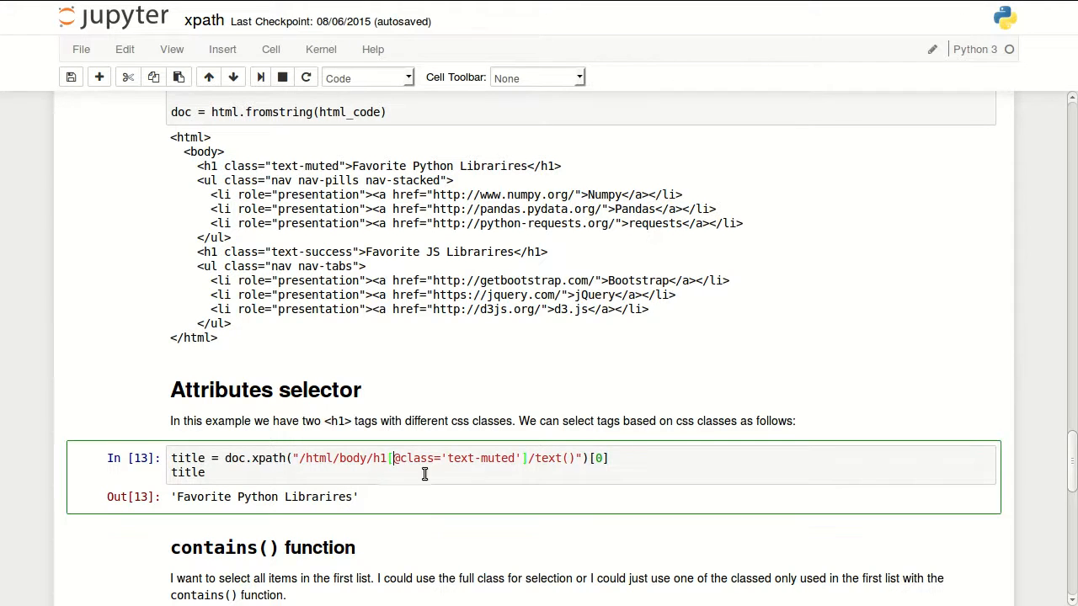
{"action": "scroll", "scroll_direction": "down", "scroll_amount": 3}
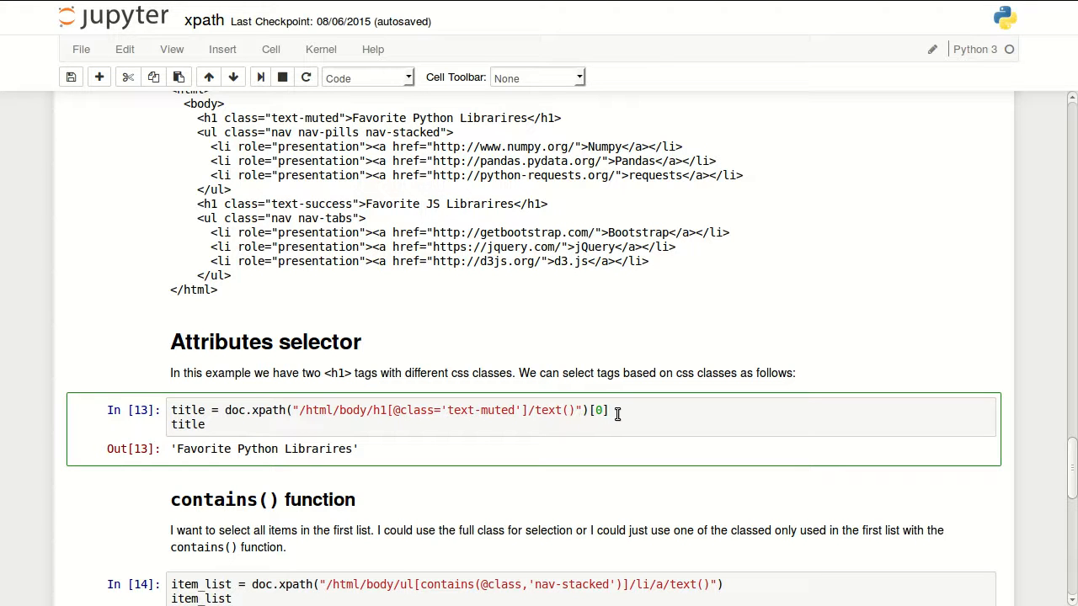
{"action": "scroll", "scroll_direction": "down", "scroll_amount": 3}
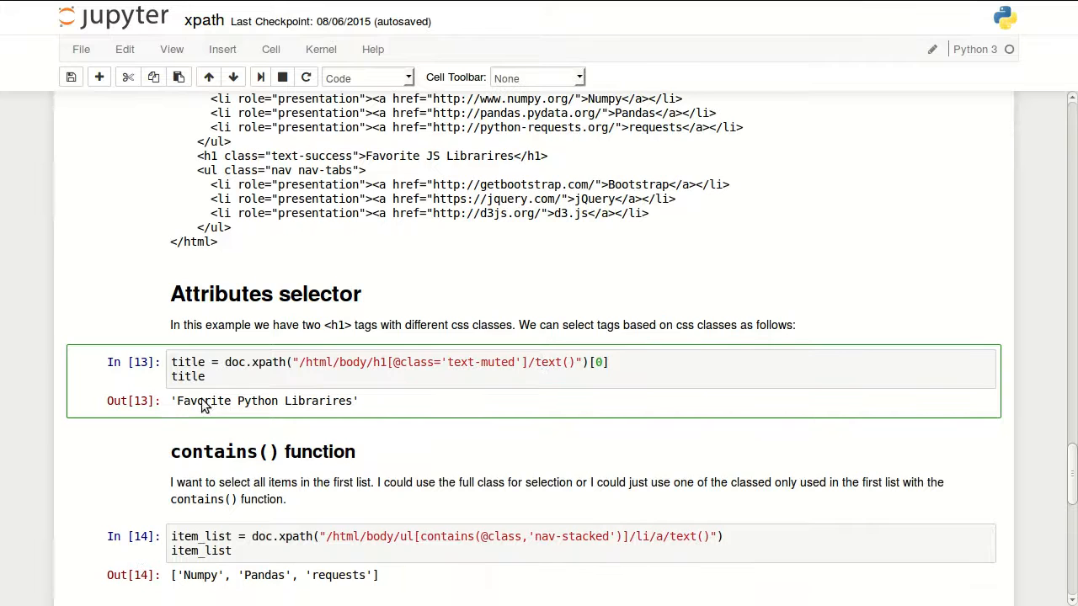
{"action": "scroll", "scroll_direction": "down", "scroll_amount": 3}
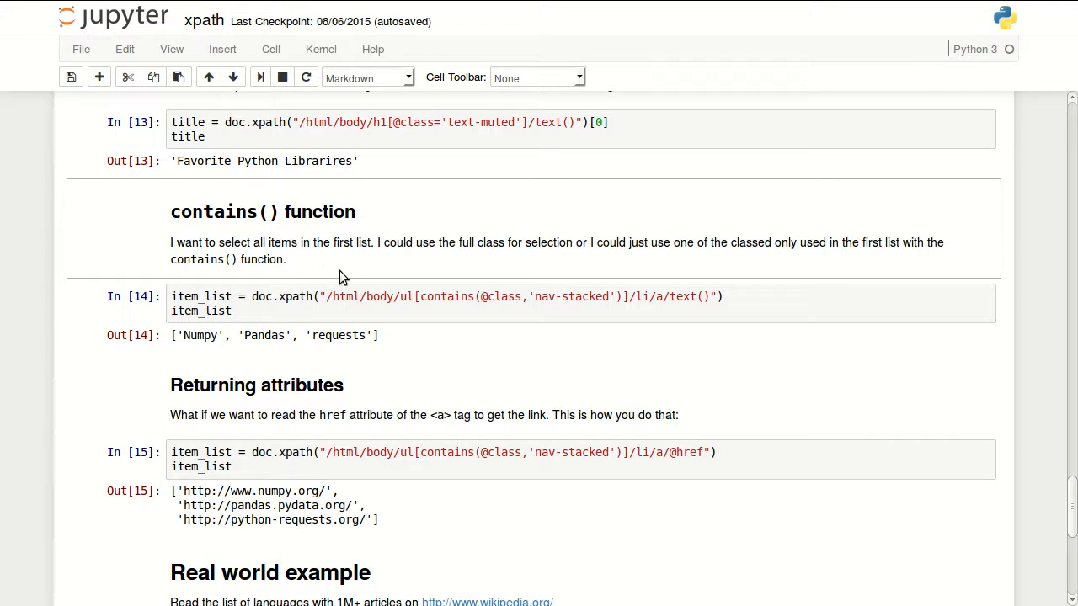
{"action": "mouse_move", "coordinate": [344, 330]}
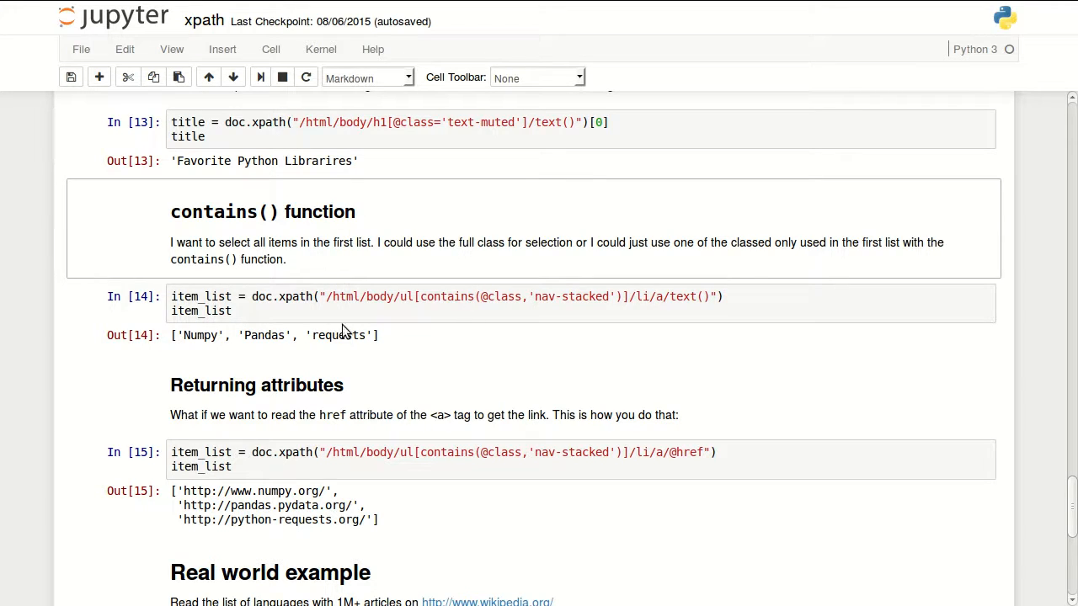
{"action": "mouse_move", "coordinate": [370, 318]}
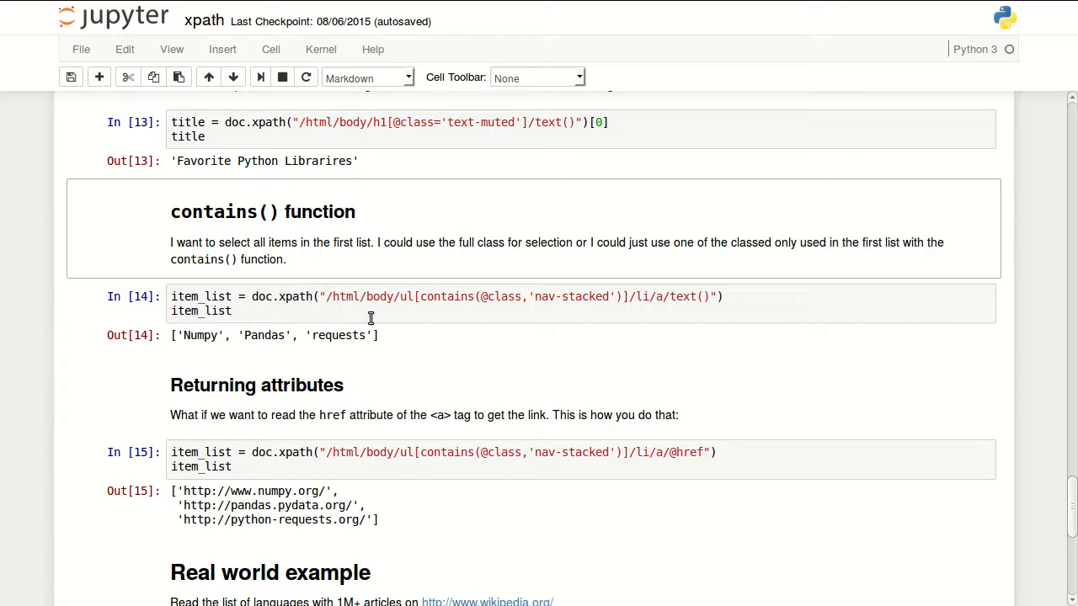
{"action": "scroll", "scroll_direction": "up", "scroll_amount": 3}
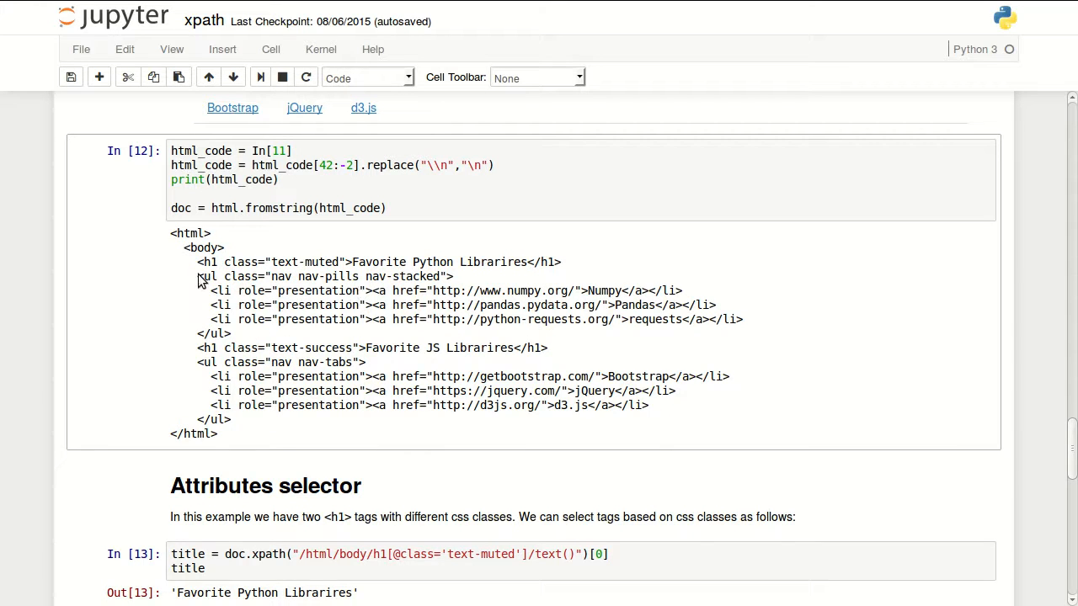
{"action": "double_click", "coordinate": [323, 276]}
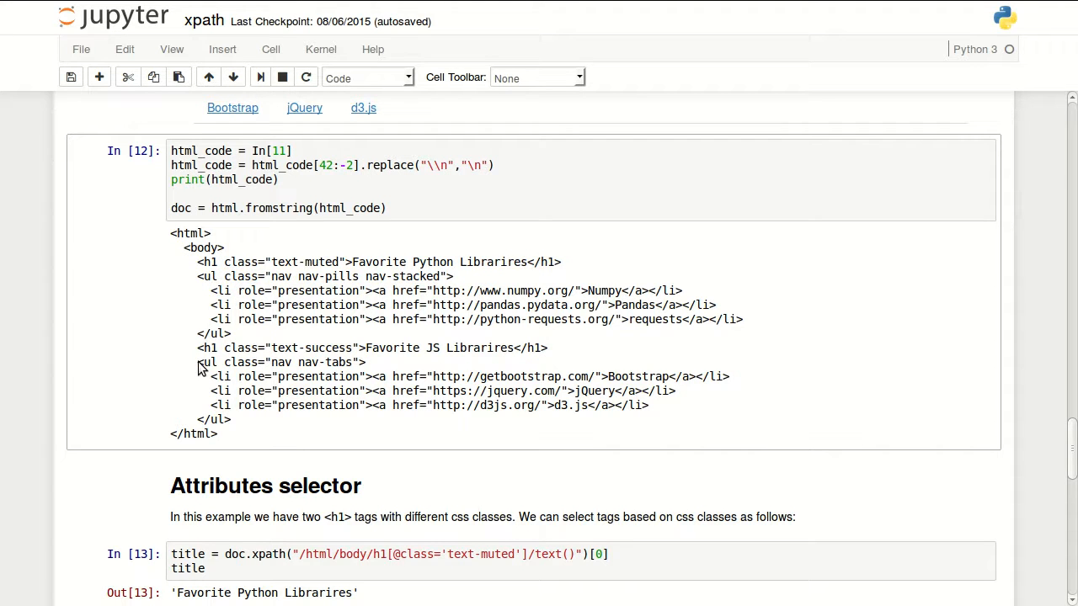
{"action": "mouse_move", "coordinate": [293, 264]}
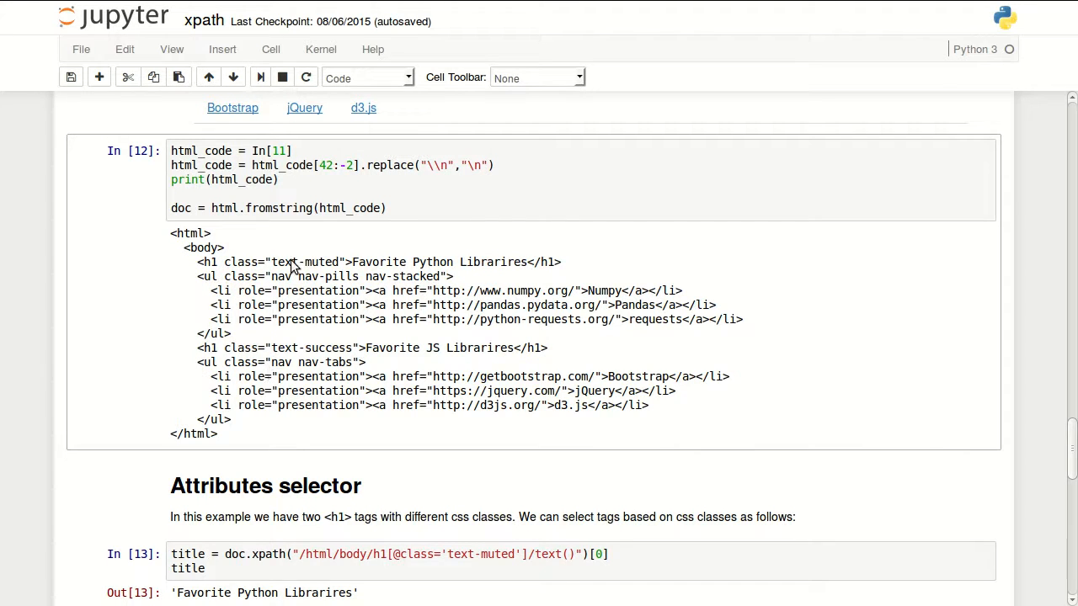
{"action": "double_click", "coordinate": [314, 276]}
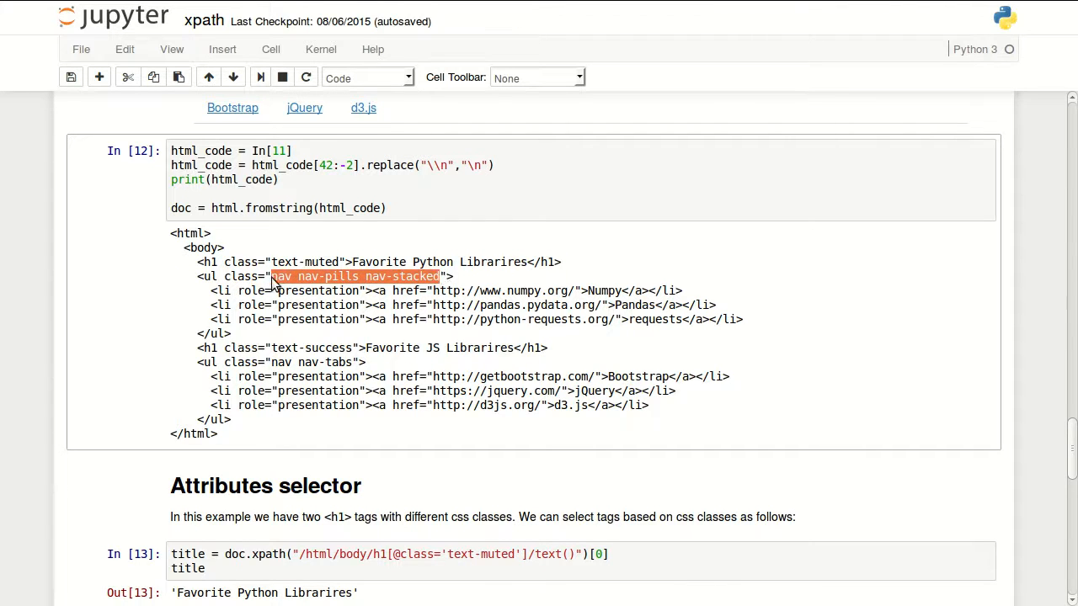
{"action": "mouse_move", "coordinate": [340, 286]}
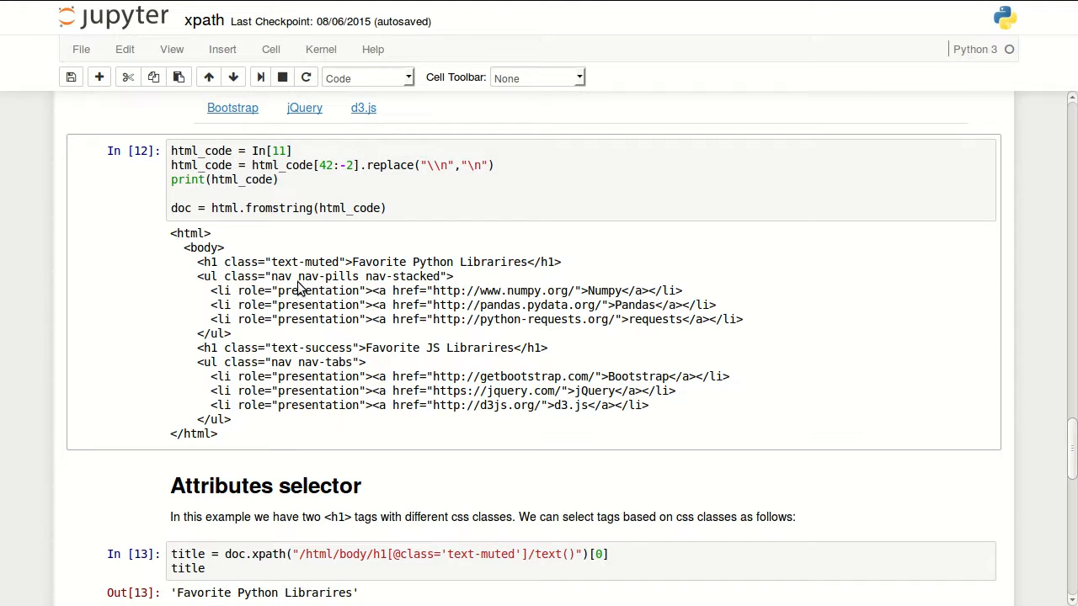
{"action": "double_click", "coordinate": [395, 276]}
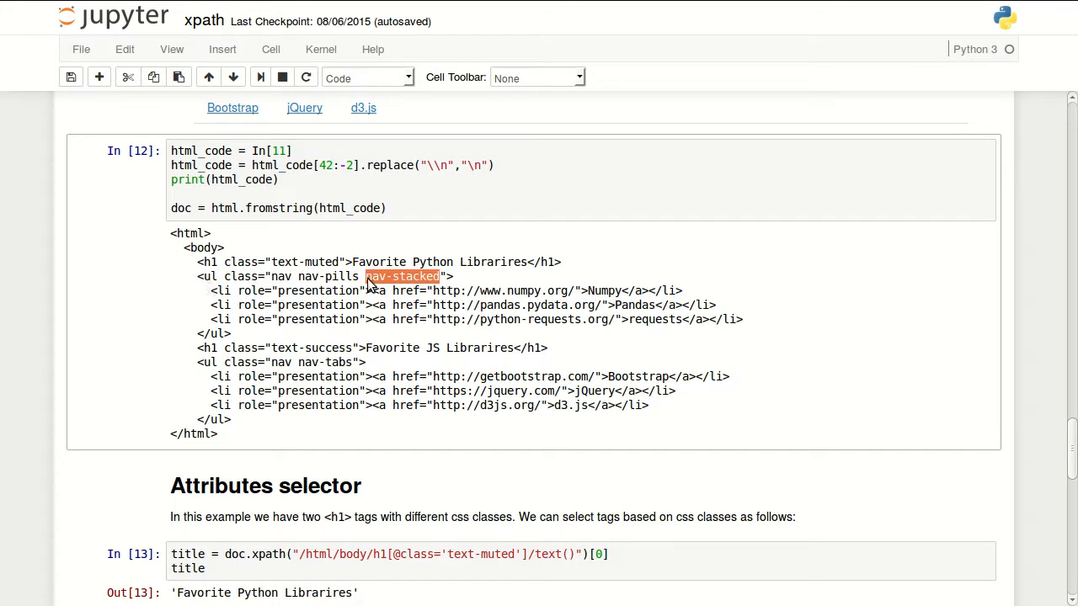
{"action": "mouse_move", "coordinate": [263, 458]}
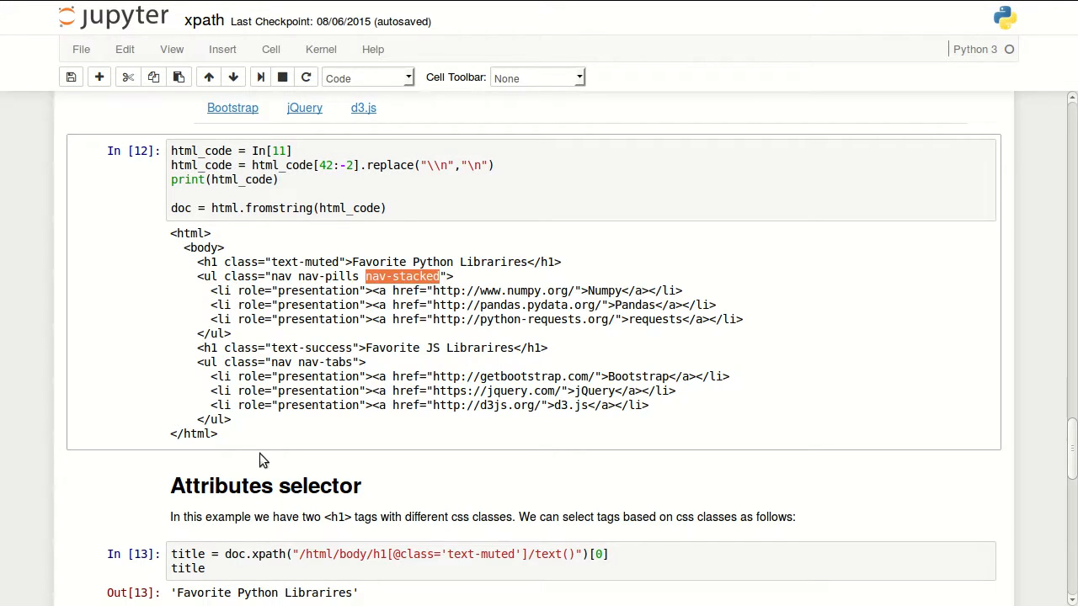
{"action": "mouse_move", "coordinate": [259, 328]}
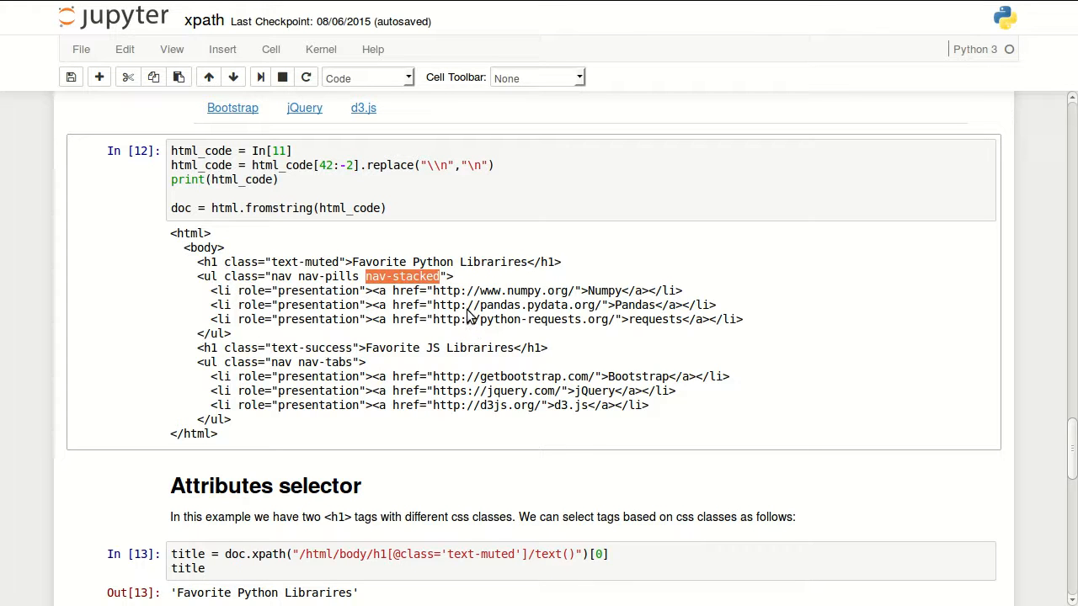
{"action": "scroll", "scroll_direction": "down", "scroll_amount": 3}
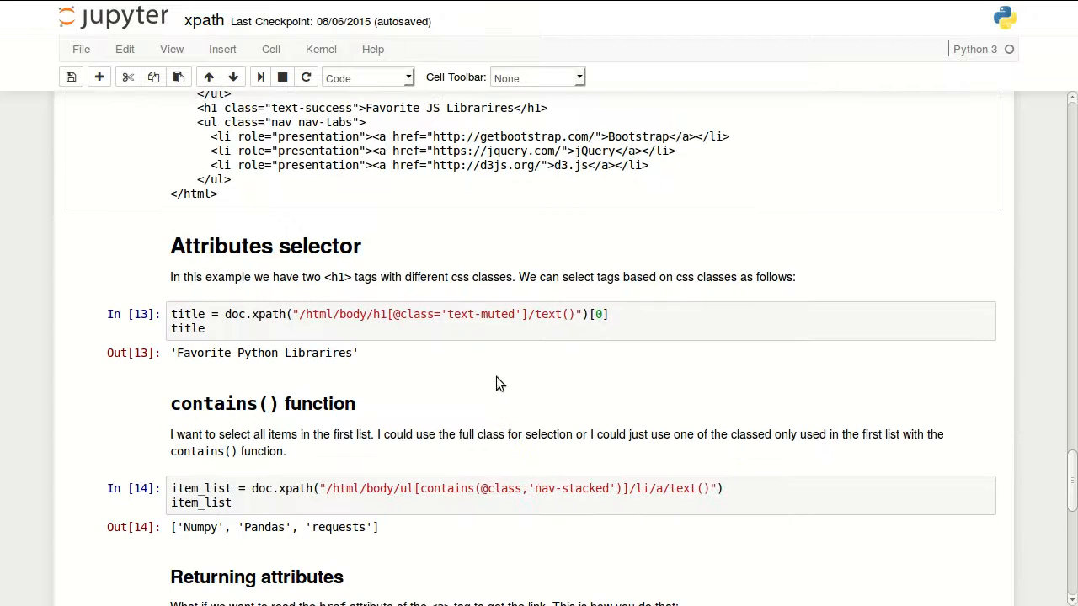
{"action": "scroll", "scroll_direction": "down", "scroll_amount": 3}
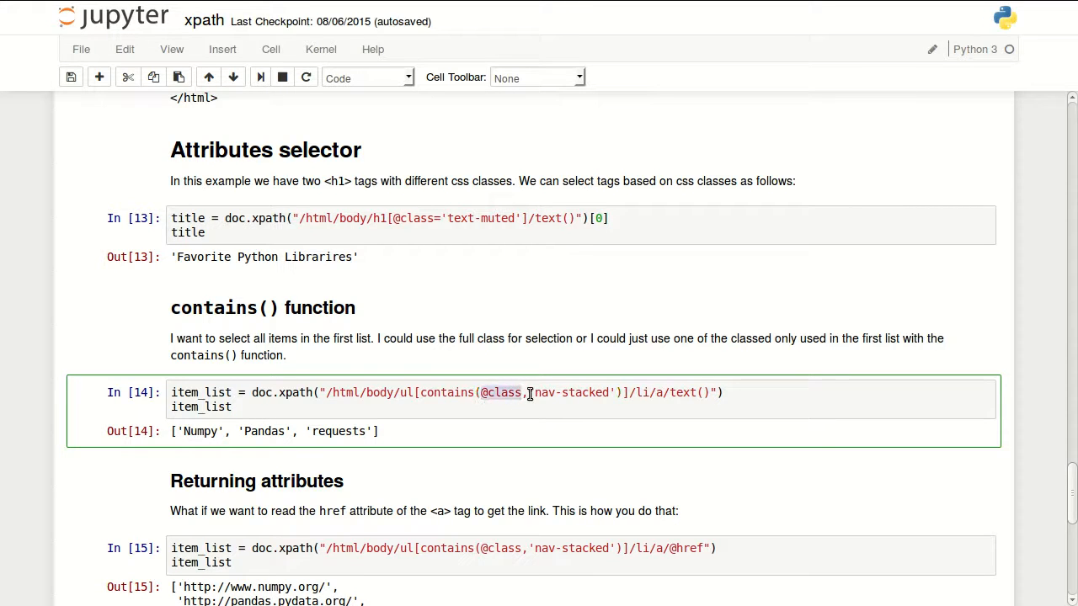
{"action": "double_click", "coordinate": [572, 393]}
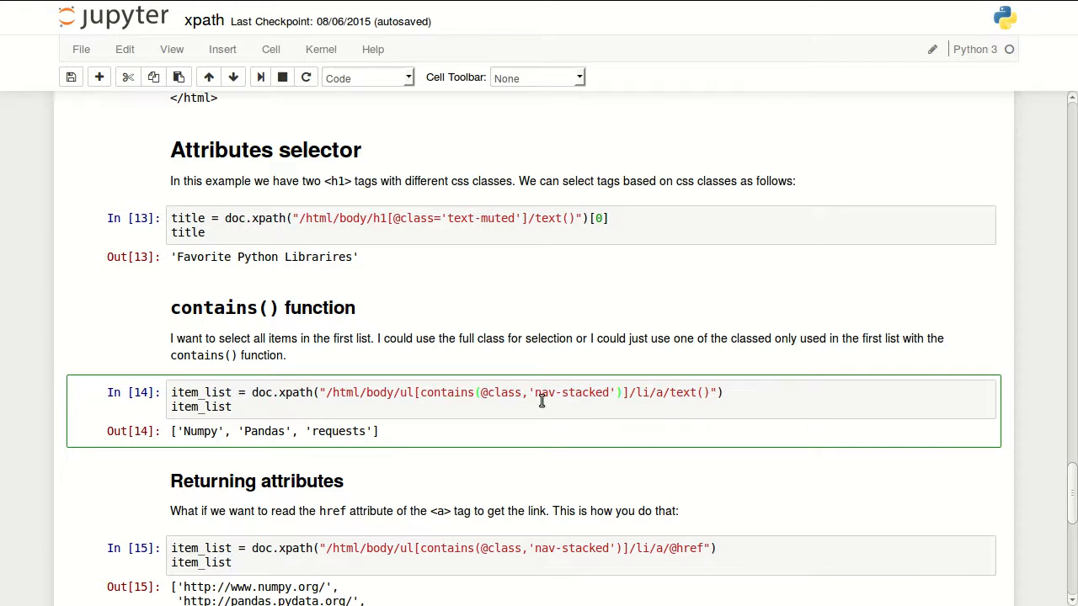
{"action": "mouse_move", "coordinate": [647, 425]}
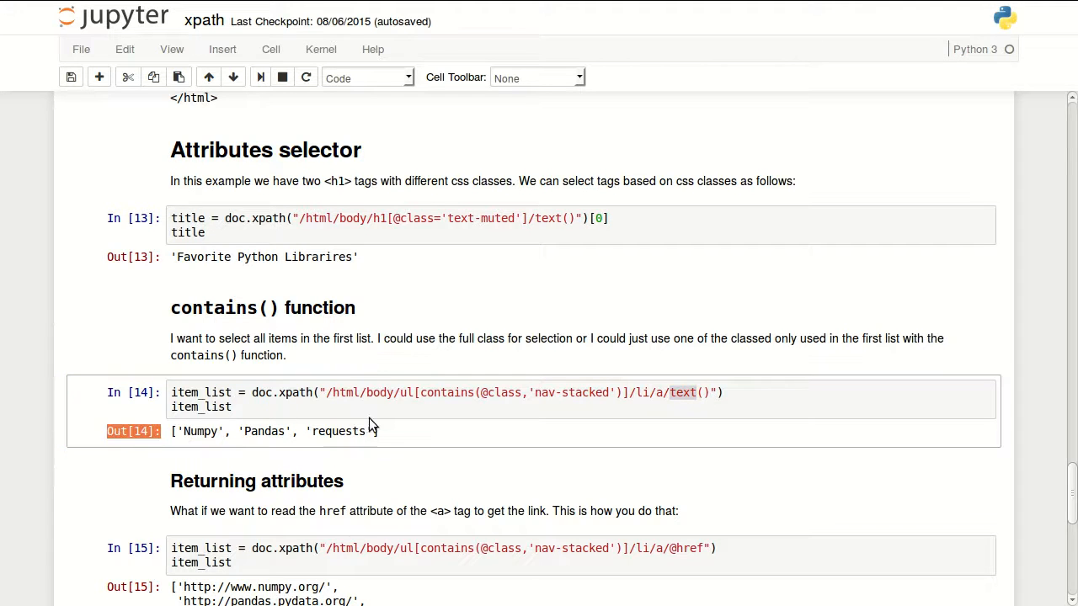
{"action": "scroll", "scroll_direction": "down", "scroll_amount": 3}
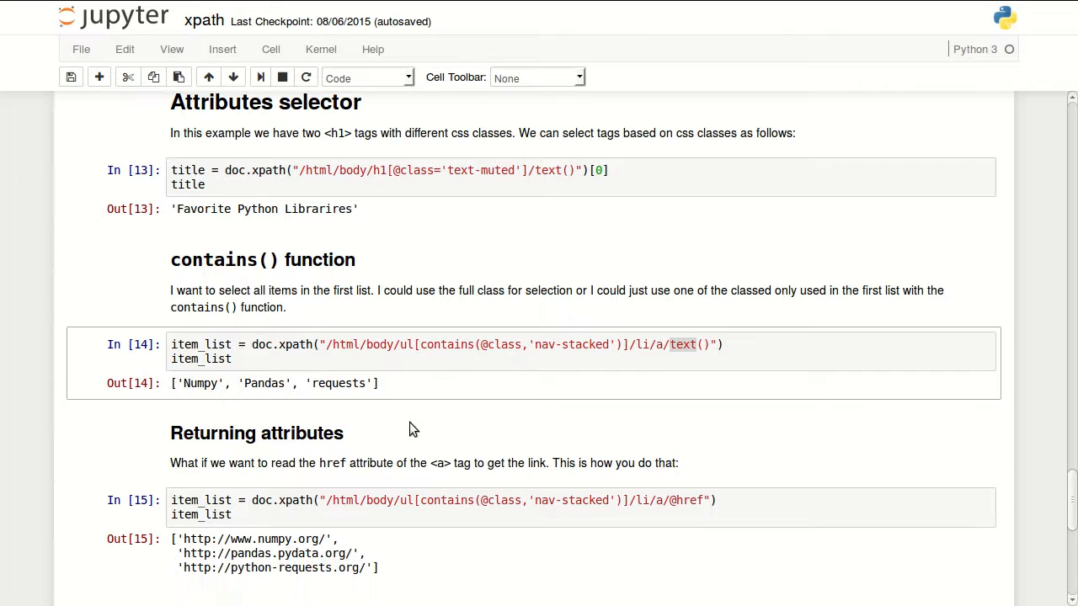
{"action": "mouse_move", "coordinate": [374, 384]}
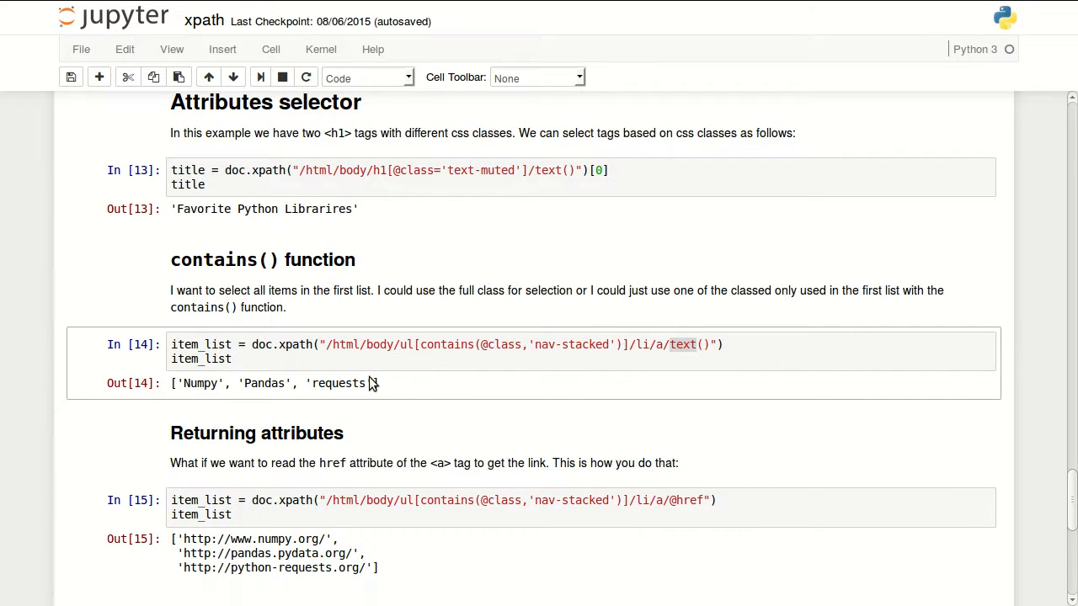
{"action": "scroll", "scroll_direction": "up", "scroll_amount": 3}
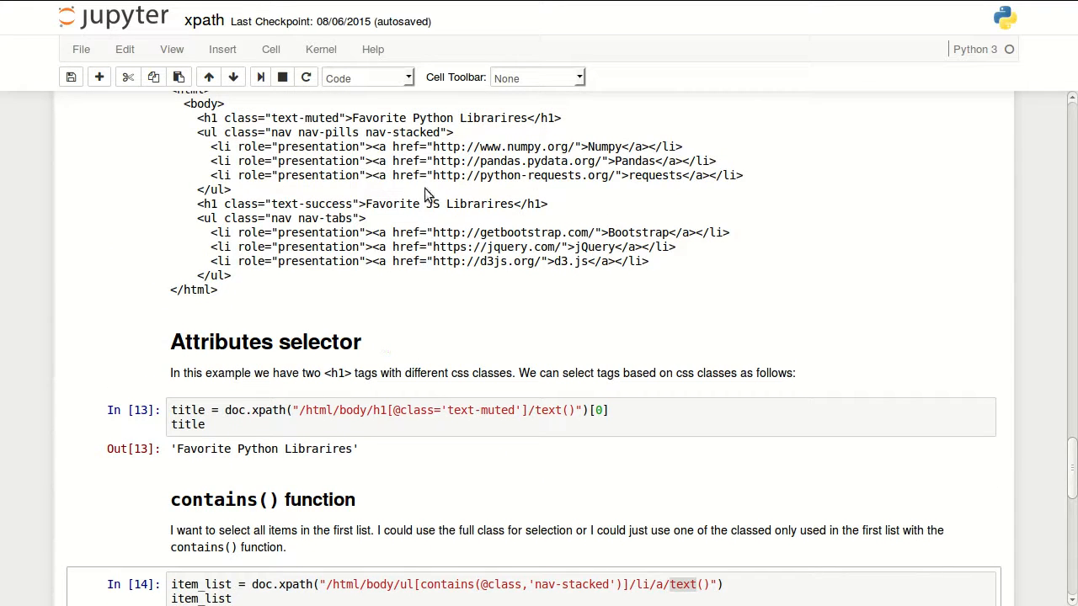
{"action": "double_click", "coordinate": [407, 146]}
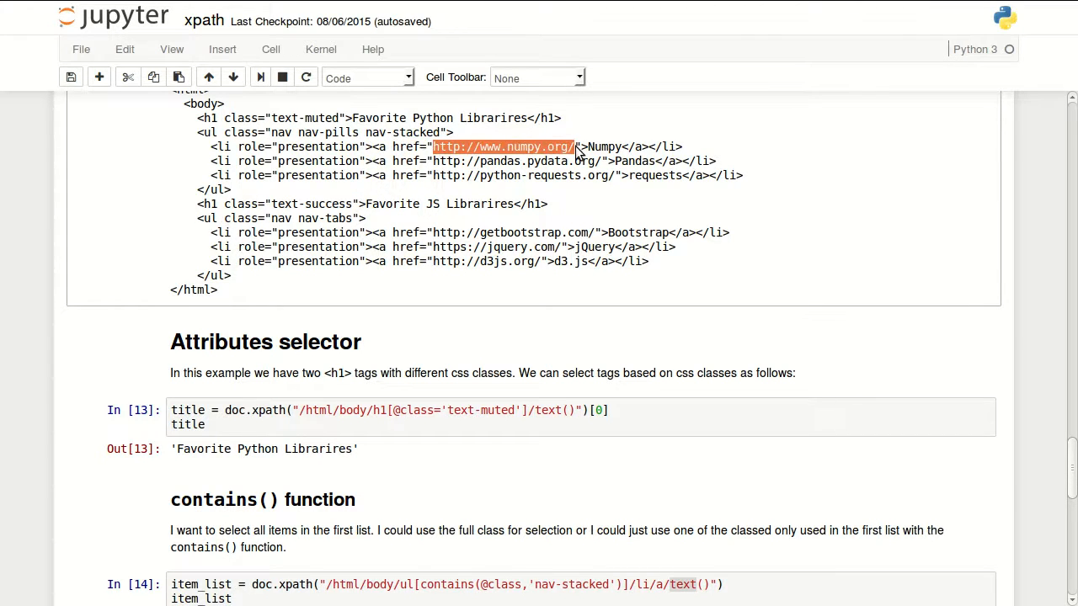
{"action": "mouse_move", "coordinate": [495, 151]}
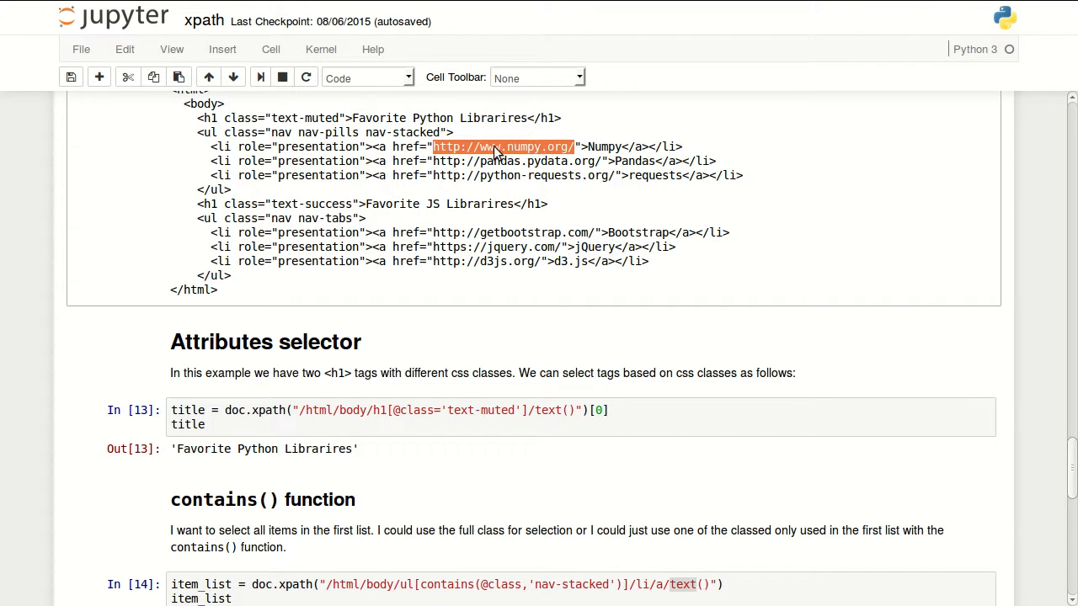
{"action": "scroll", "scroll_direction": "down", "scroll_amount": 3}
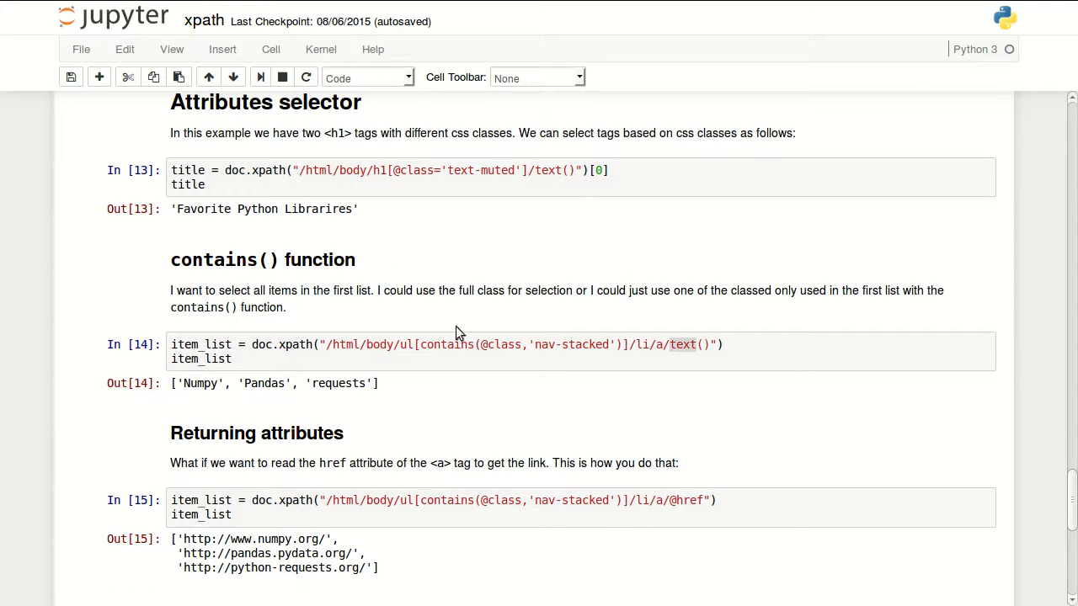
{"action": "mouse_move", "coordinate": [619, 398]}
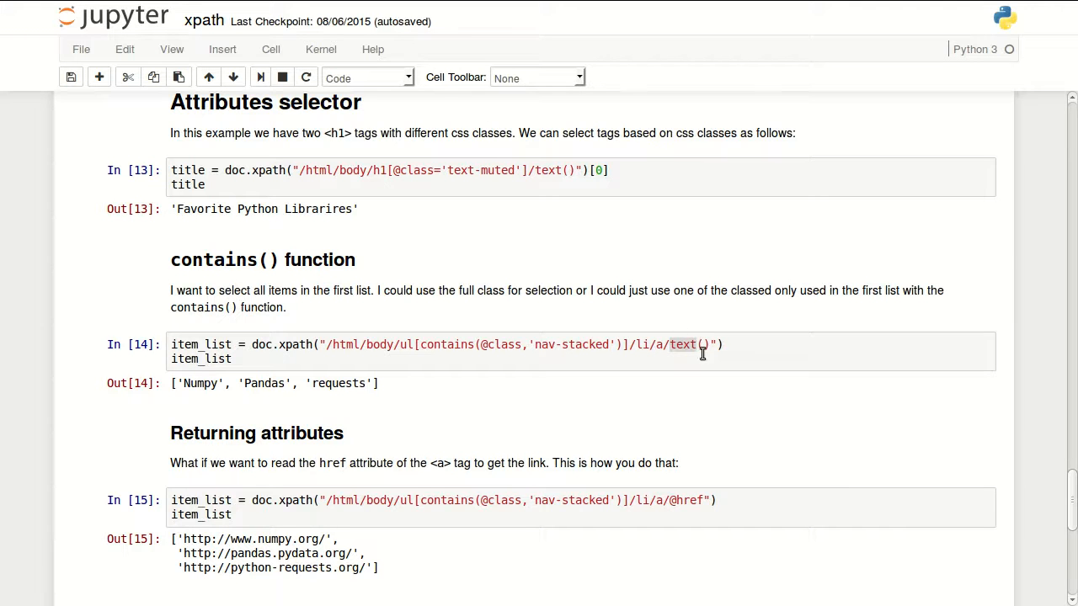
{"action": "scroll", "scroll_direction": "down", "scroll_amount": 3}
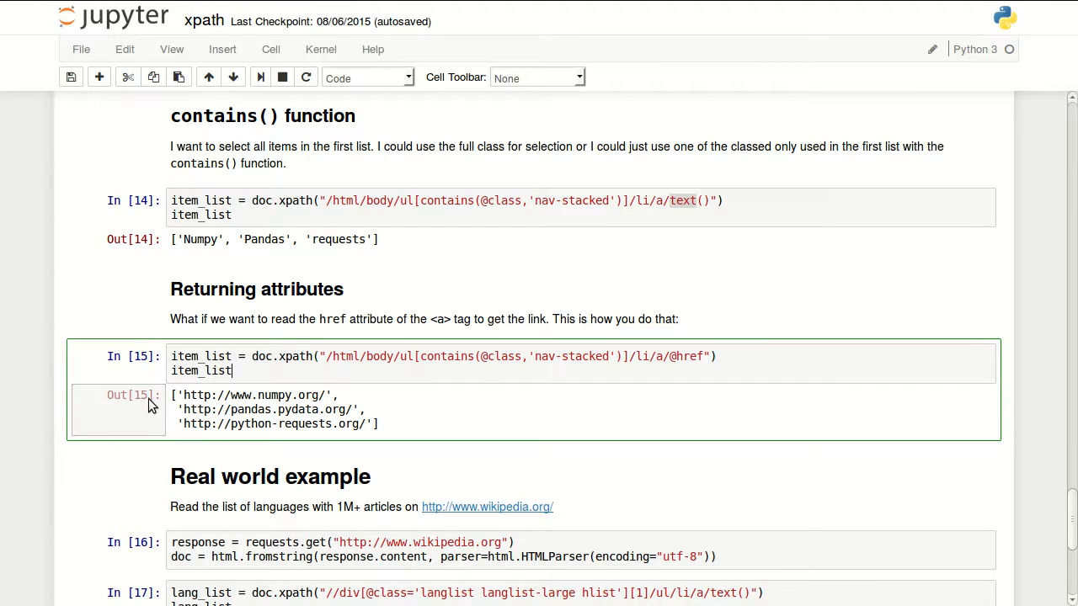
{"action": "scroll", "scroll_direction": "down", "scroll_amount": 3}
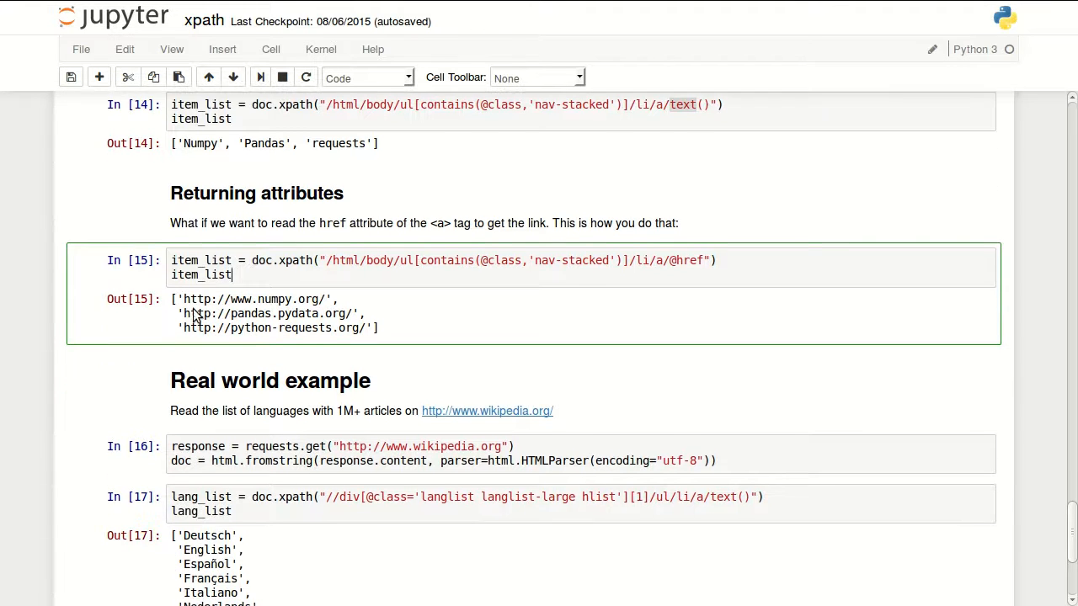
{"action": "mouse_move", "coordinate": [505, 330]}
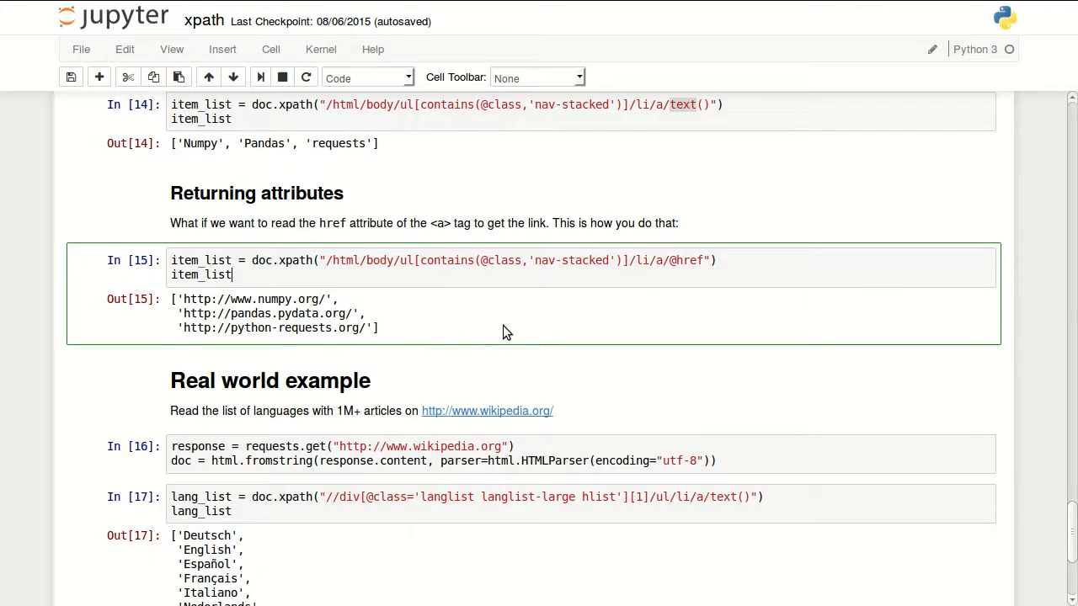
{"action": "scroll", "scroll_direction": "down", "scroll_amount": 3}
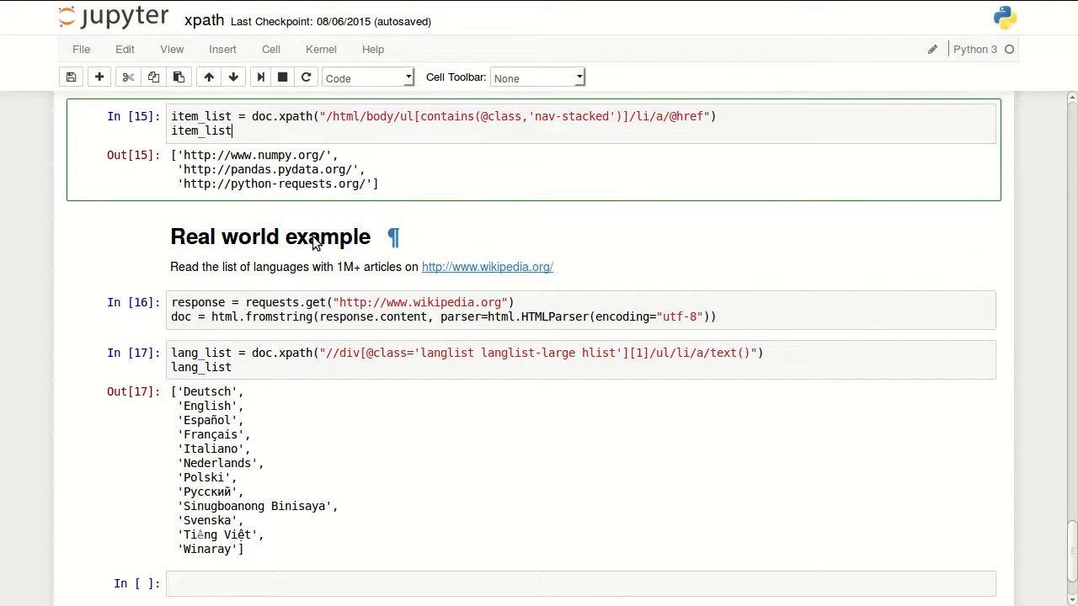
{"action": "scroll", "scroll_direction": "down", "scroll_amount": 3}
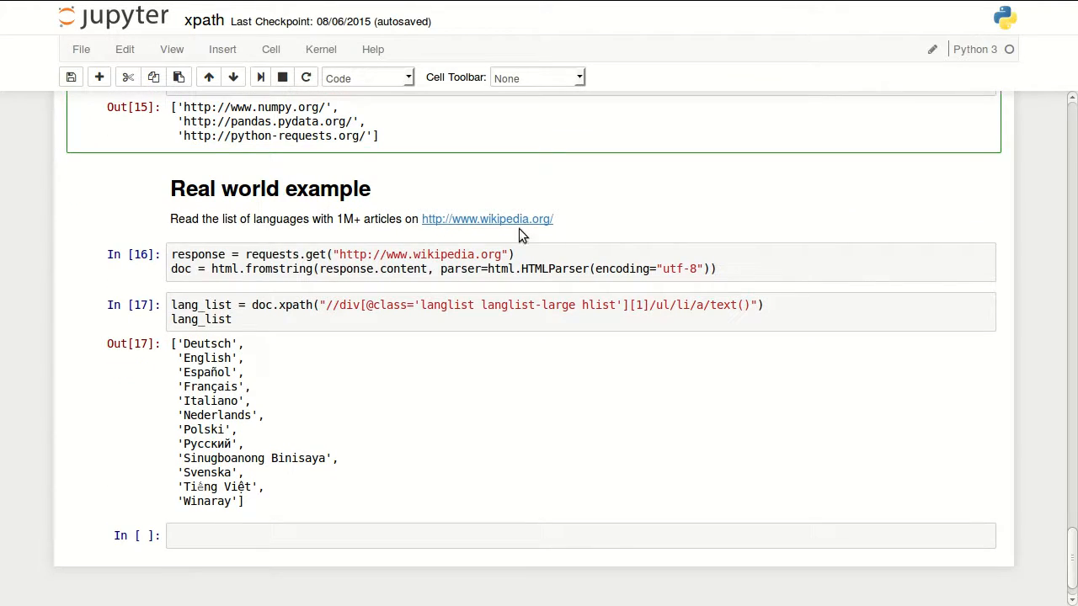
{"action": "mouse_move", "coordinate": [519, 227]}
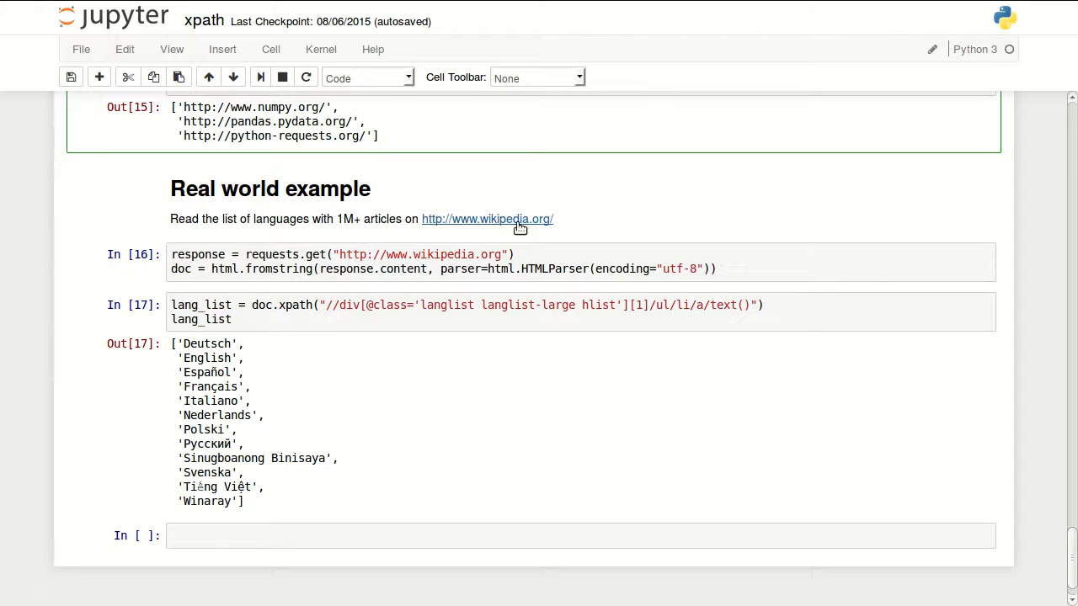
{"action": "left_click", "coordinate": [486, 219]}
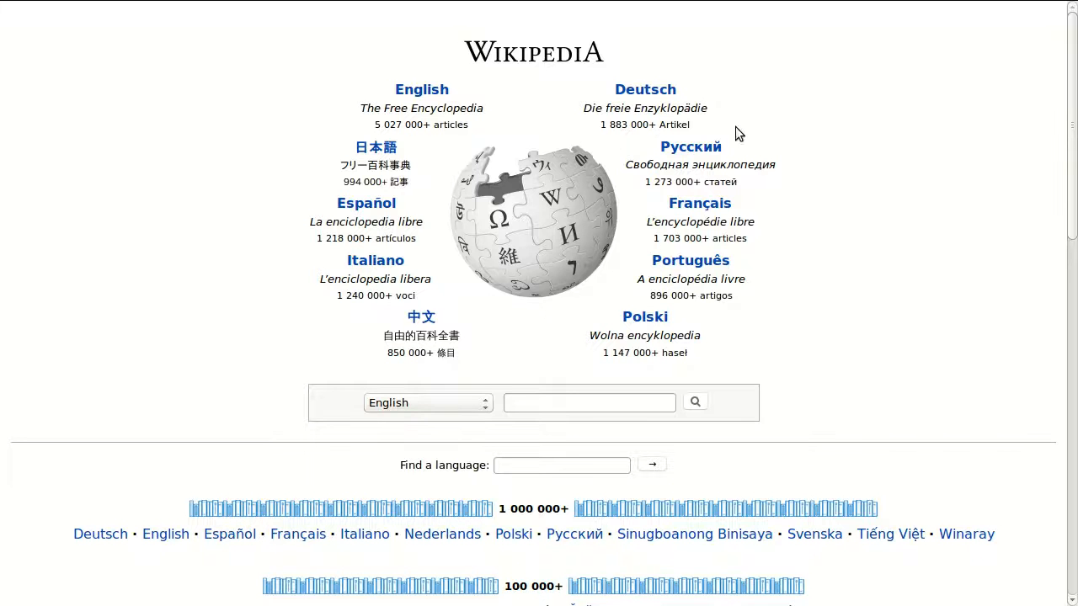
{"action": "scroll", "scroll_direction": "down", "scroll_amount": 3}
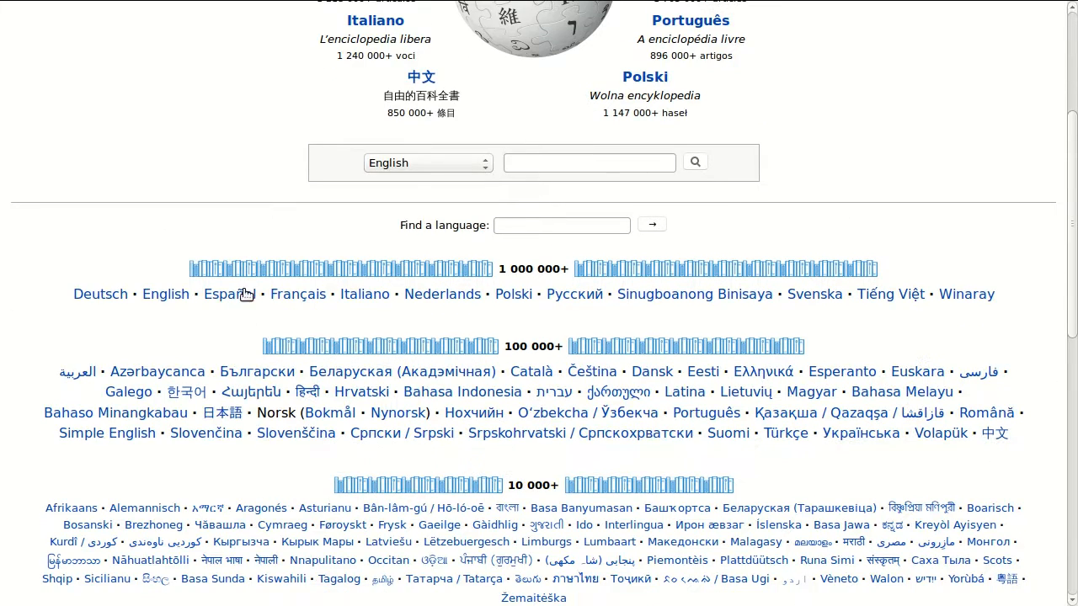
{"action": "mouse_move", "coordinate": [60, 300]}
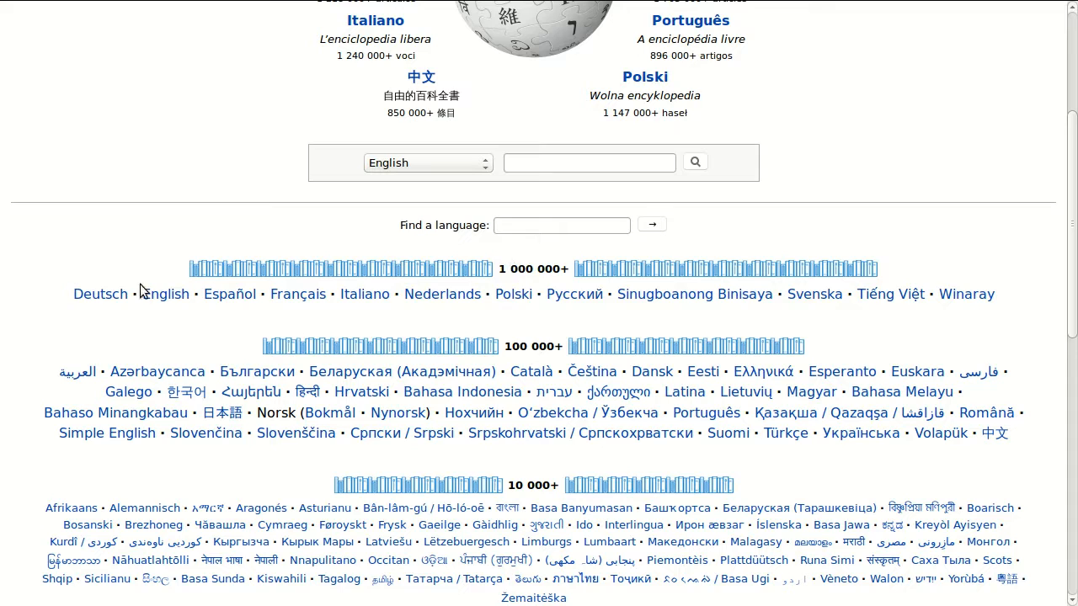
{"action": "scroll", "scroll_direction": "up", "scroll_amount": 3}
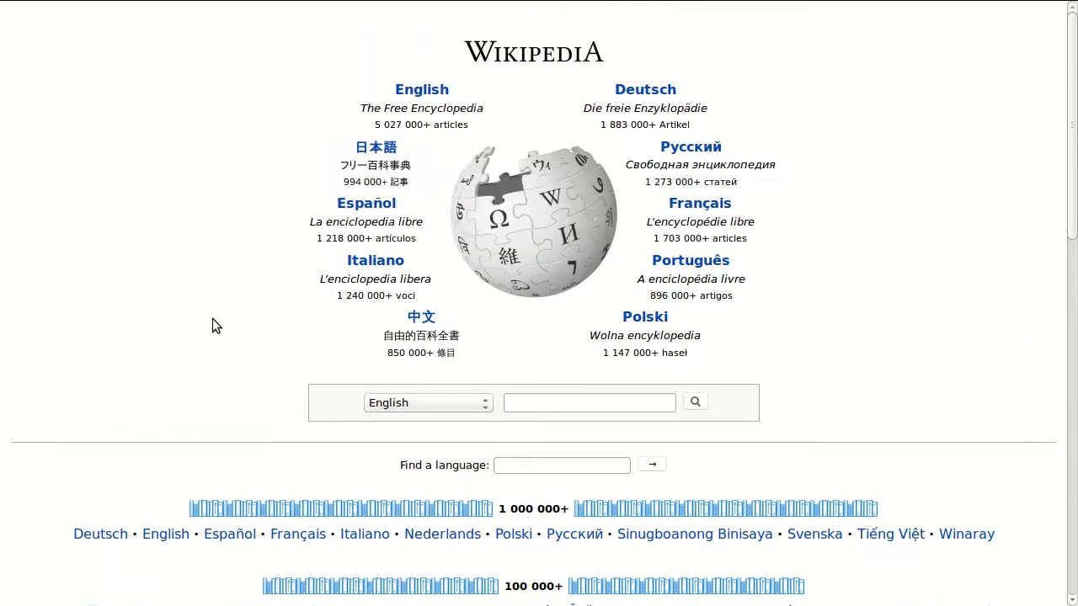
{"action": "scroll", "scroll_direction": "down", "scroll_amount": 3}
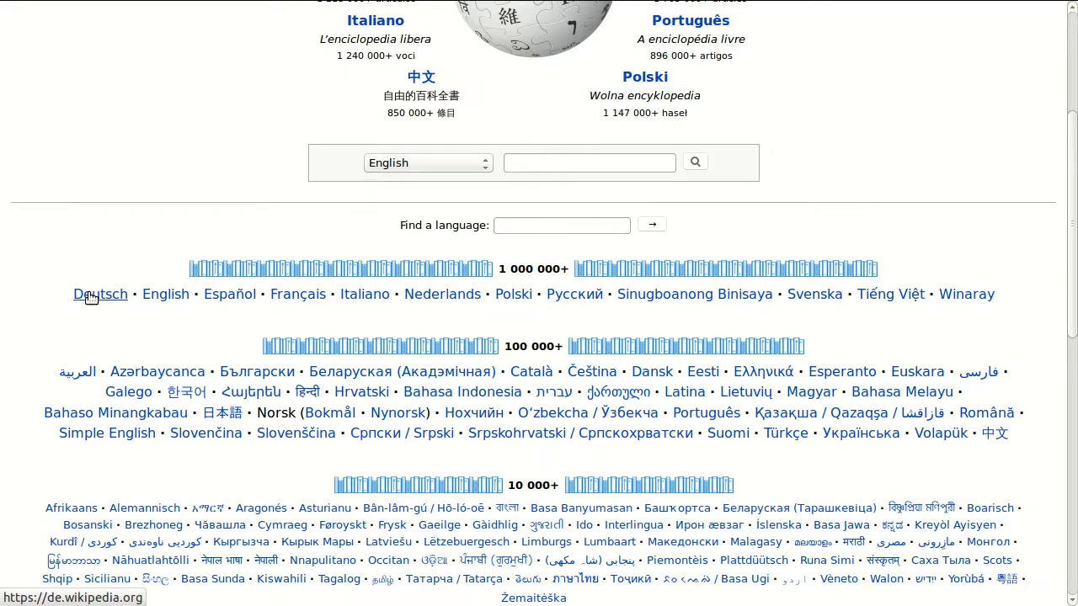
{"action": "right_click", "coordinate": [101, 292]}
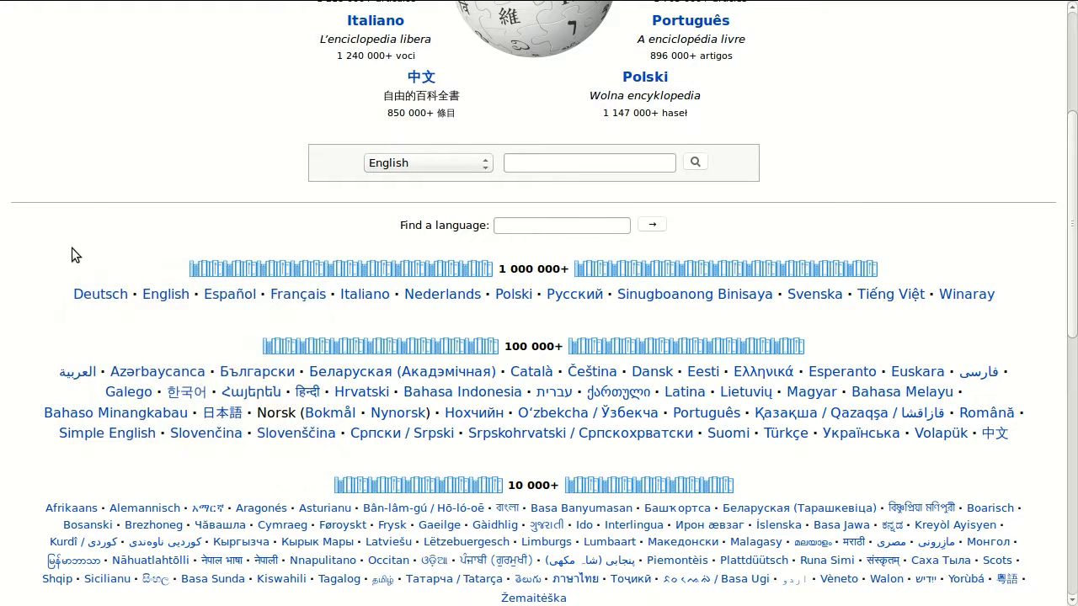
{"action": "mouse_move", "coordinate": [165, 293]}
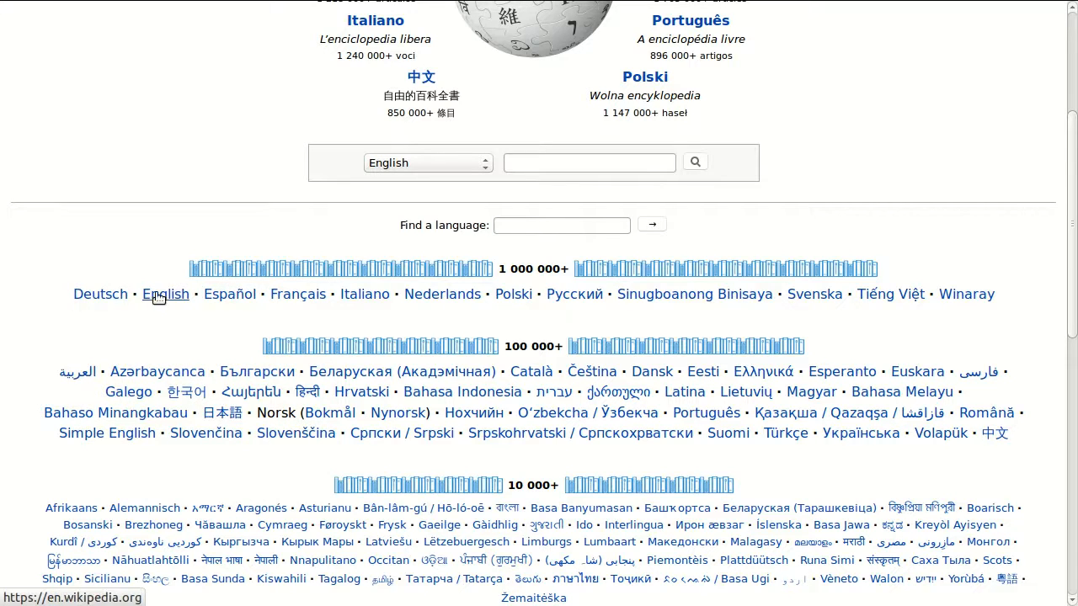
{"action": "right_click", "coordinate": [101, 293]}
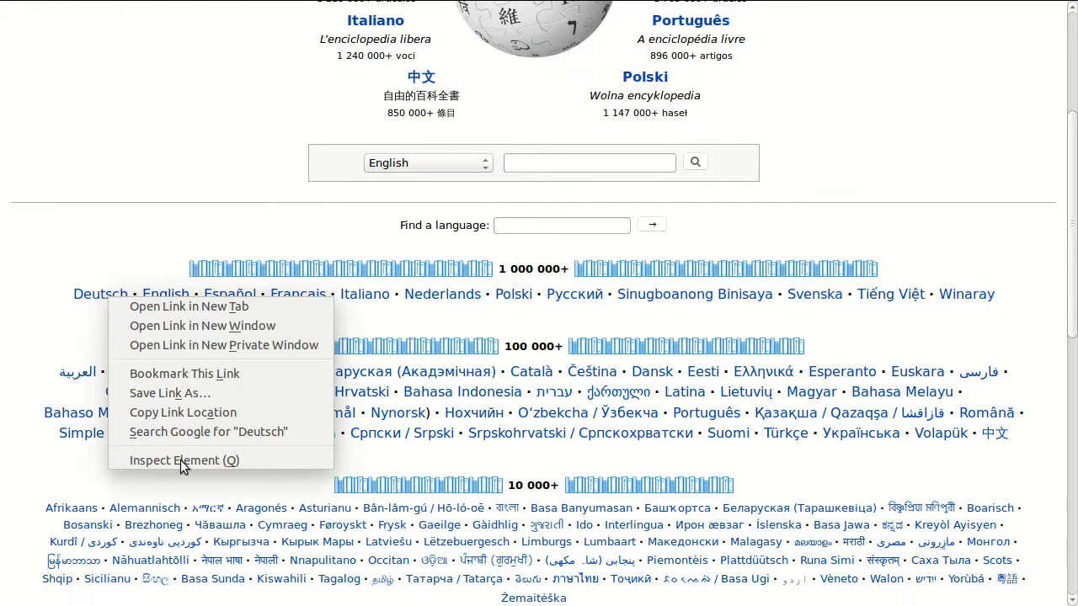
Inspect the Deutsch link and its 'langlist langlist-large hlist' container div, then return to the notebook.
{"action": "left_click", "coordinate": [182, 460]}
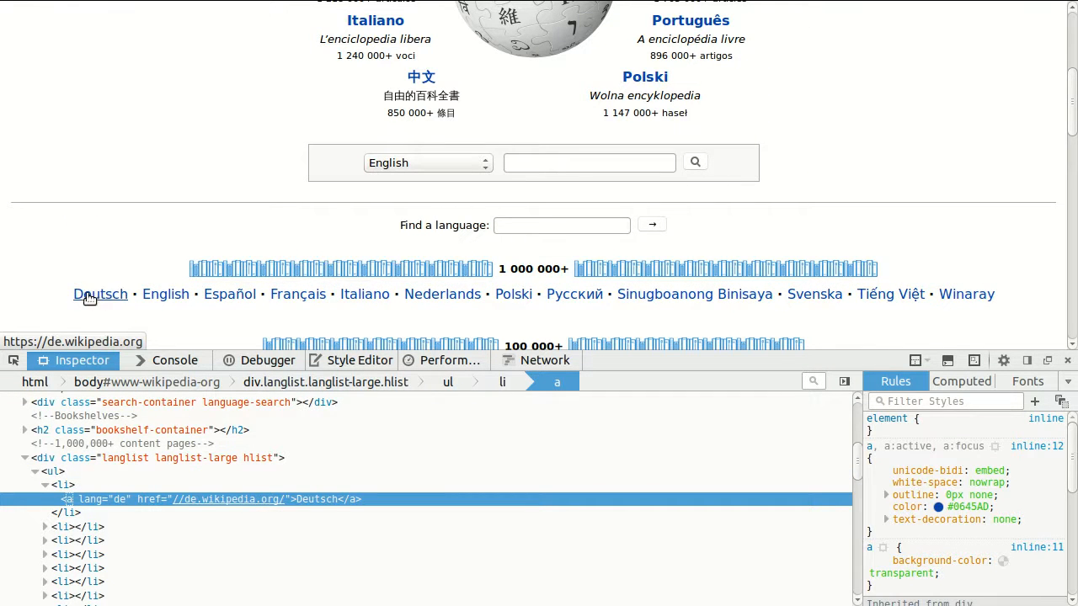
{"action": "mouse_move", "coordinate": [98, 303]}
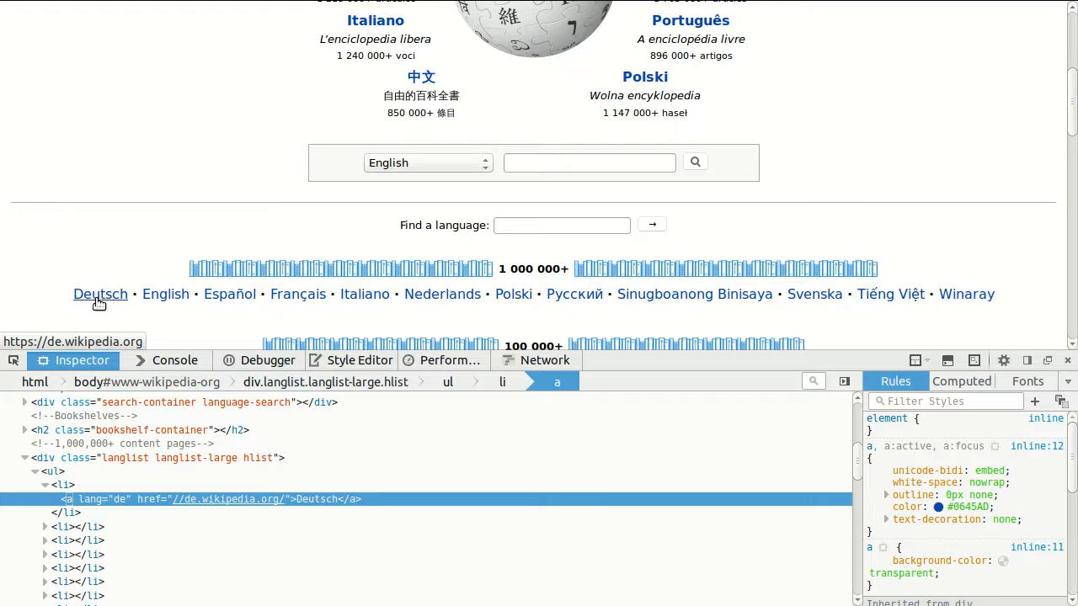
{"action": "mouse_move", "coordinate": [71, 505]}
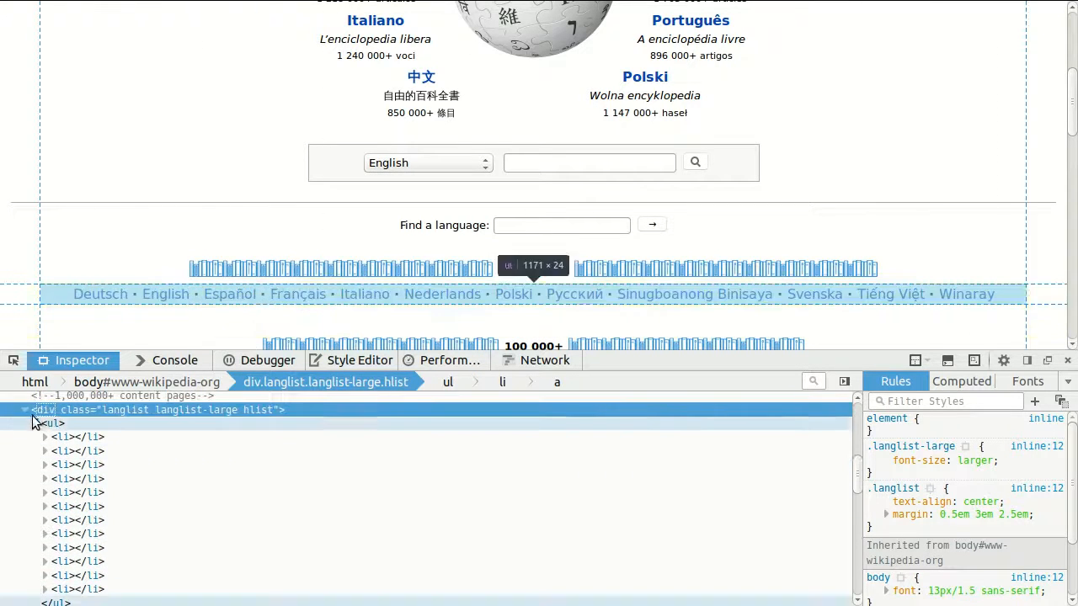
{"action": "left_click", "coordinate": [25, 409]}
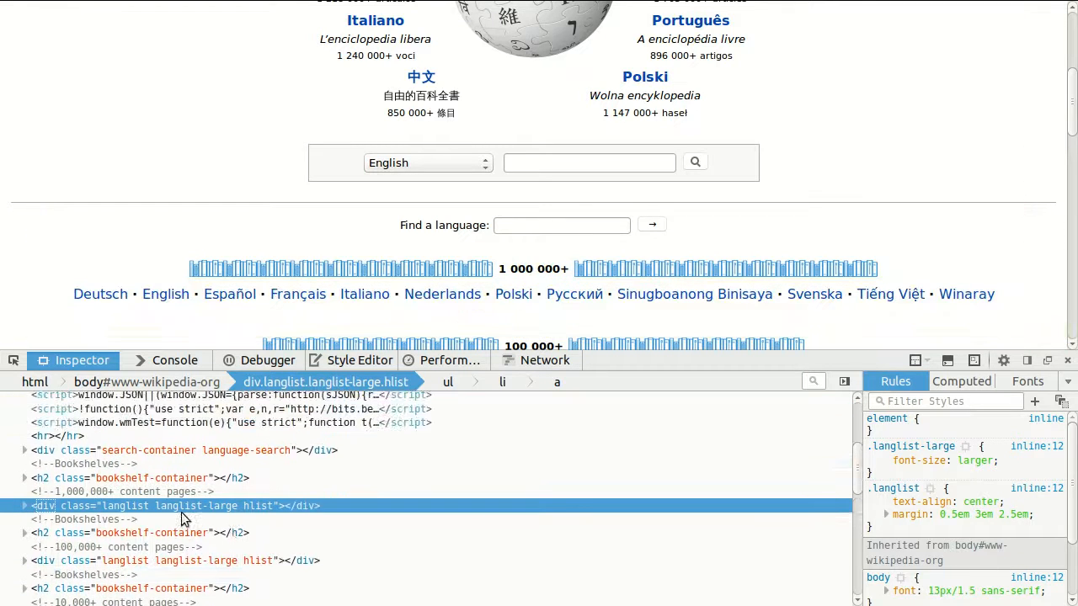
{"action": "mouse_move", "coordinate": [93, 505]}
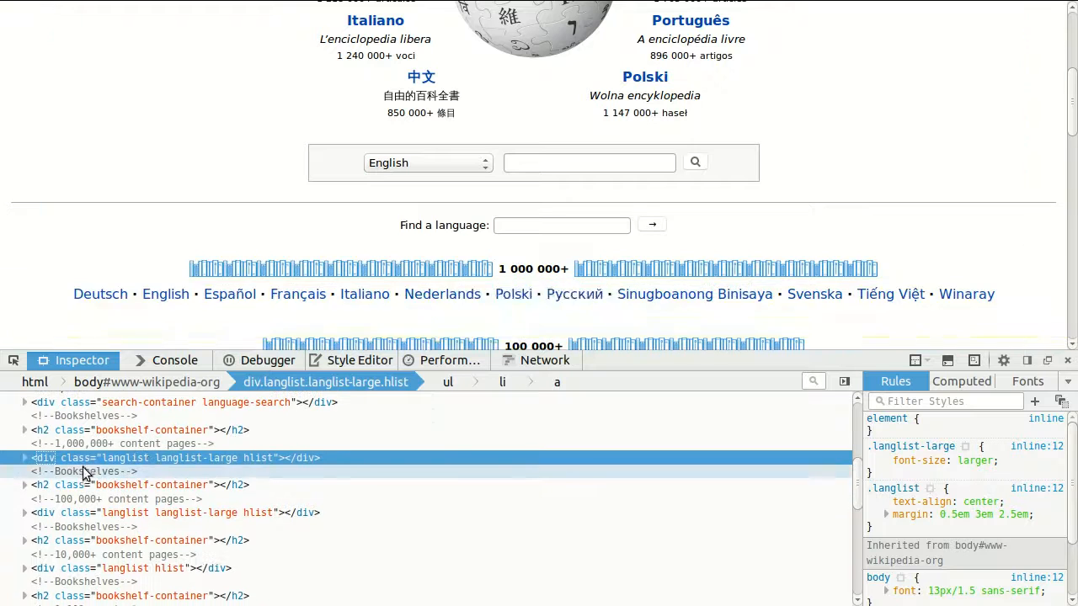
{"action": "mouse_move", "coordinate": [195, 467]}
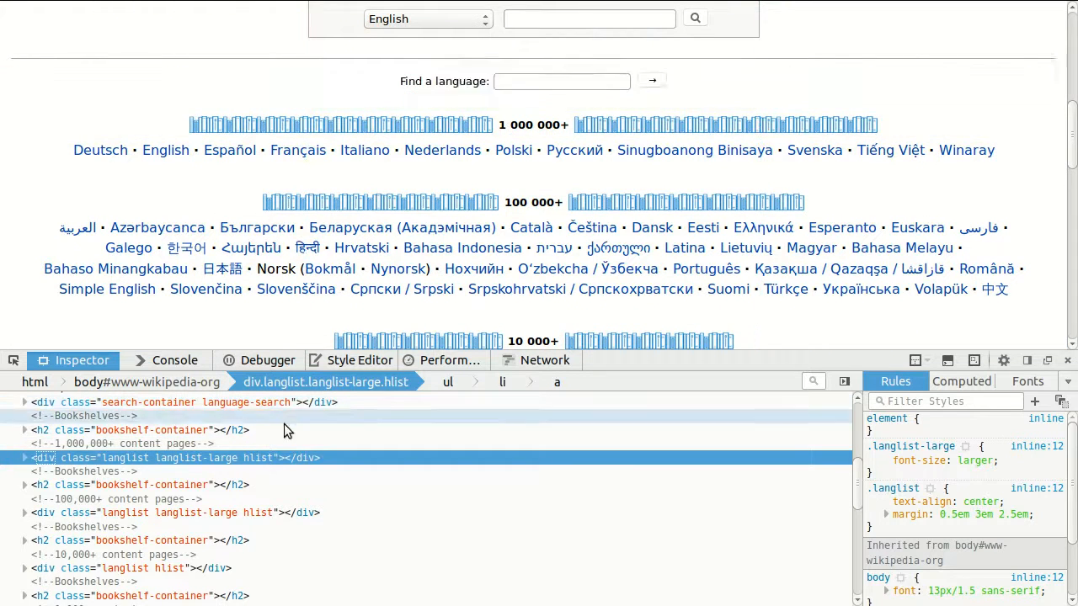
{"action": "mouse_move", "coordinate": [270, 401]}
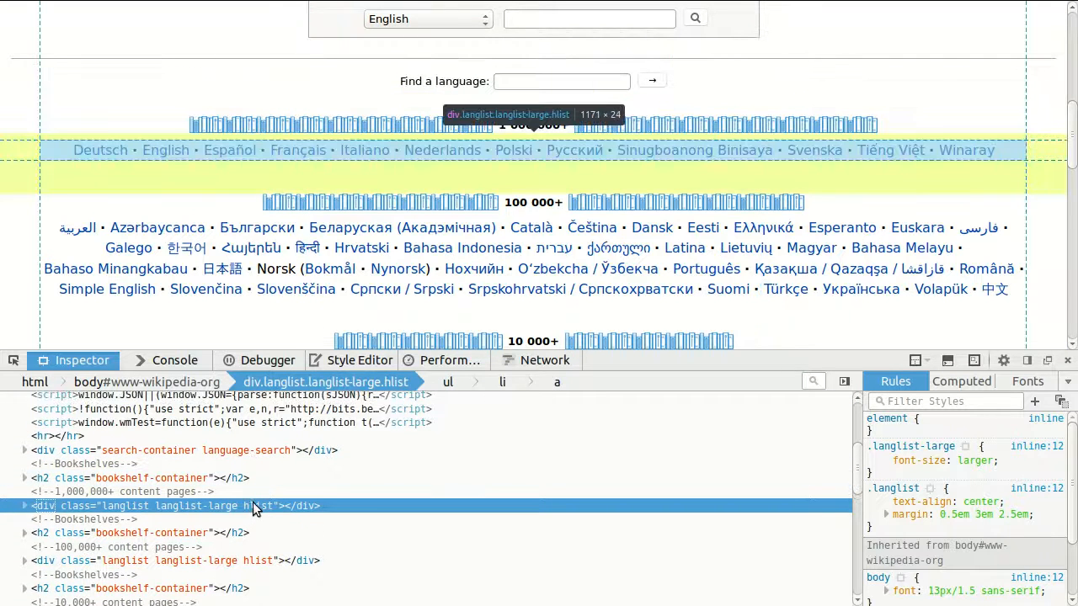
{"action": "mouse_move", "coordinate": [278, 507]}
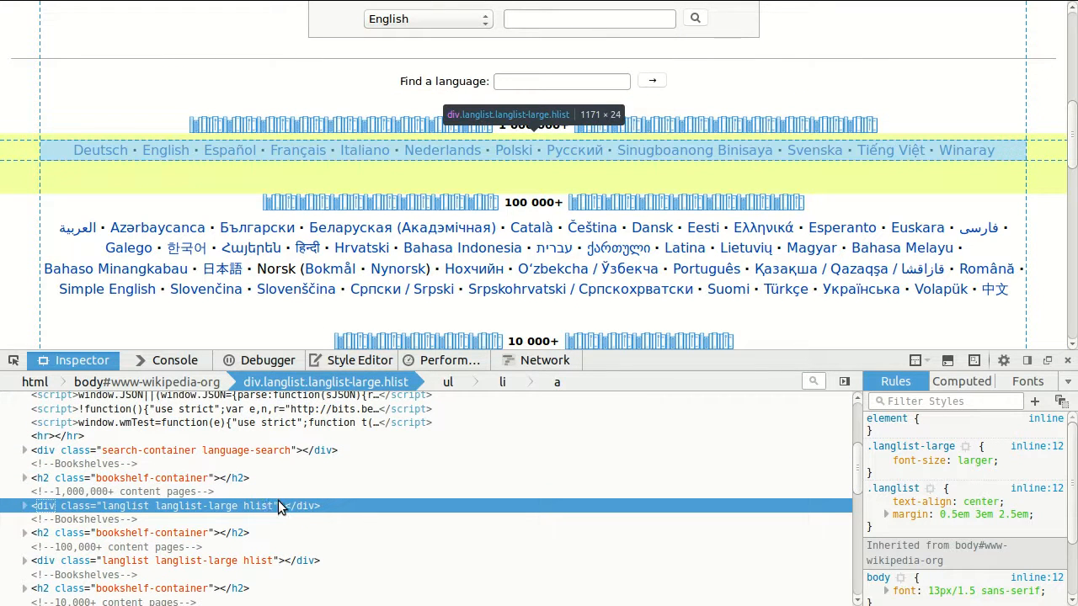
{"action": "mouse_move", "coordinate": [303, 505]}
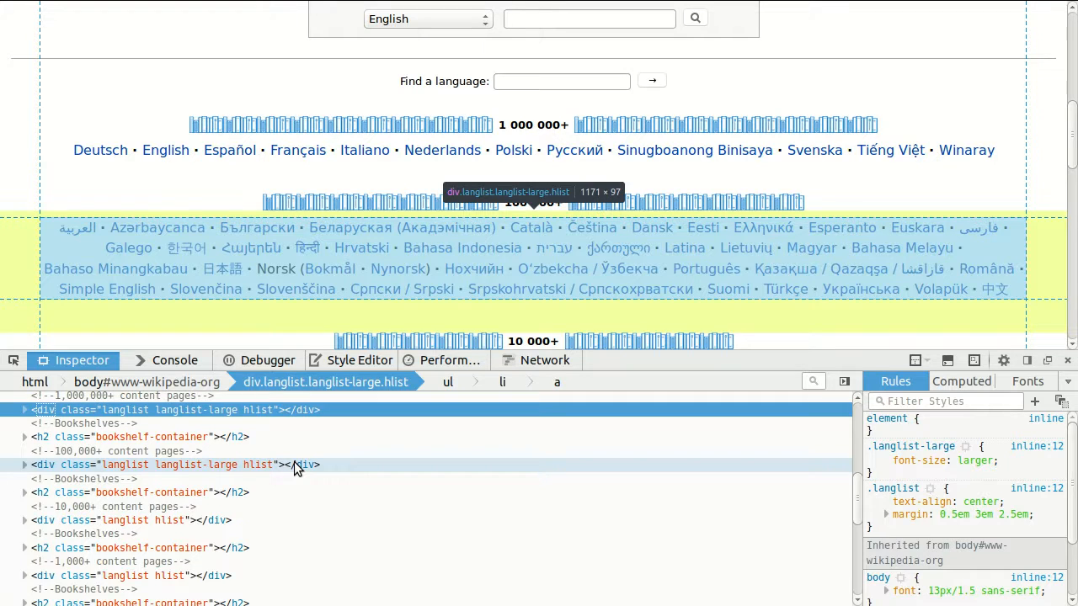
{"action": "mouse_move", "coordinate": [243, 478]}
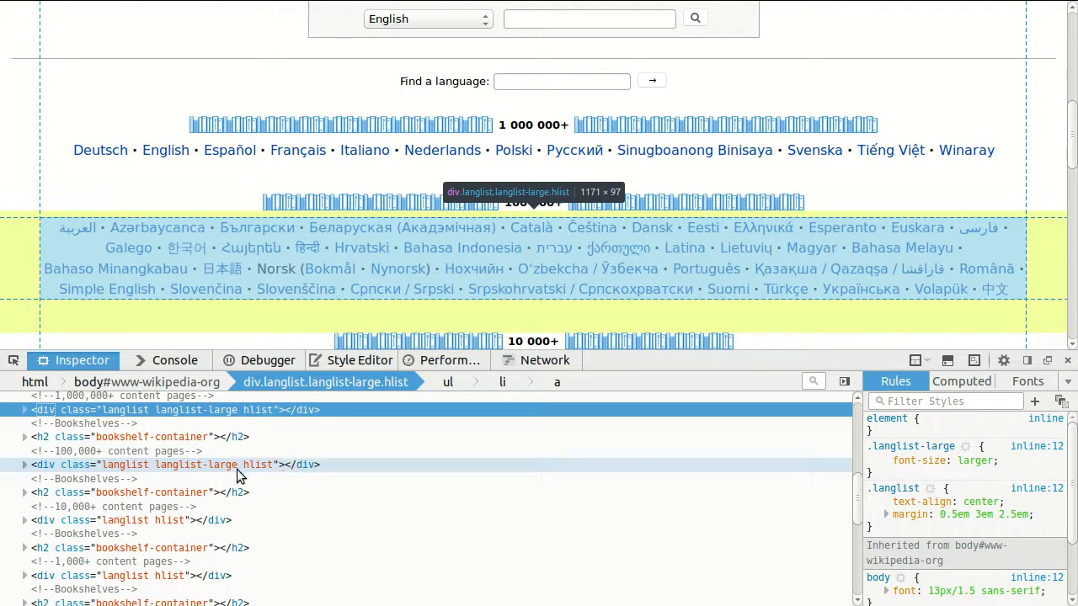
{"action": "mouse_move", "coordinate": [259, 465]}
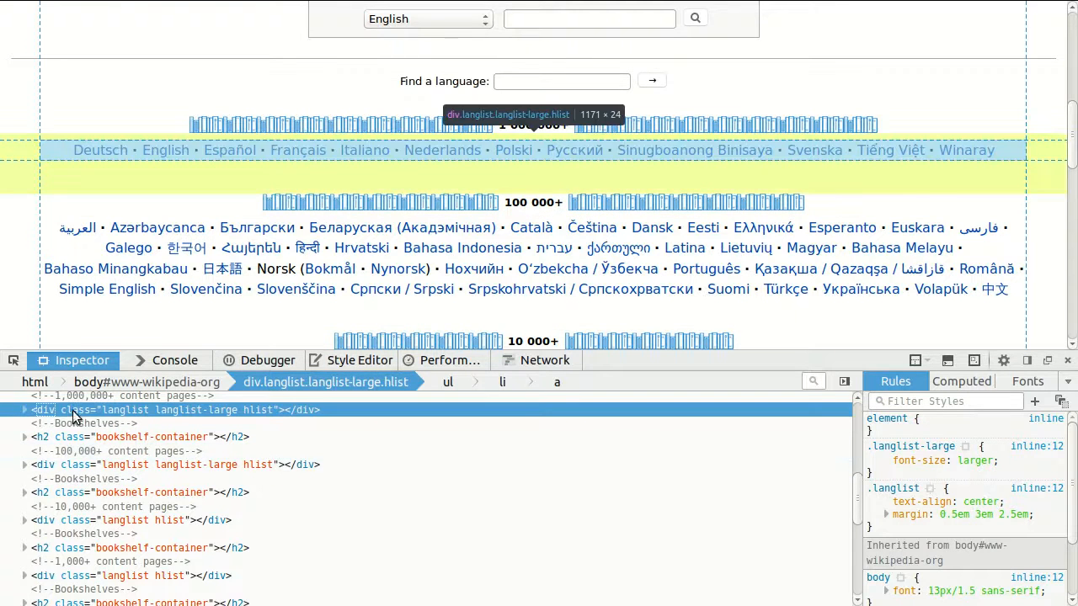
{"action": "left_click", "coordinate": [25, 411]}
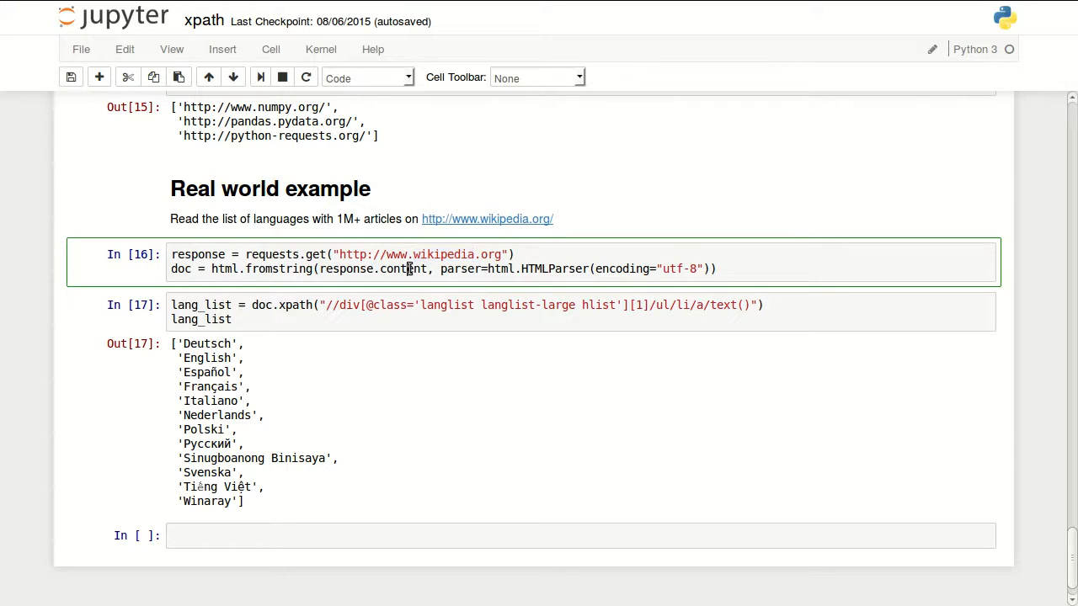
{"action": "double_click", "coordinate": [402, 269]}
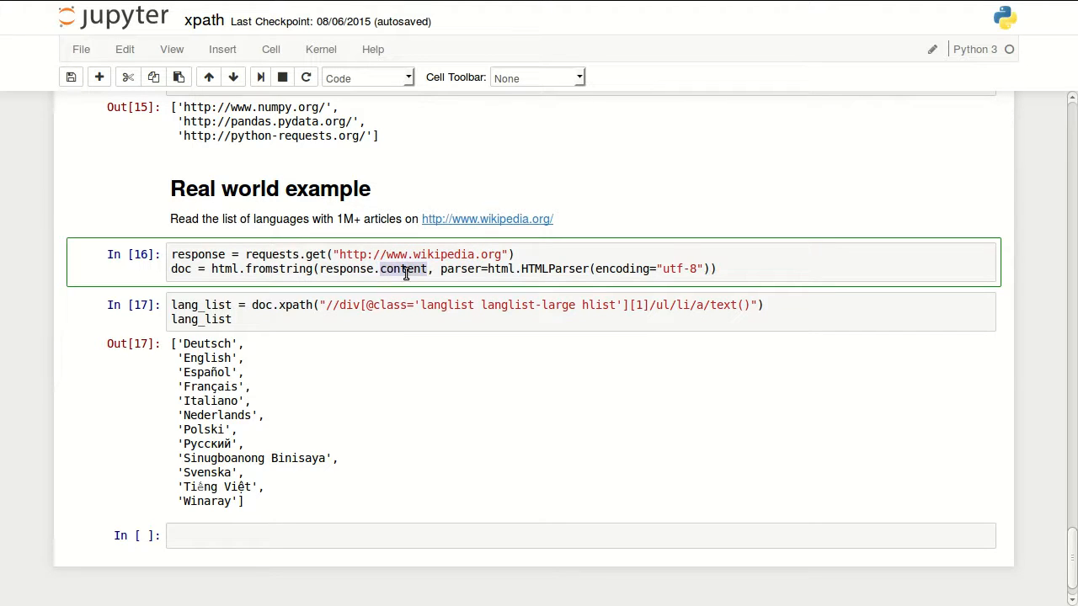
{"action": "mouse_move", "coordinate": [664, 270]}
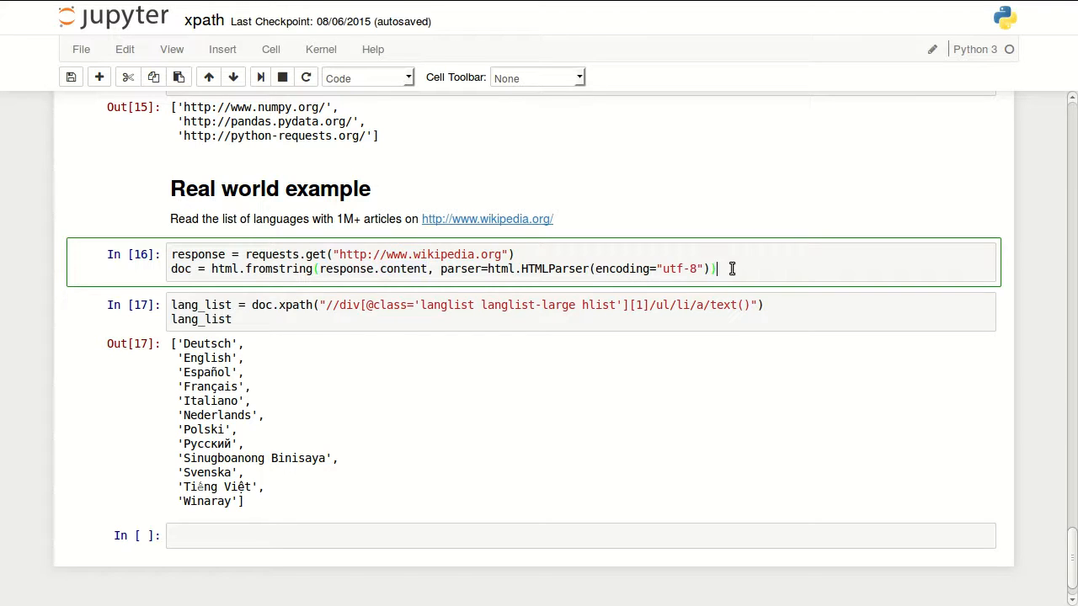
{"action": "mouse_move", "coordinate": [237, 296]}
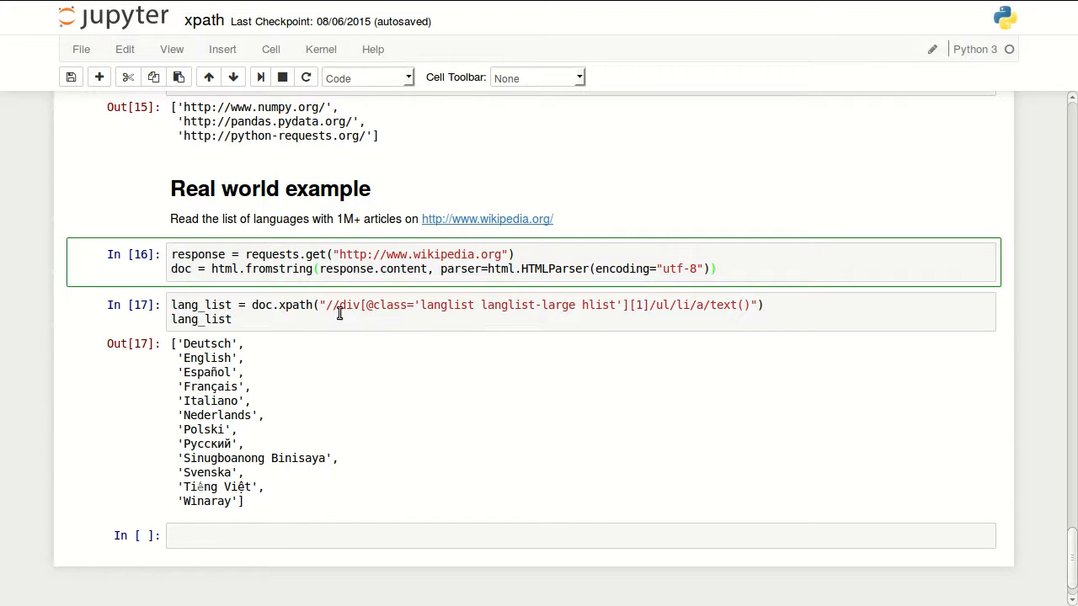
{"action": "left_click", "coordinate": [339, 305]}
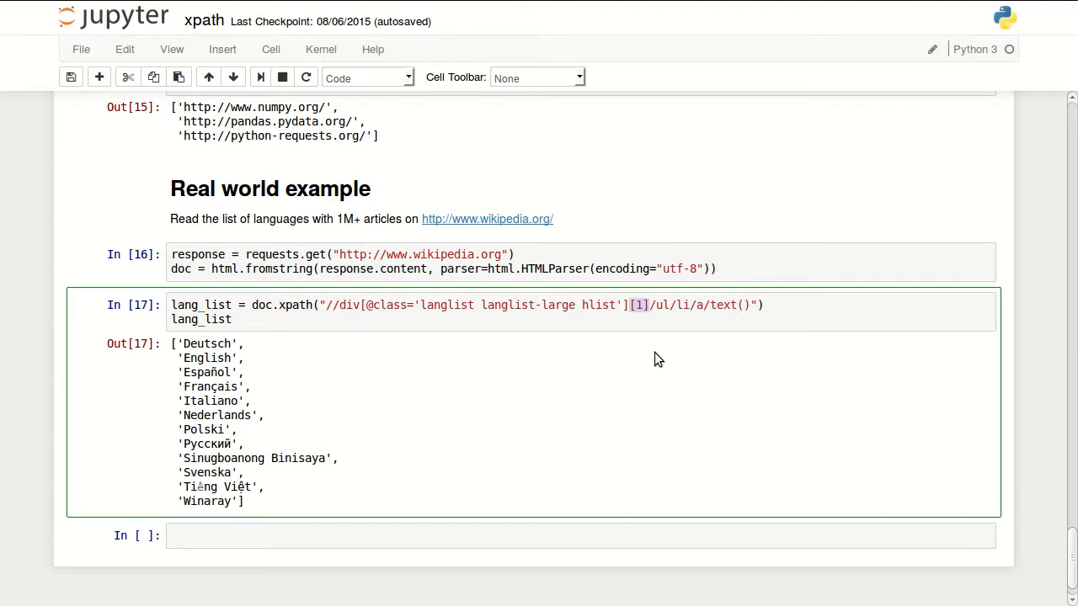
{"action": "mouse_move", "coordinate": [649, 379]}
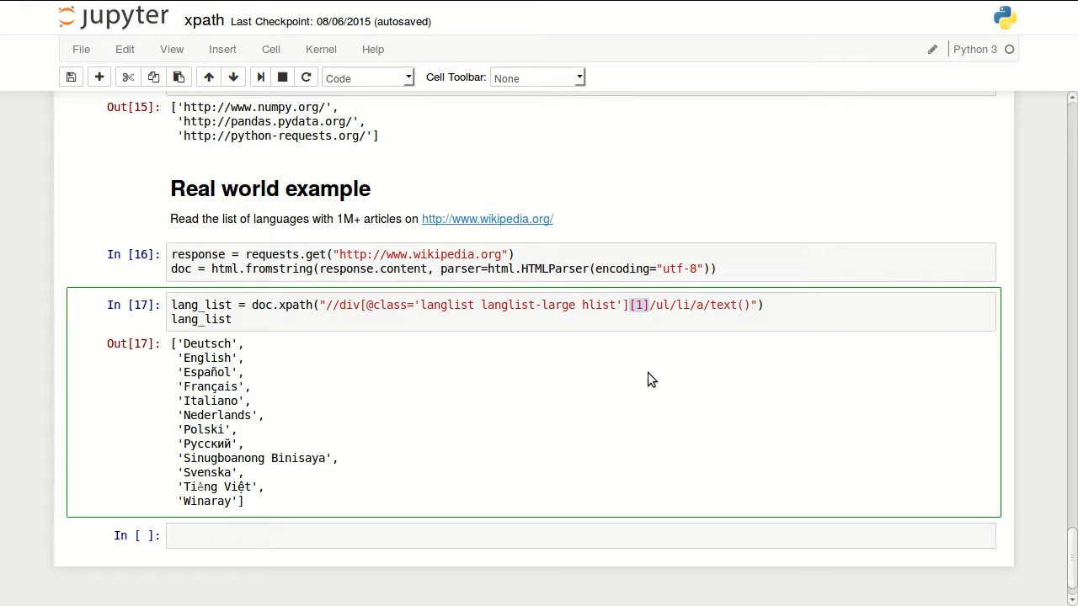
{"action": "mouse_move", "coordinate": [531, 336]}
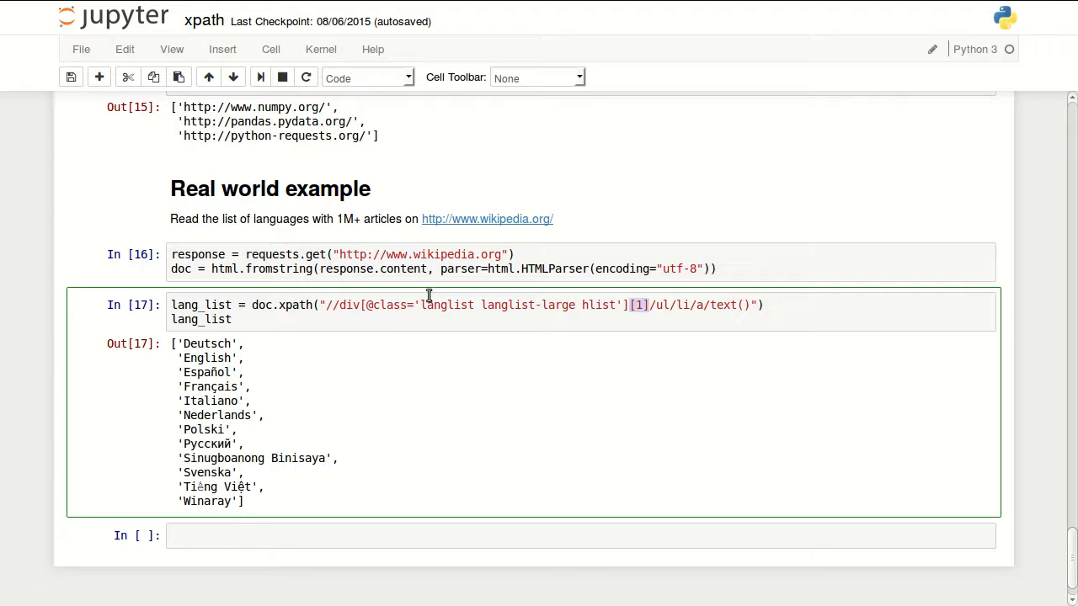
{"action": "mouse_move", "coordinate": [697, 312]}
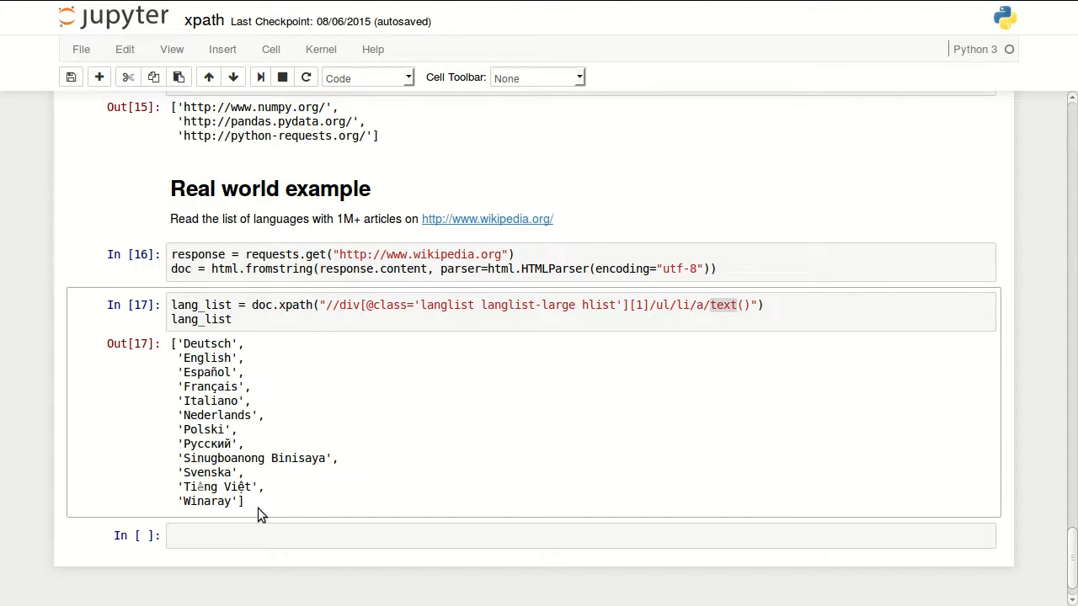
{"action": "left_click_drag", "start_coordinate": [182, 343], "coordinate": [244, 501]}
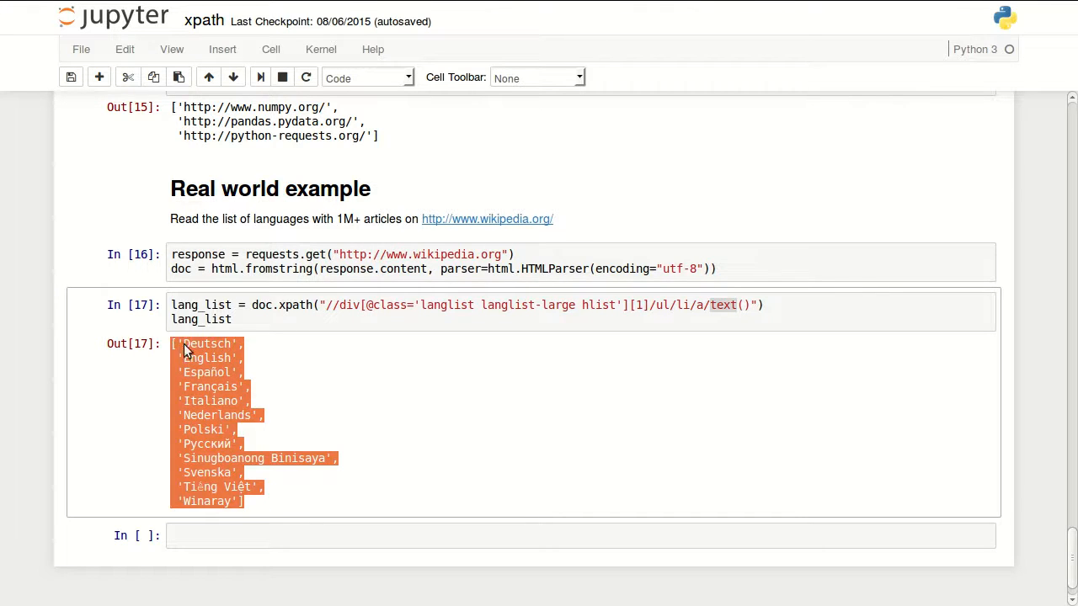
{"action": "left_click", "coordinate": [239, 357]}
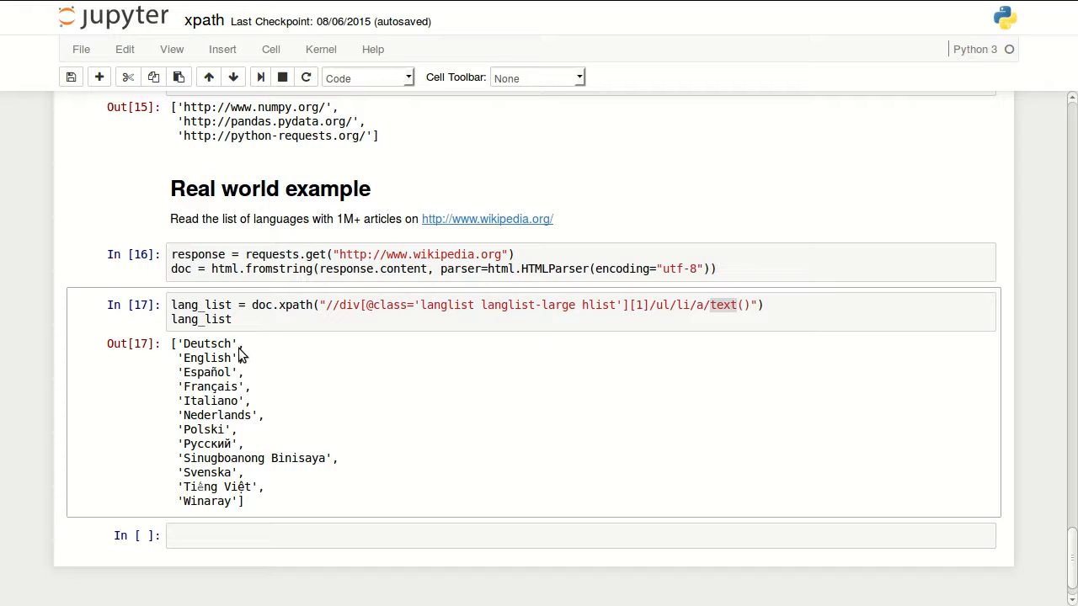
{"action": "mouse_move", "coordinate": [244, 346]}
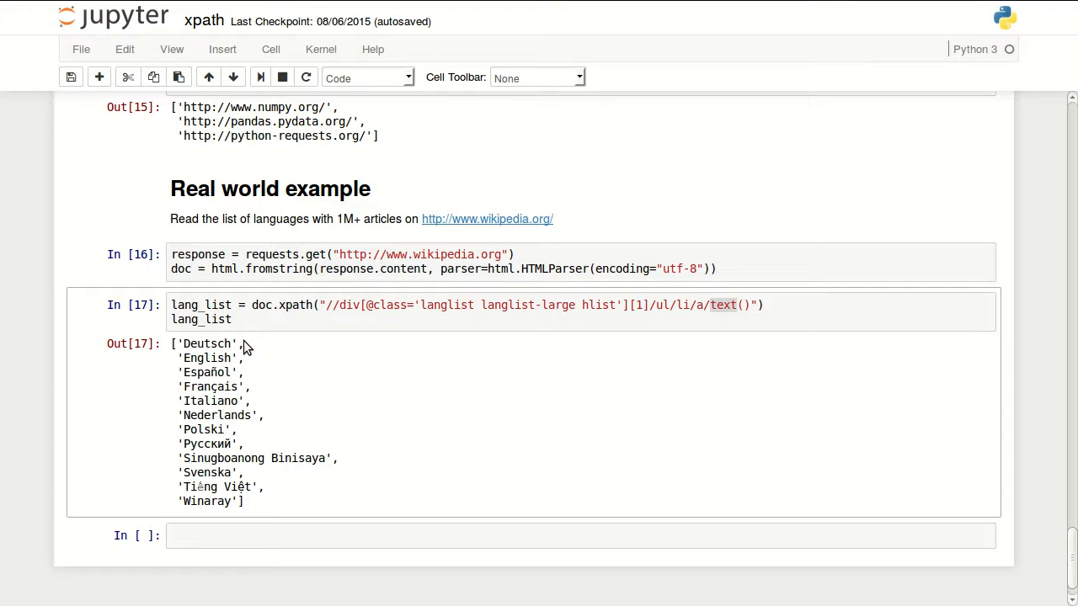
{"action": "mouse_move", "coordinate": [509, 387]}
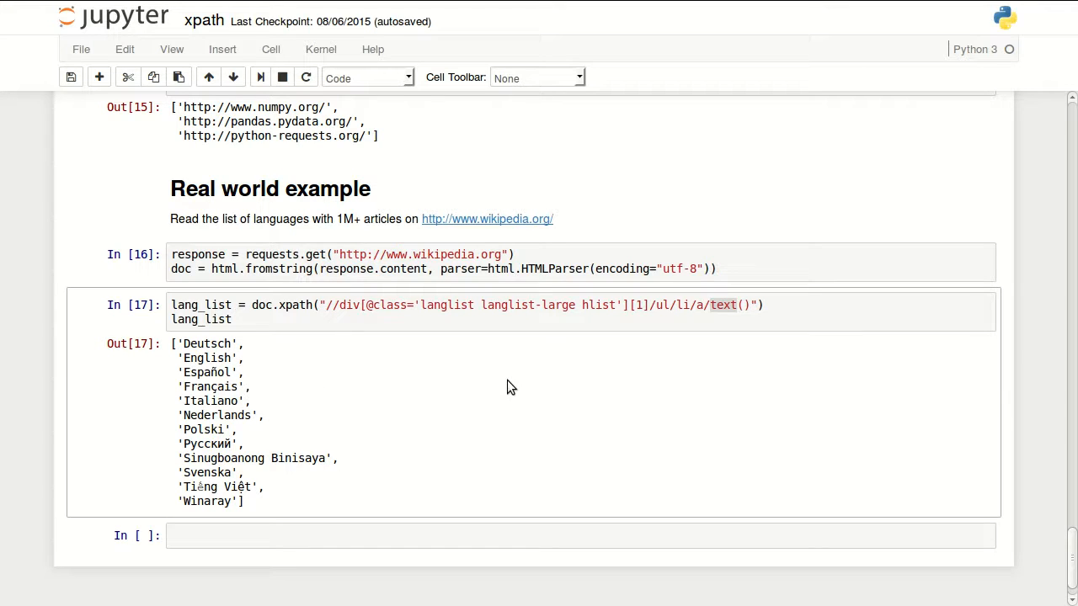
{"action": "mouse_move", "coordinate": [833, 411]}
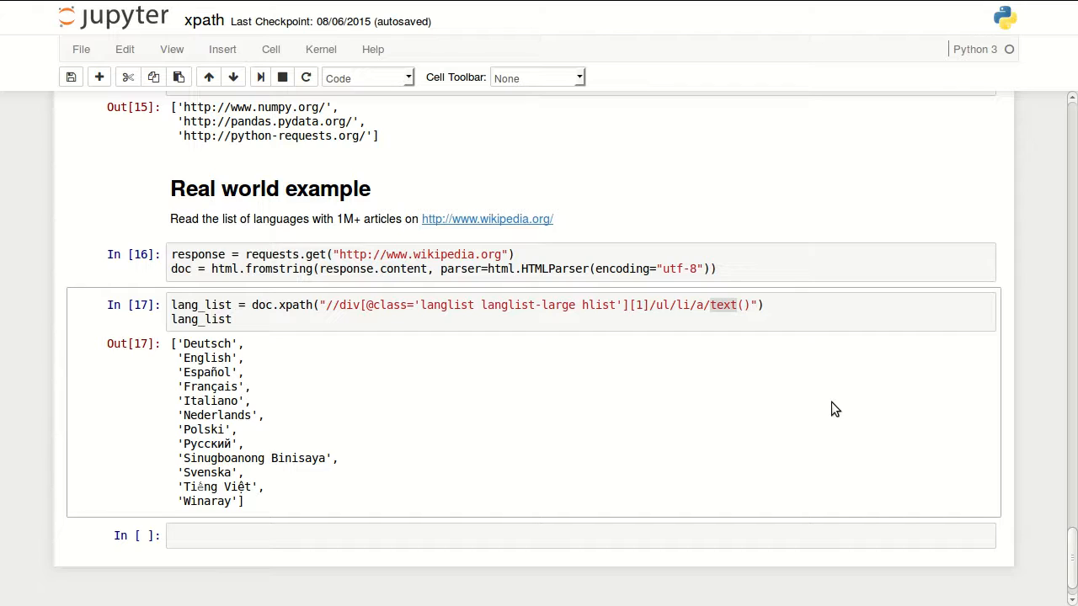
Return to the top of the notebook and focus the In [2] sample HTML cell.
{"action": "scroll", "scroll_direction": "up", "scroll_amount": 3}
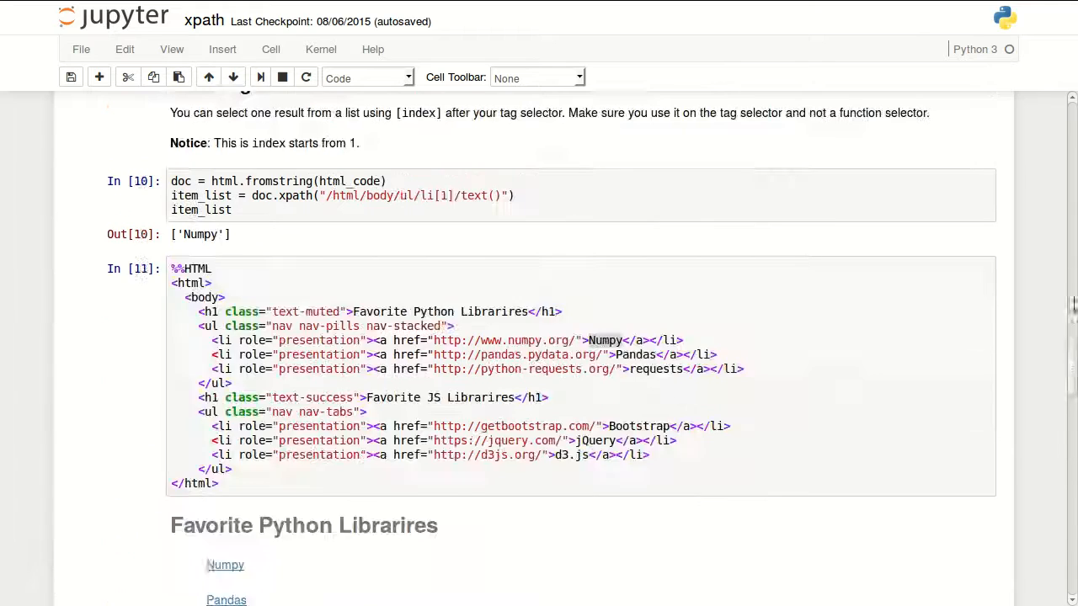
{"action": "scroll", "scroll_direction": "up", "scroll_amount": 3}
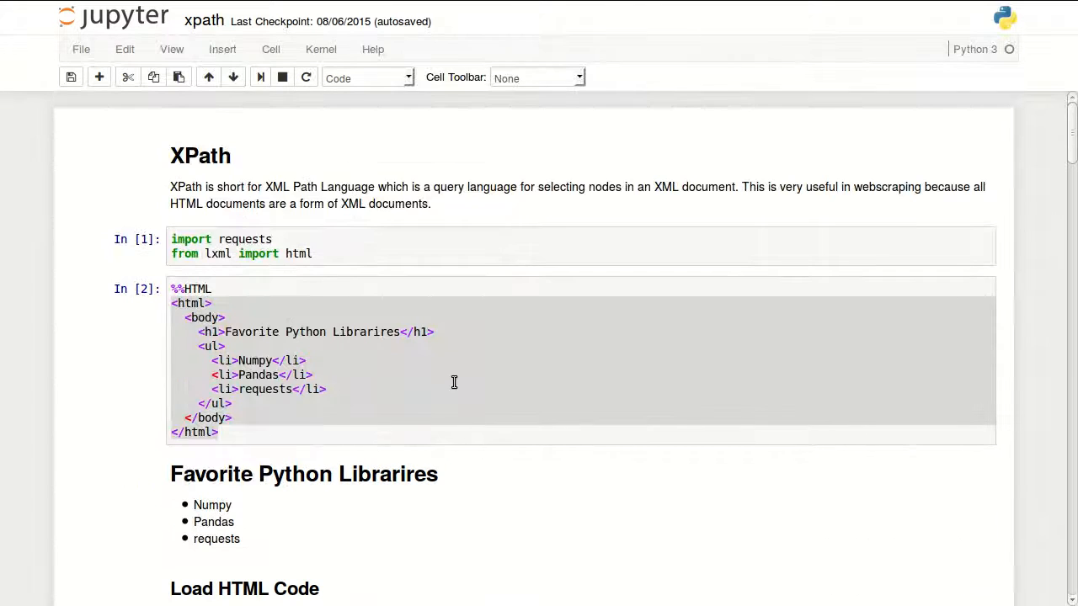
{"action": "left_click", "coordinate": [412, 417]}
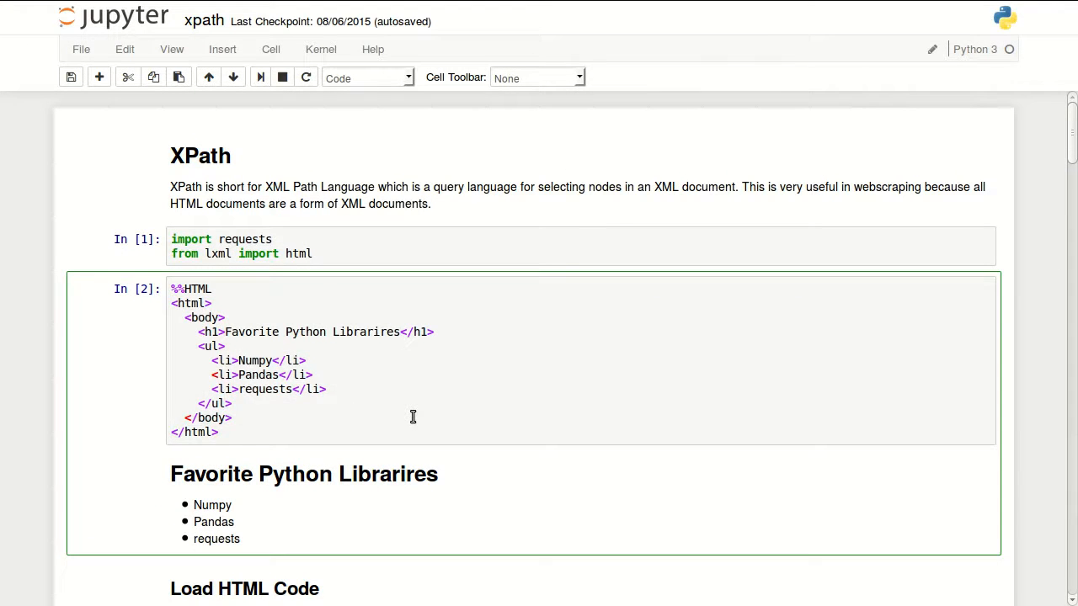